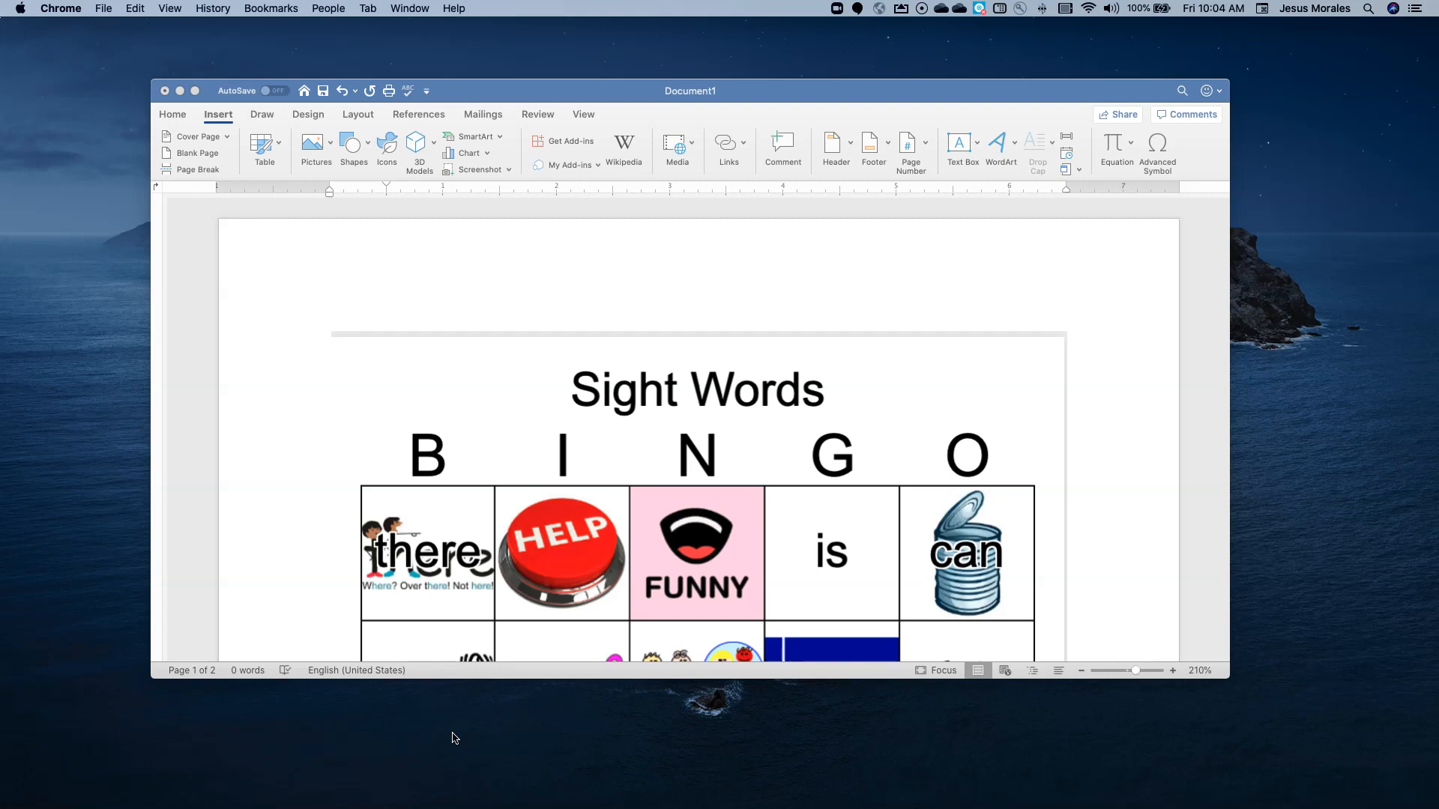
pyautogui.moveTo(399, 395)
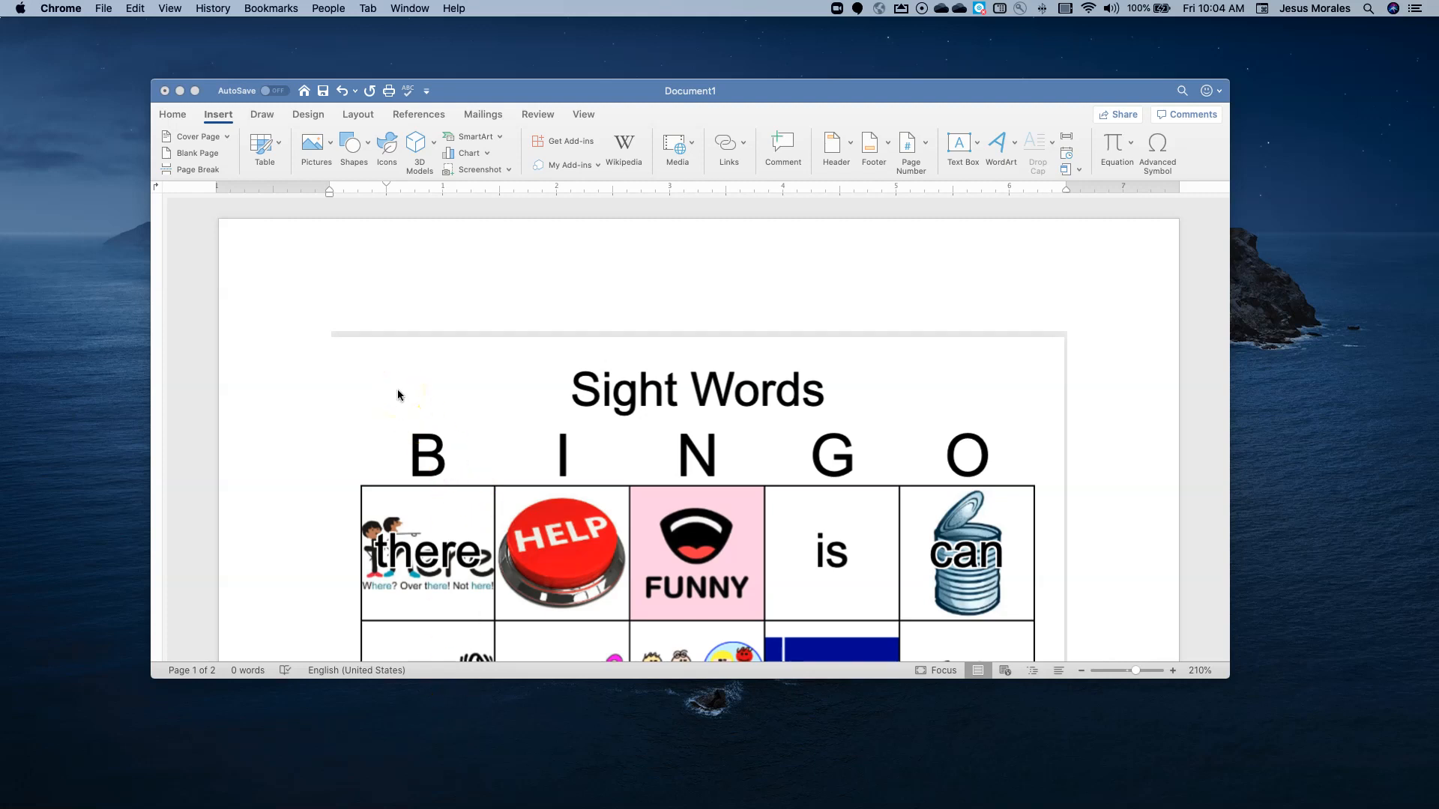
# Bring the Sight Words Bingo document in Microsoft Word to the front.
pyautogui.click(496, 91)
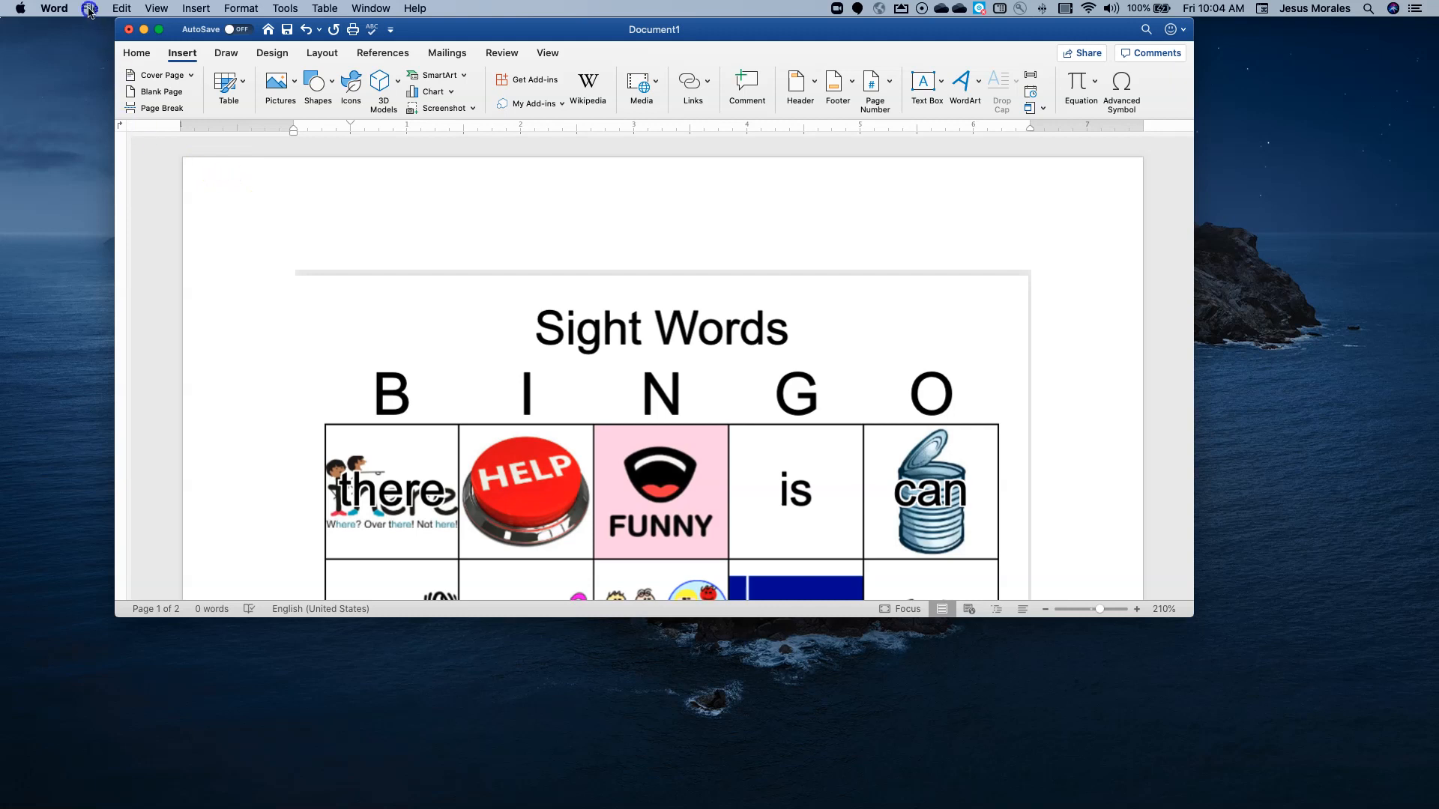
# Start a Save As with Desktop as the location and PDF as the file format.
pyautogui.click(90, 8)
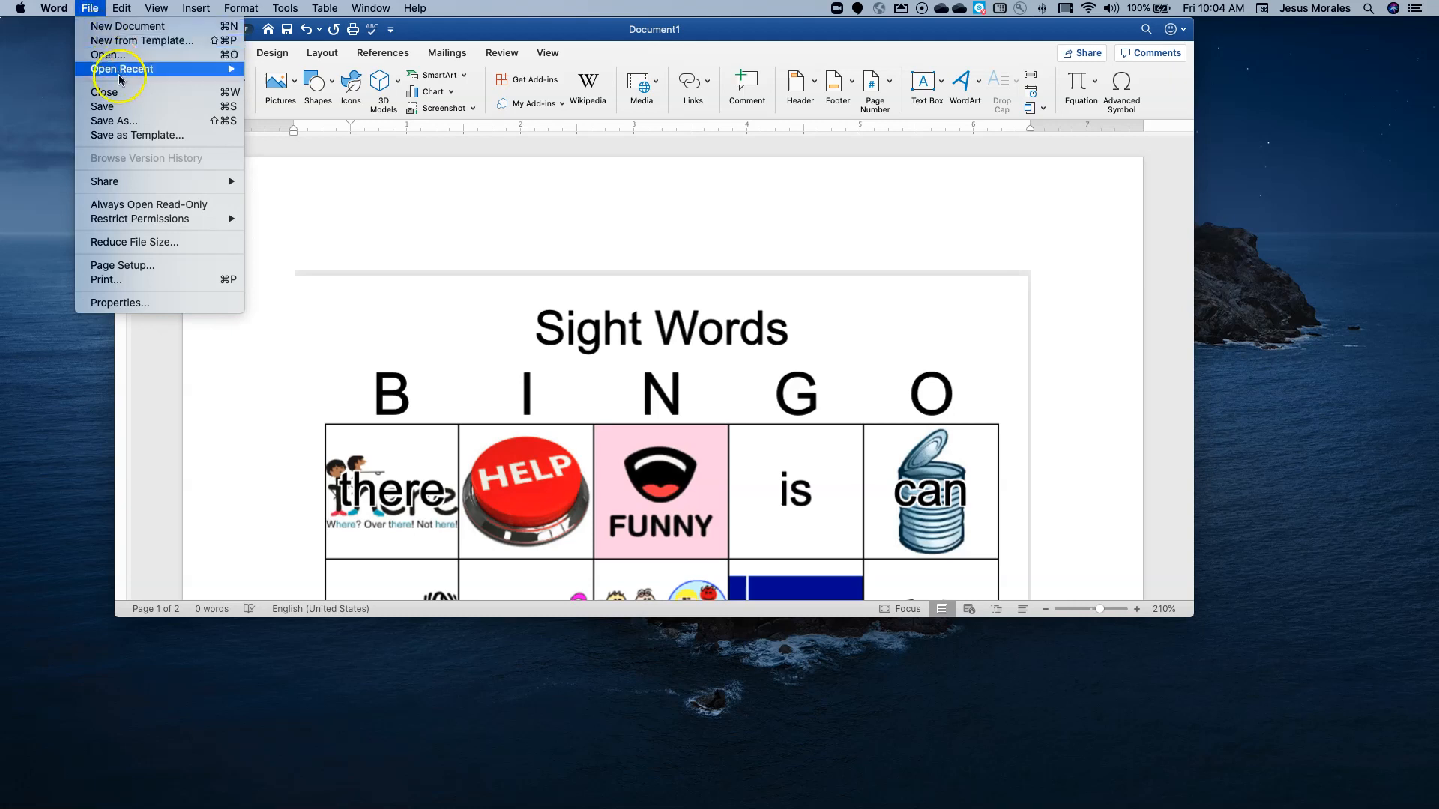
pyautogui.moveTo(114, 119)
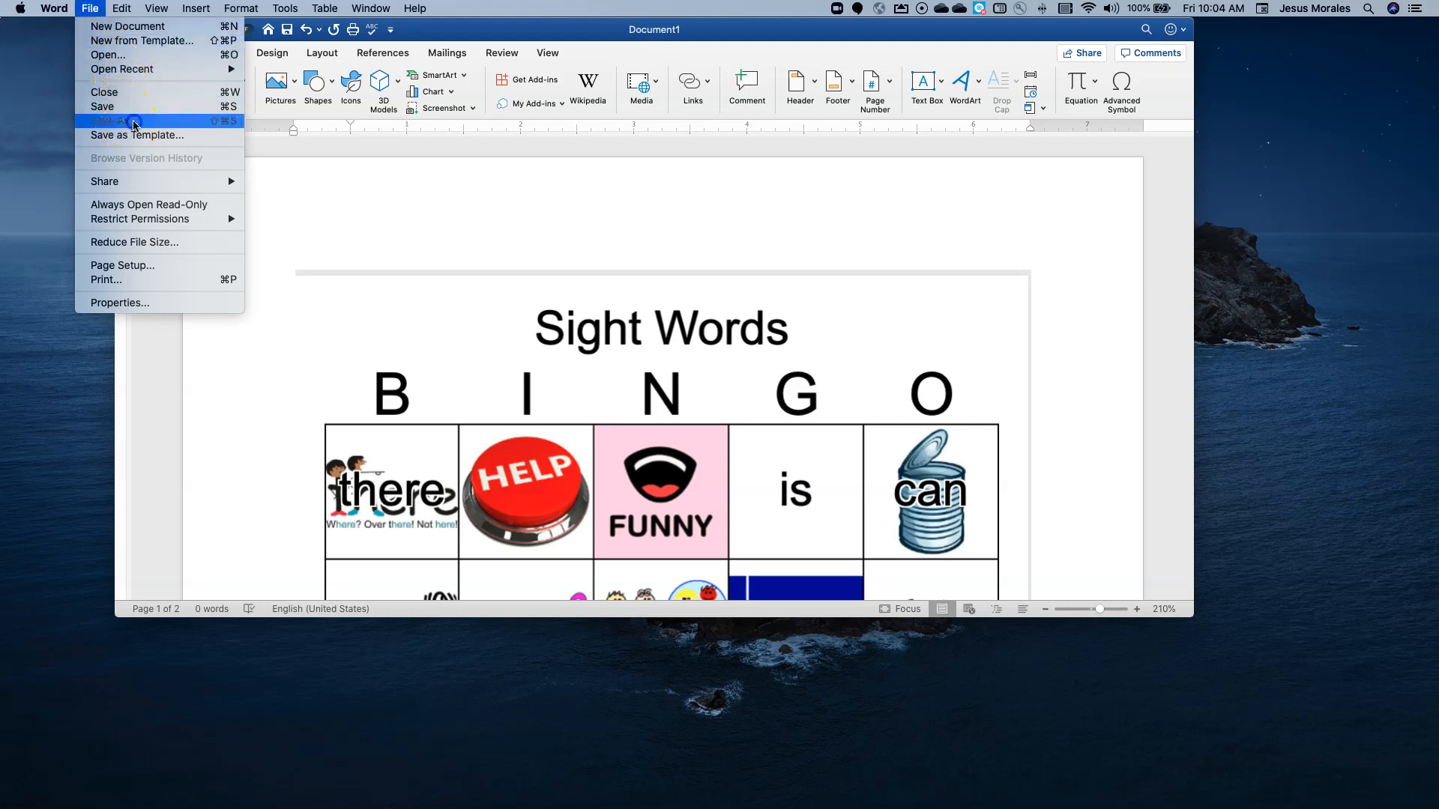
pyautogui.click(115, 120)
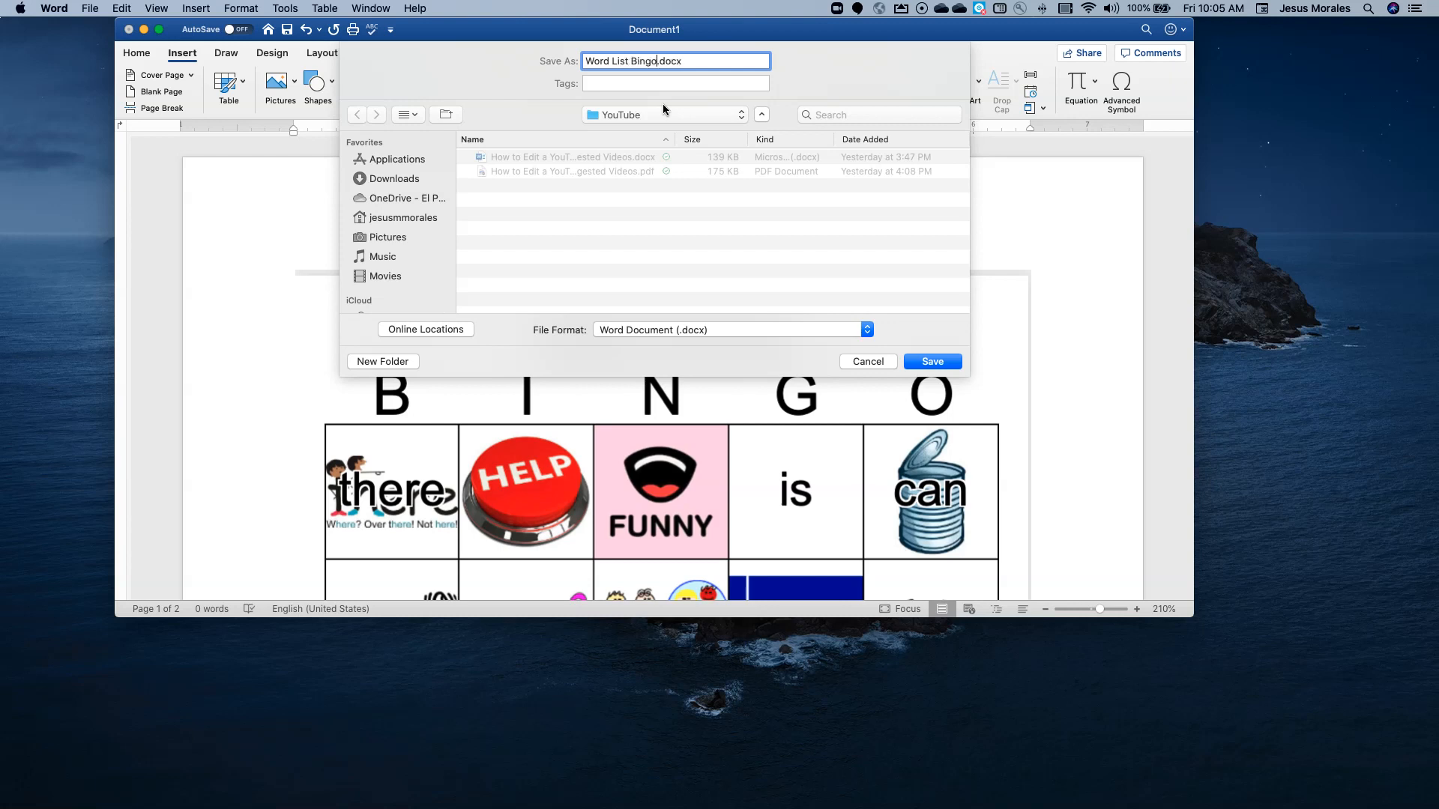
pyautogui.click(660, 114)
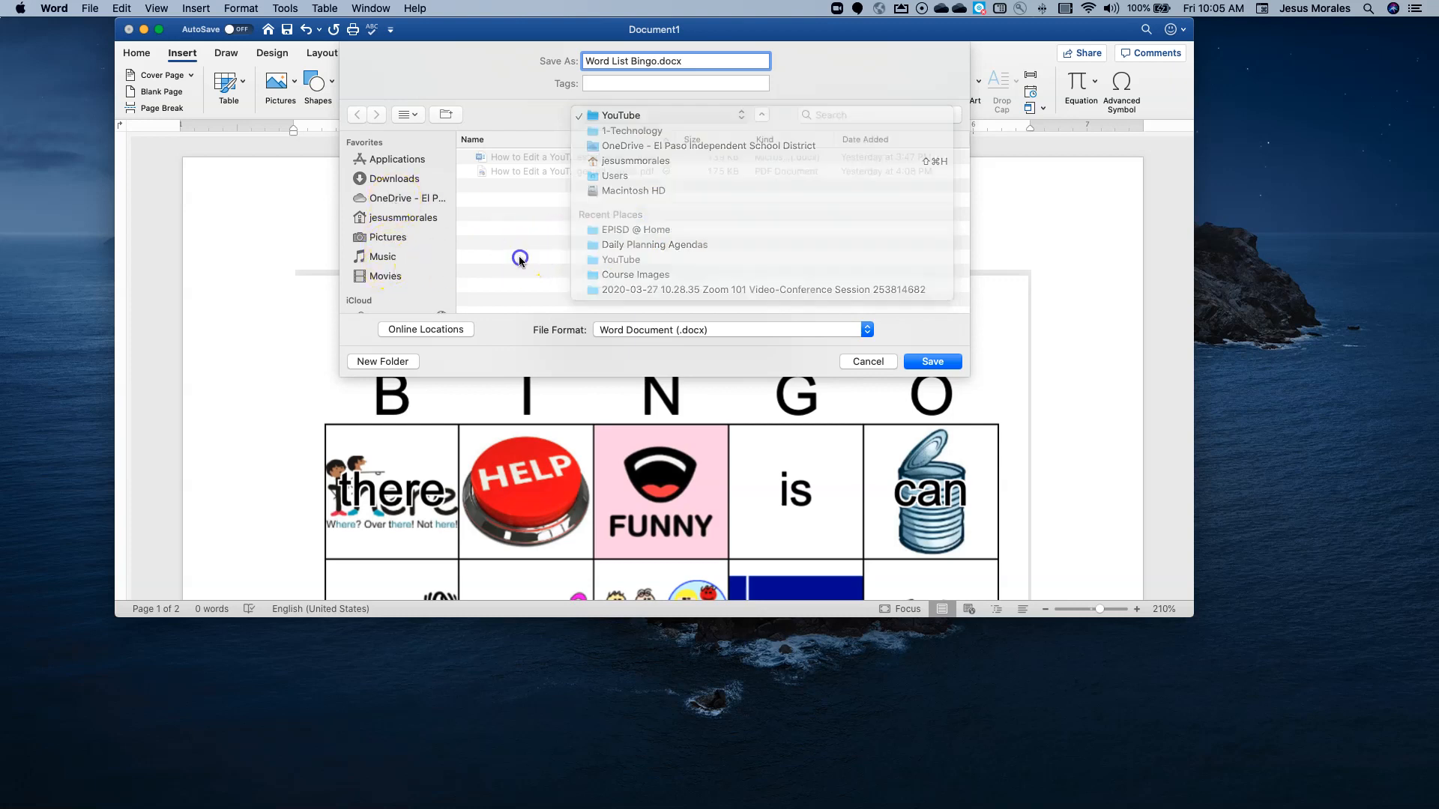
pyautogui.click(659, 115)
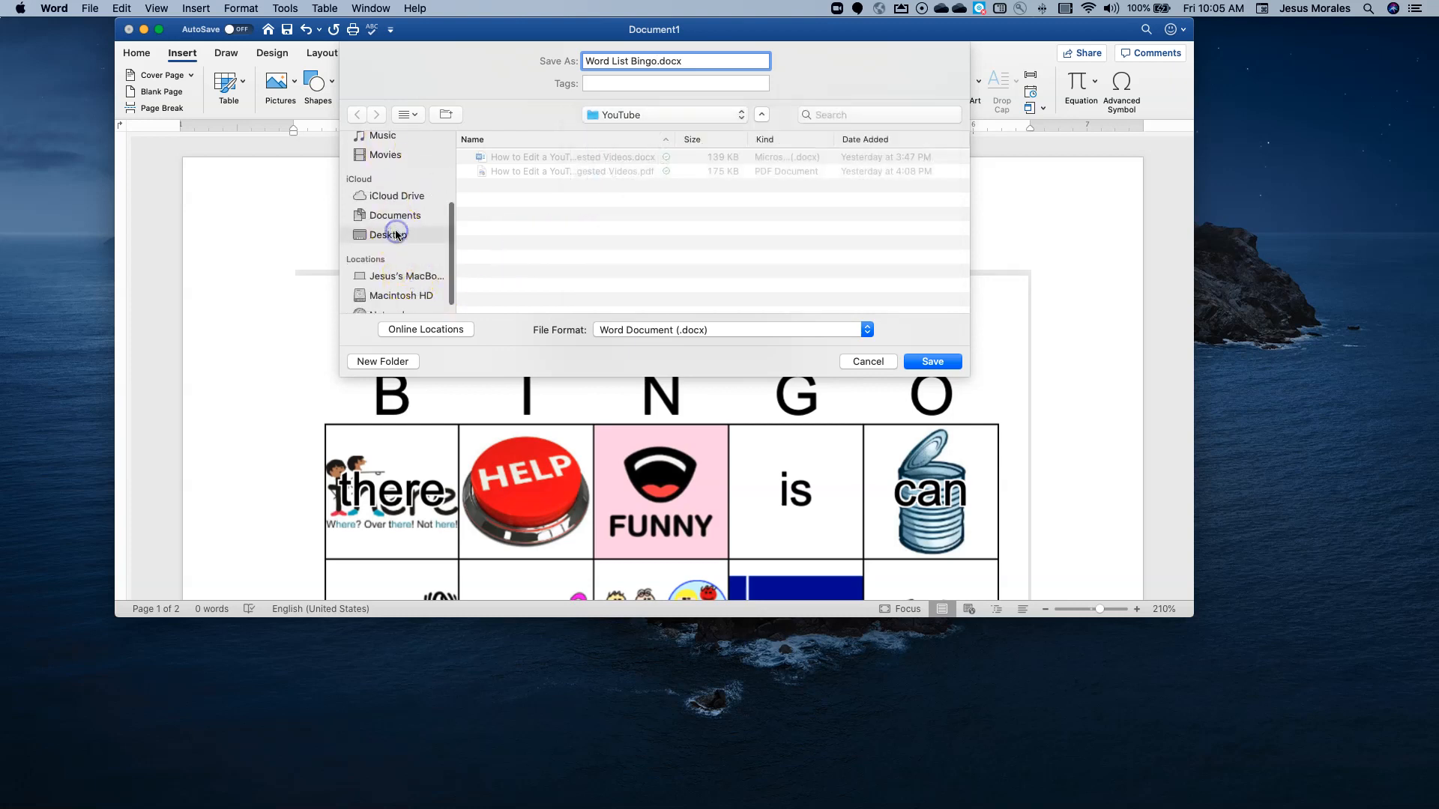
pyautogui.click(388, 234)
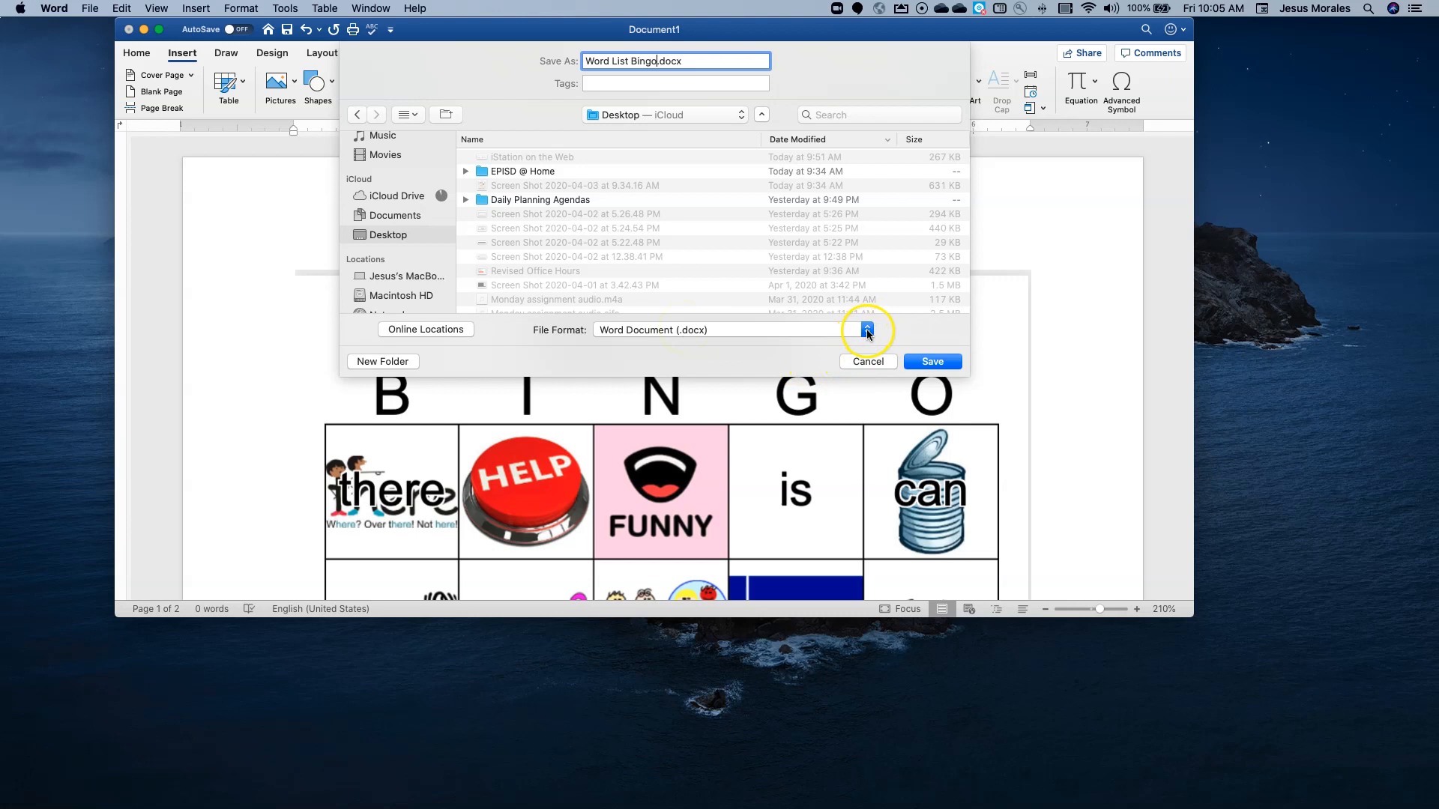
pyautogui.click(867, 330)
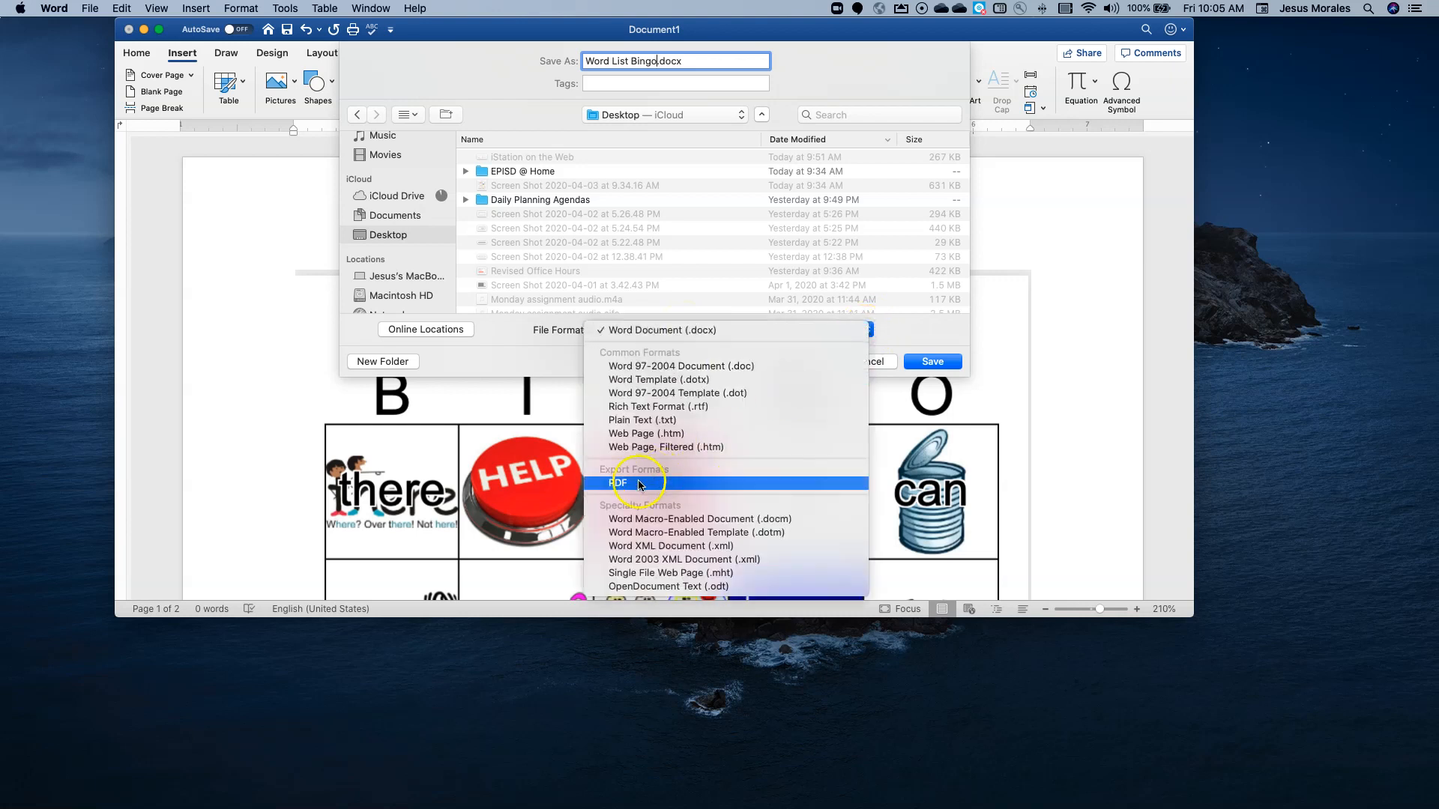
pyautogui.click(618, 484)
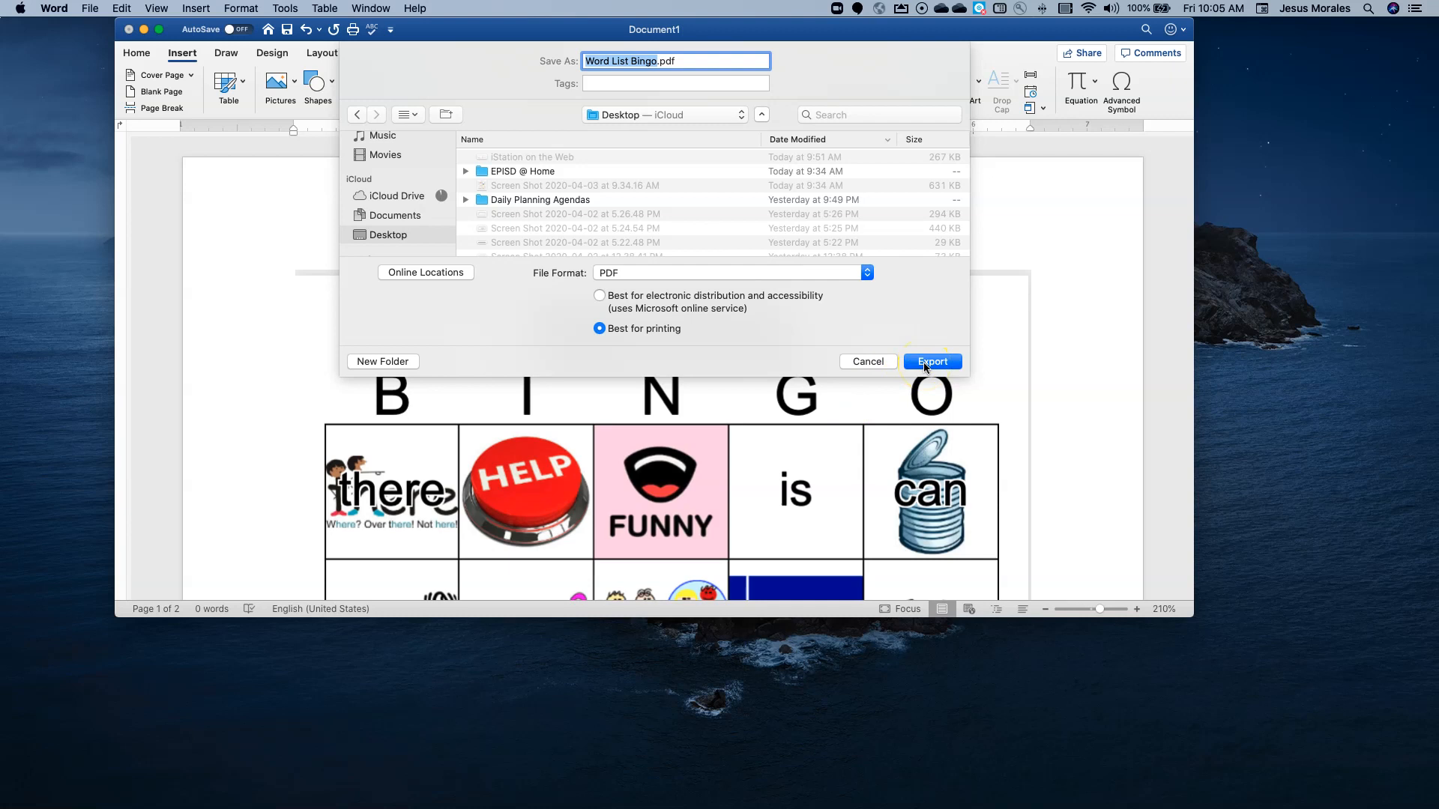
# Export the PDF, review Word List Bingo.pdf in Preview, and close it.
pyautogui.click(931, 360)
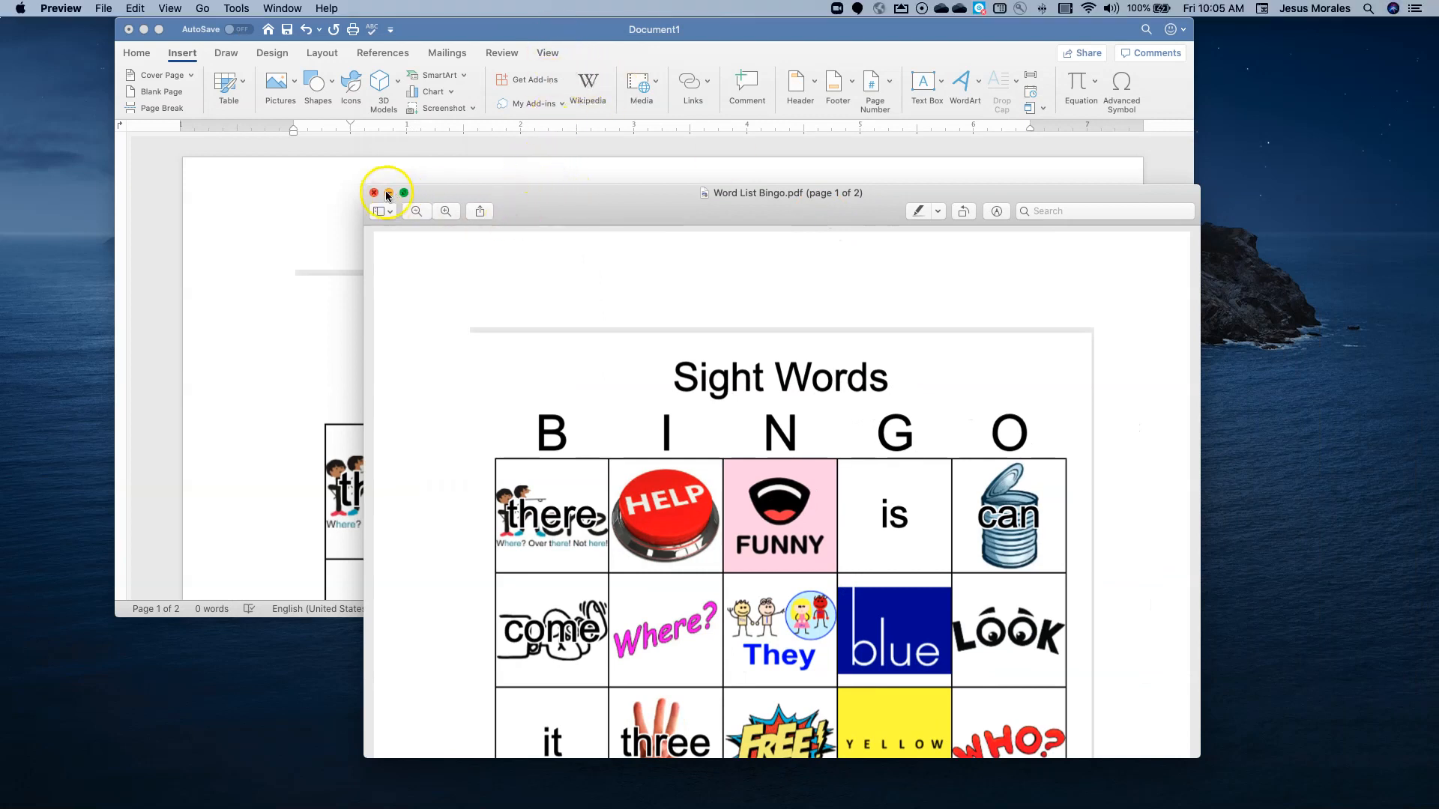
pyautogui.click(372, 193)
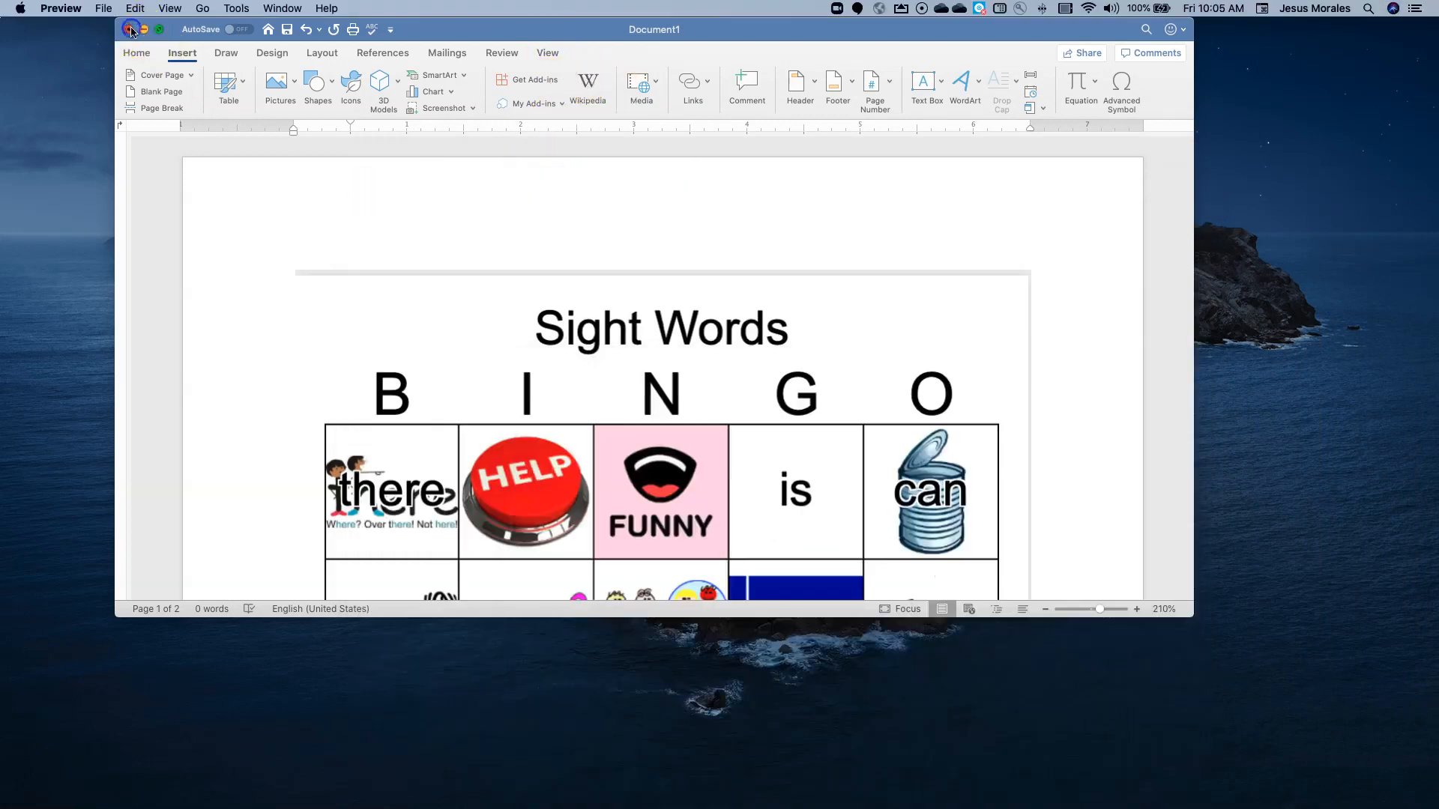
# Close the document, saving it to the Desktop as Word List Bingo.docx.
pyautogui.click(130, 28)
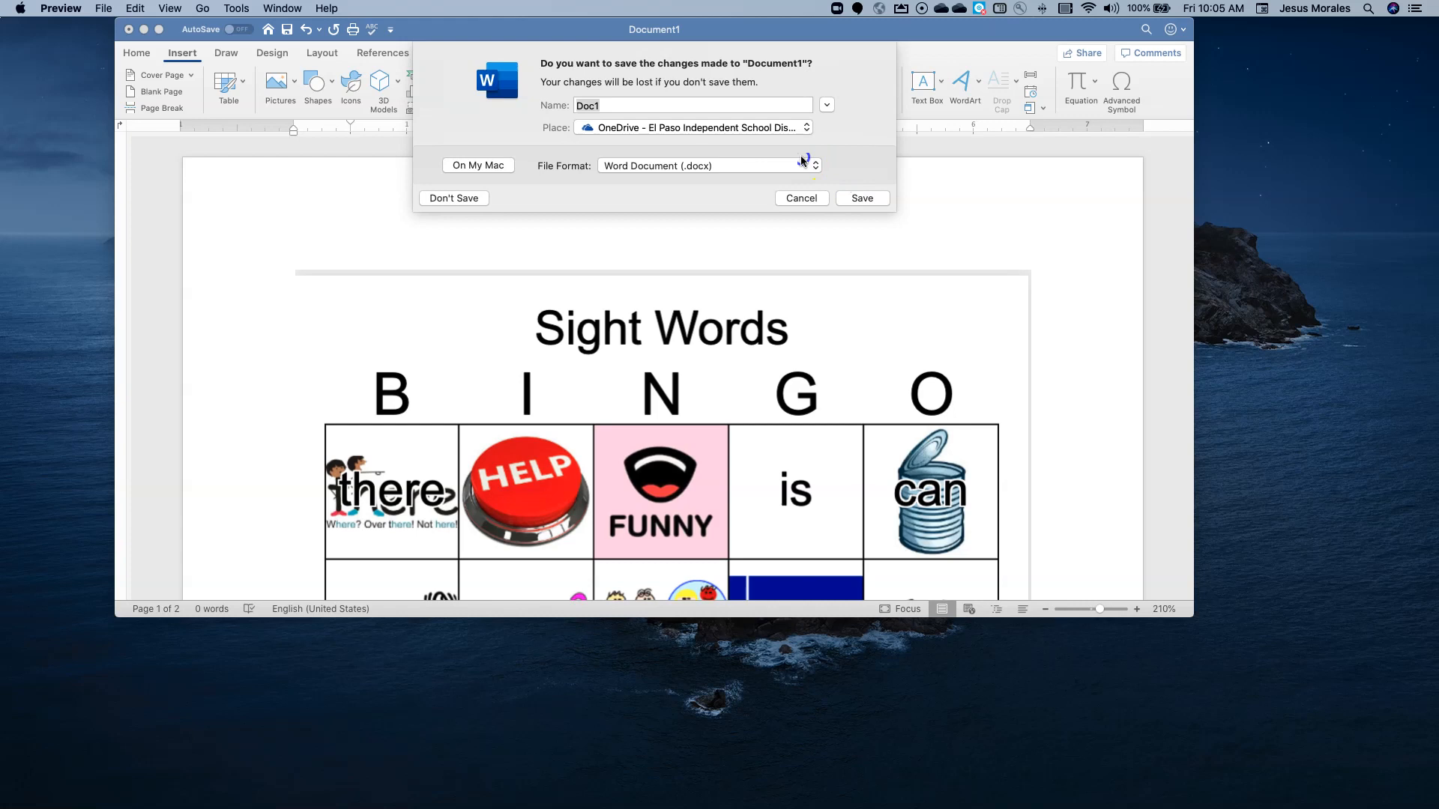
pyautogui.write('Word List Bingo.docx')
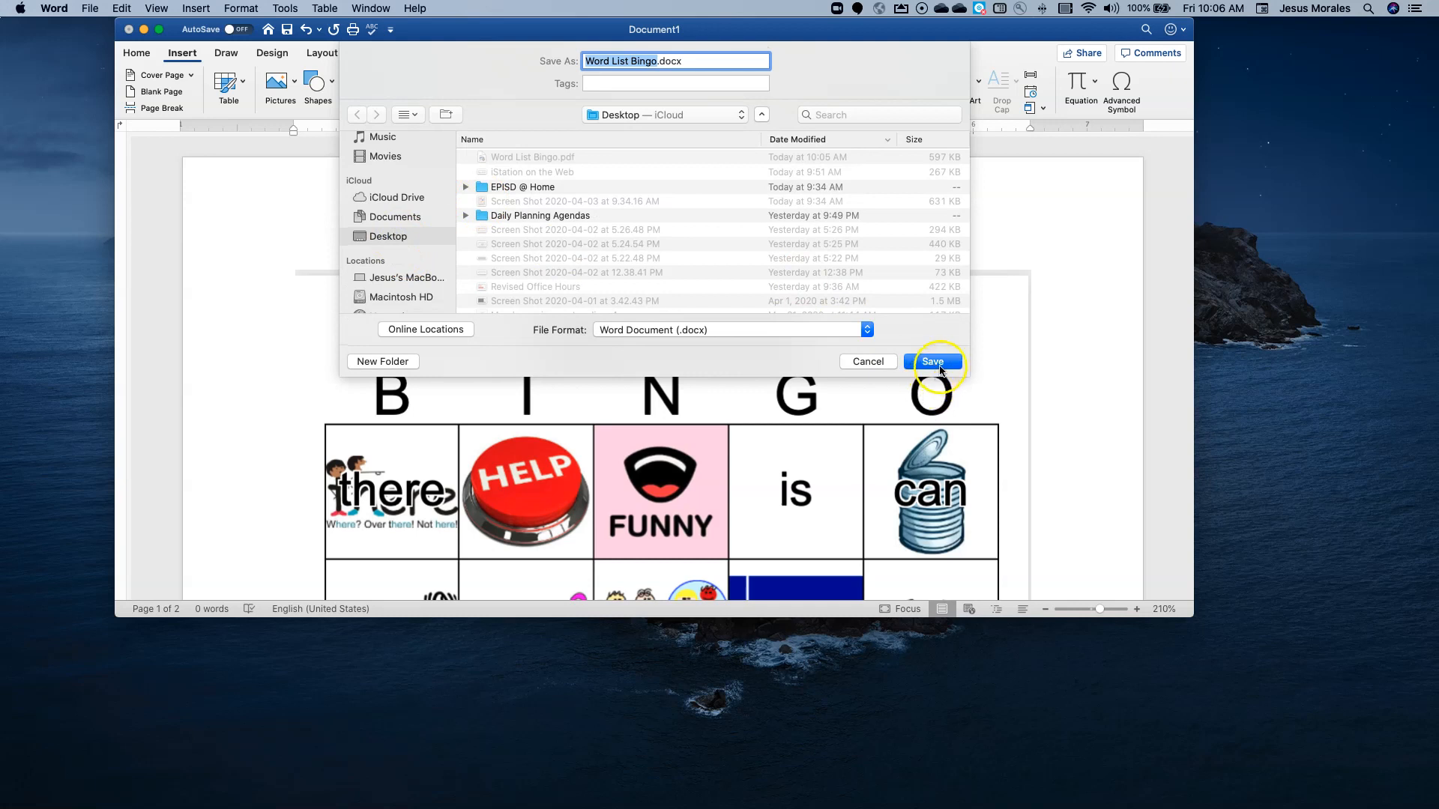
pyautogui.click(932, 361)
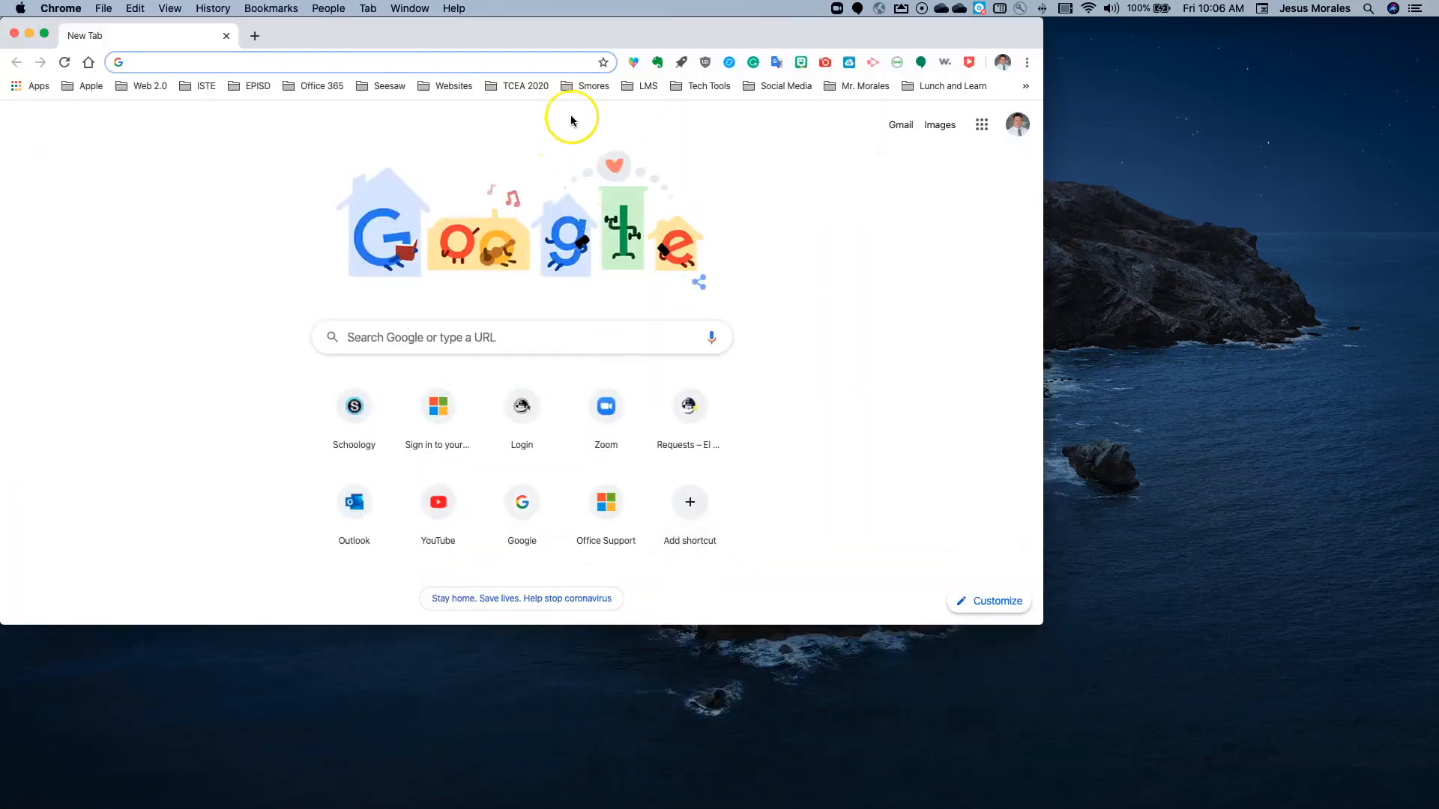
# Go to the Schoology course and open the Reading folder in the March 30–April 03 week.
pyautogui.click(353, 405)
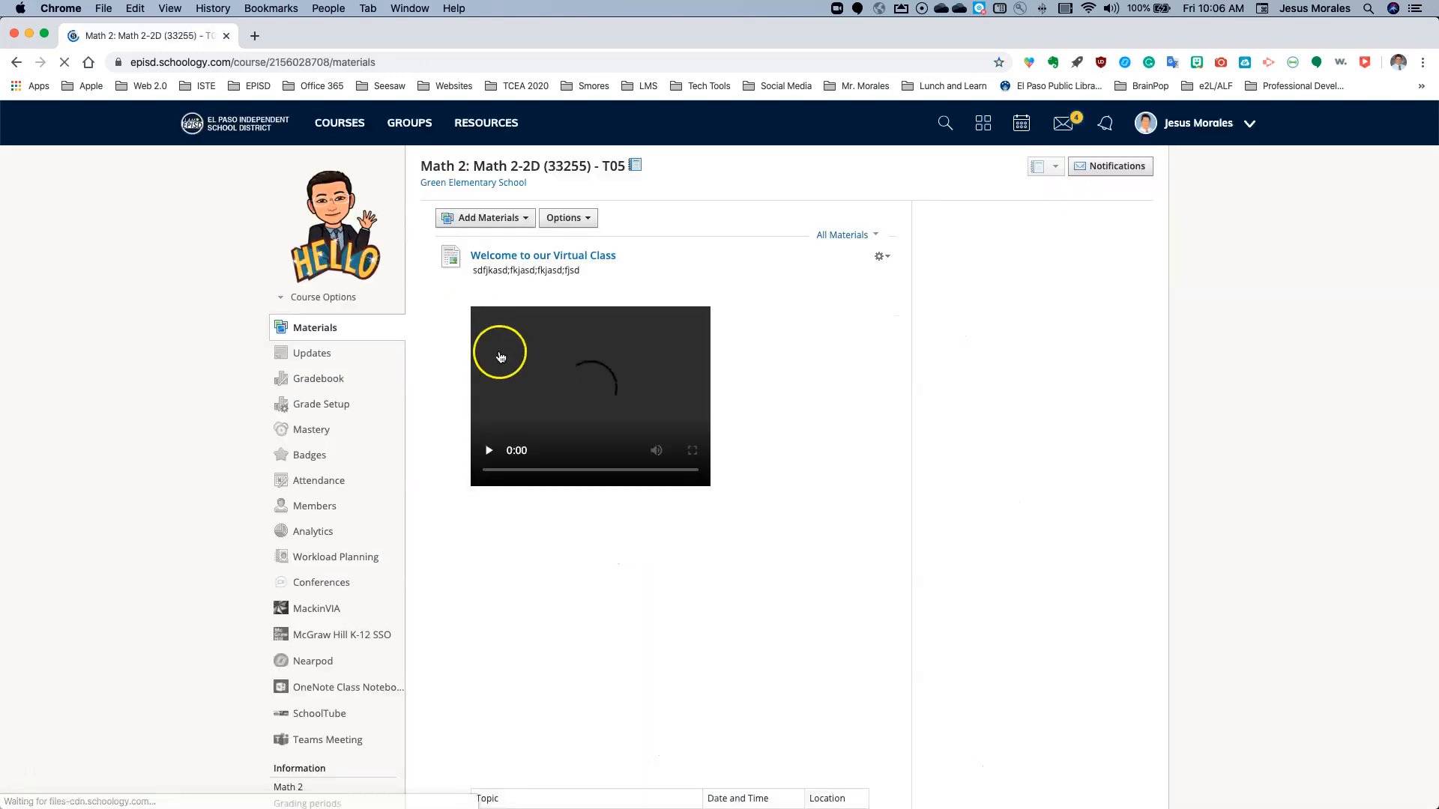
pyautogui.scroll(-3)
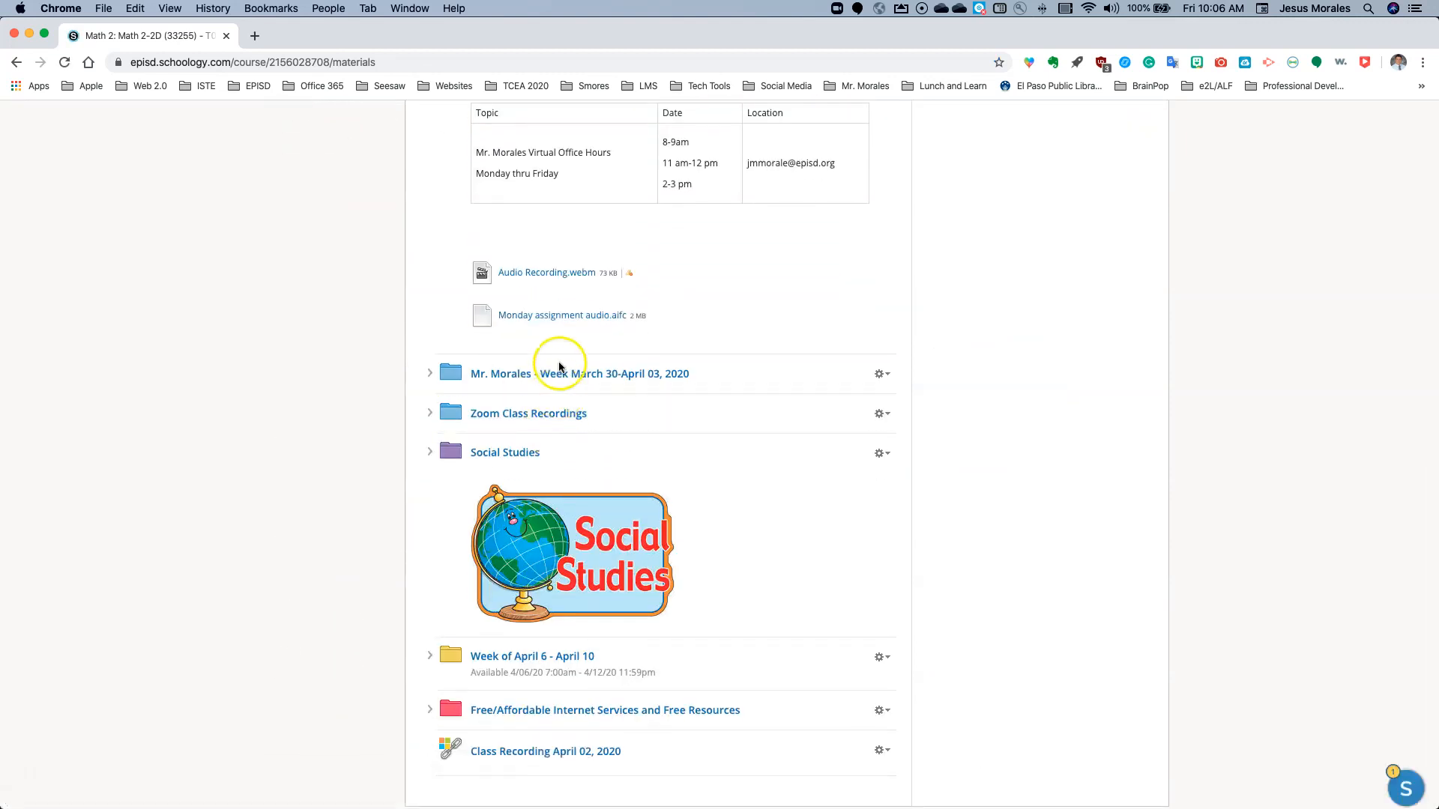
pyautogui.click(579, 373)
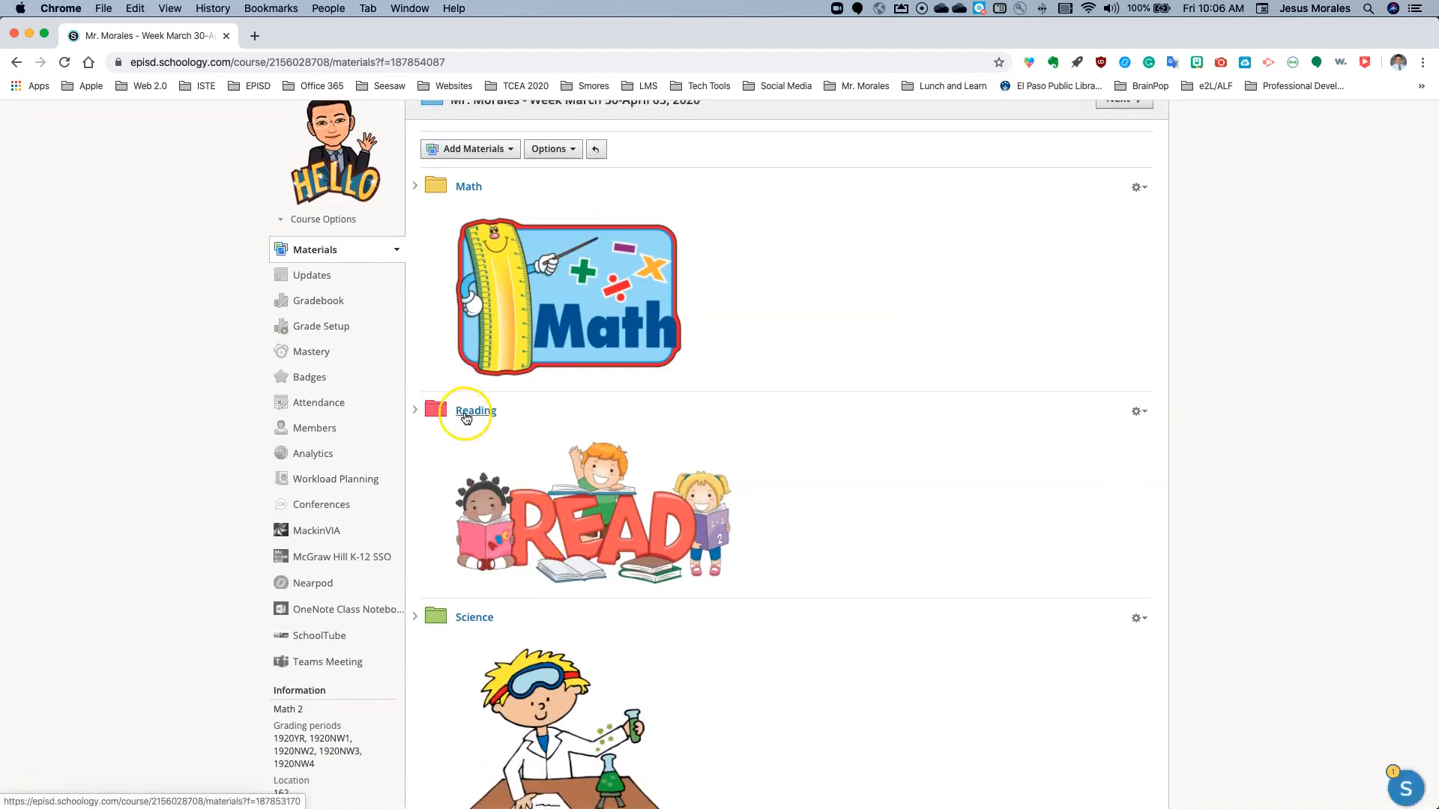
pyautogui.click(474, 410)
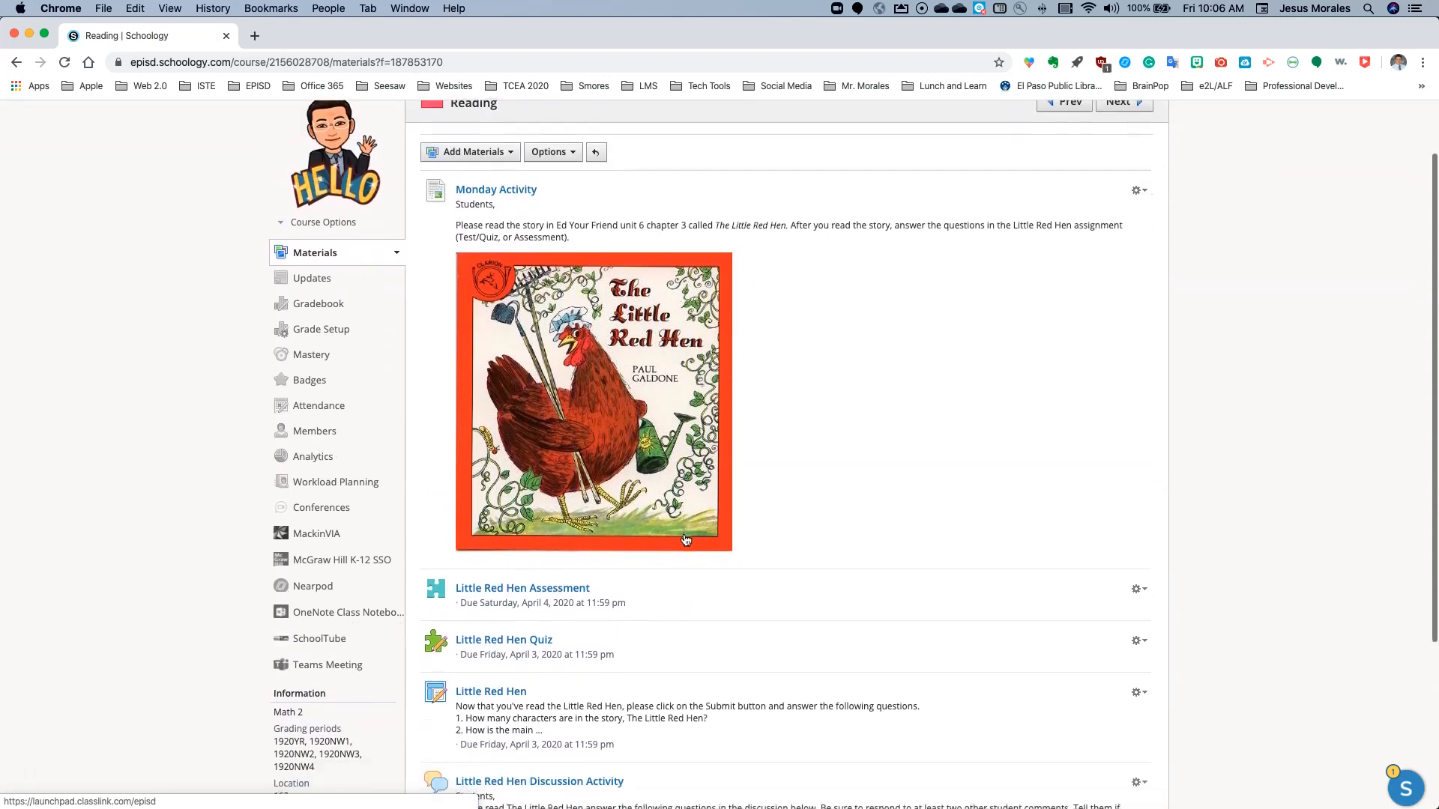
pyautogui.moveTo(1122, 211)
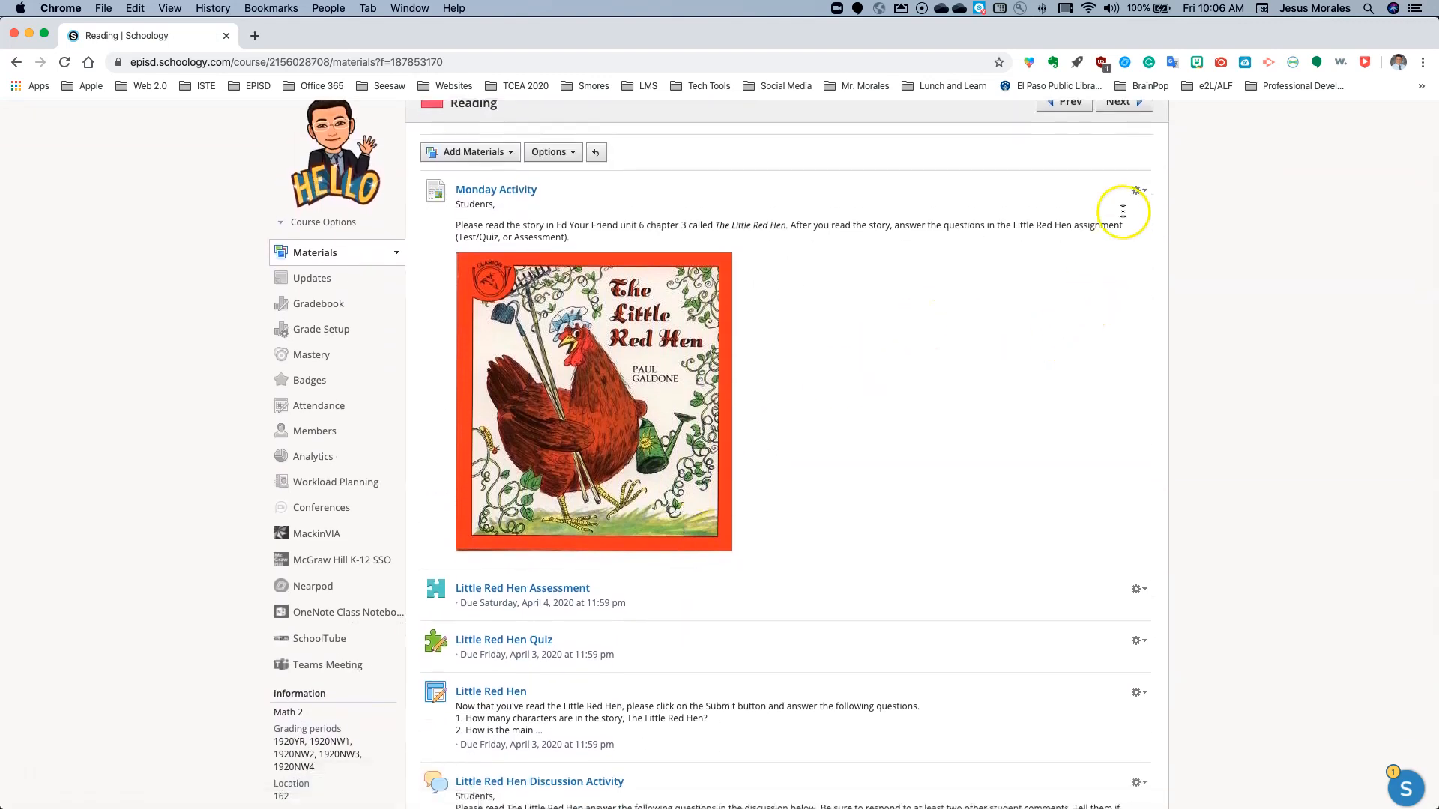
pyautogui.moveTo(771, 385)
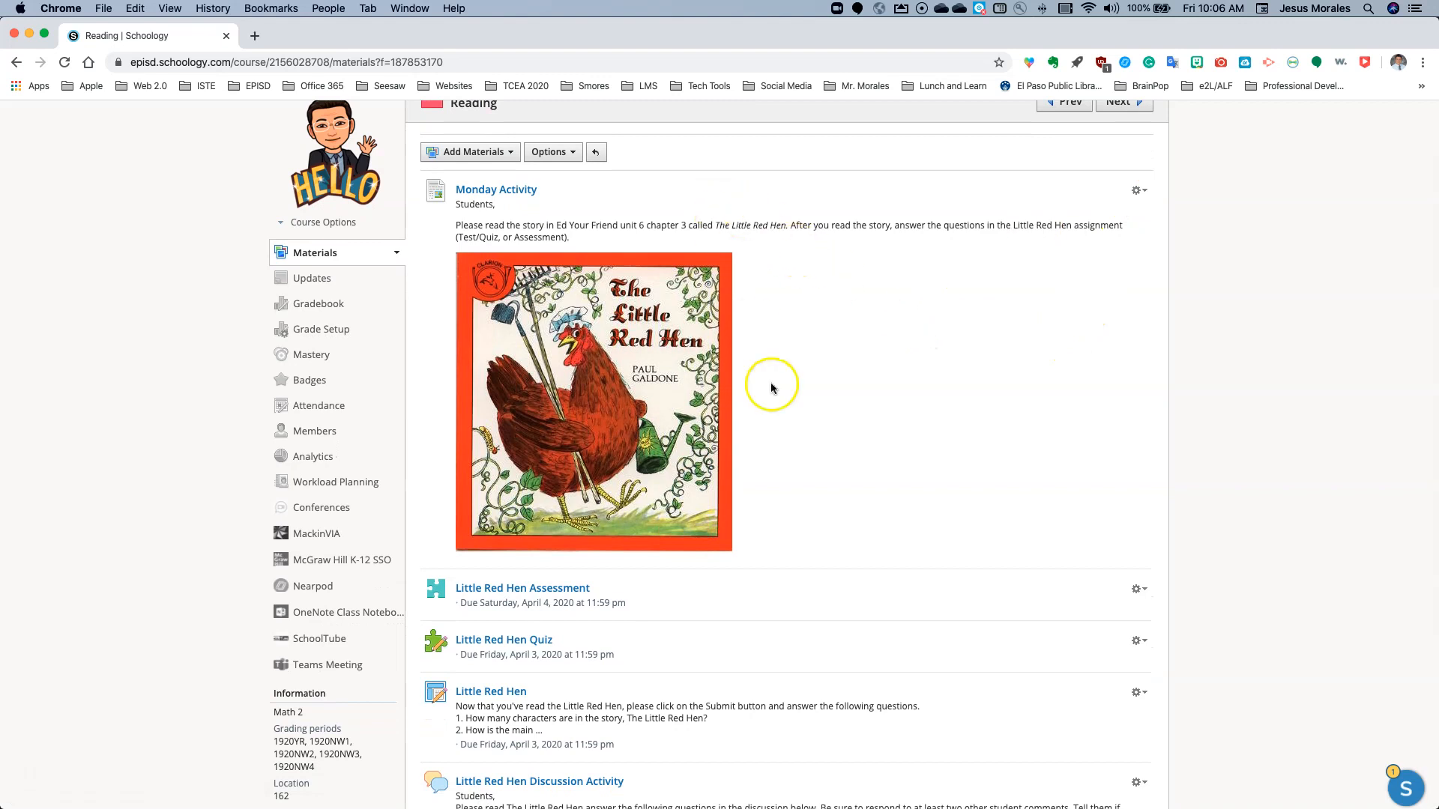
pyautogui.scroll(-3)
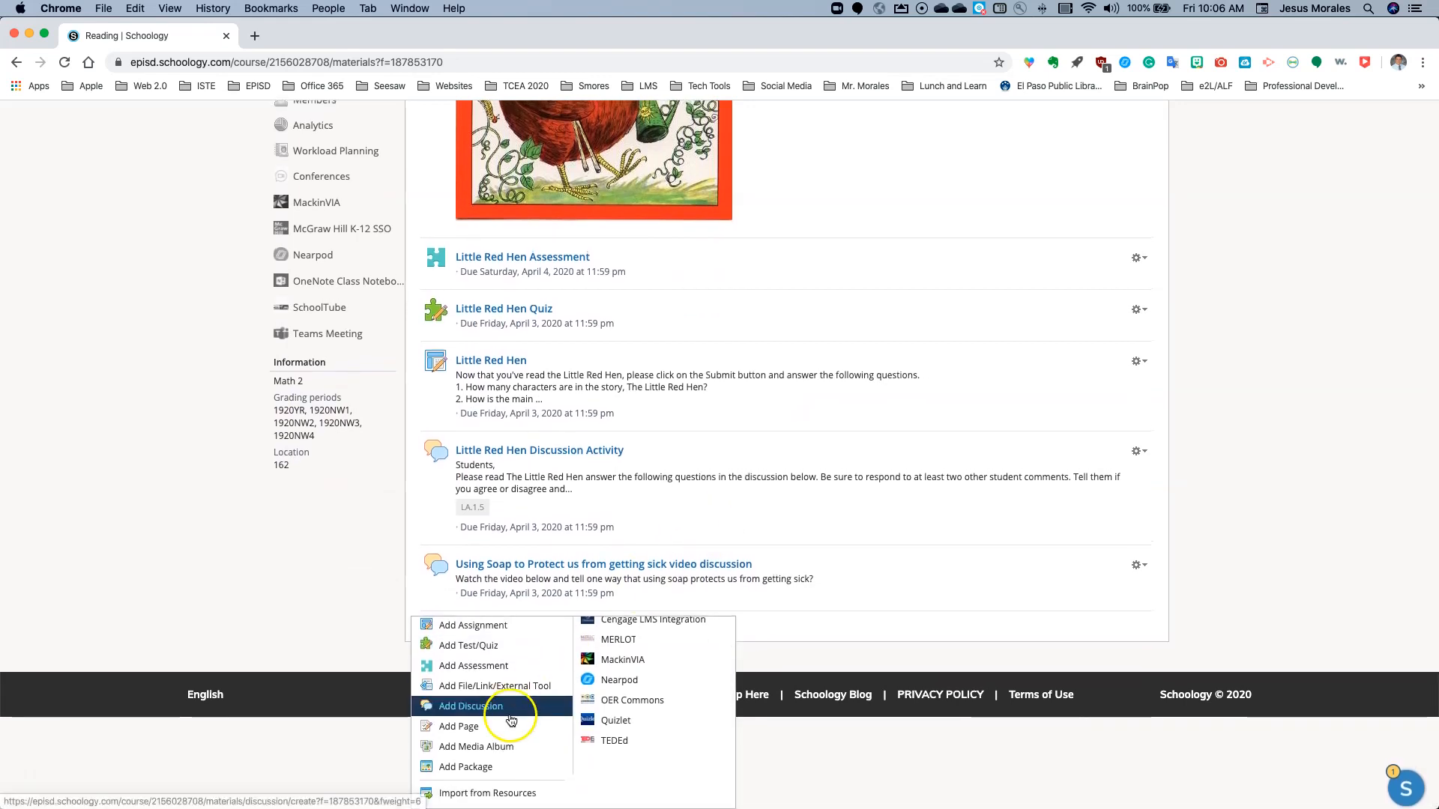
# Add a new page titled 'Tuesday Activity' with the body 'Practice your word list.'.
pyautogui.click(471, 705)
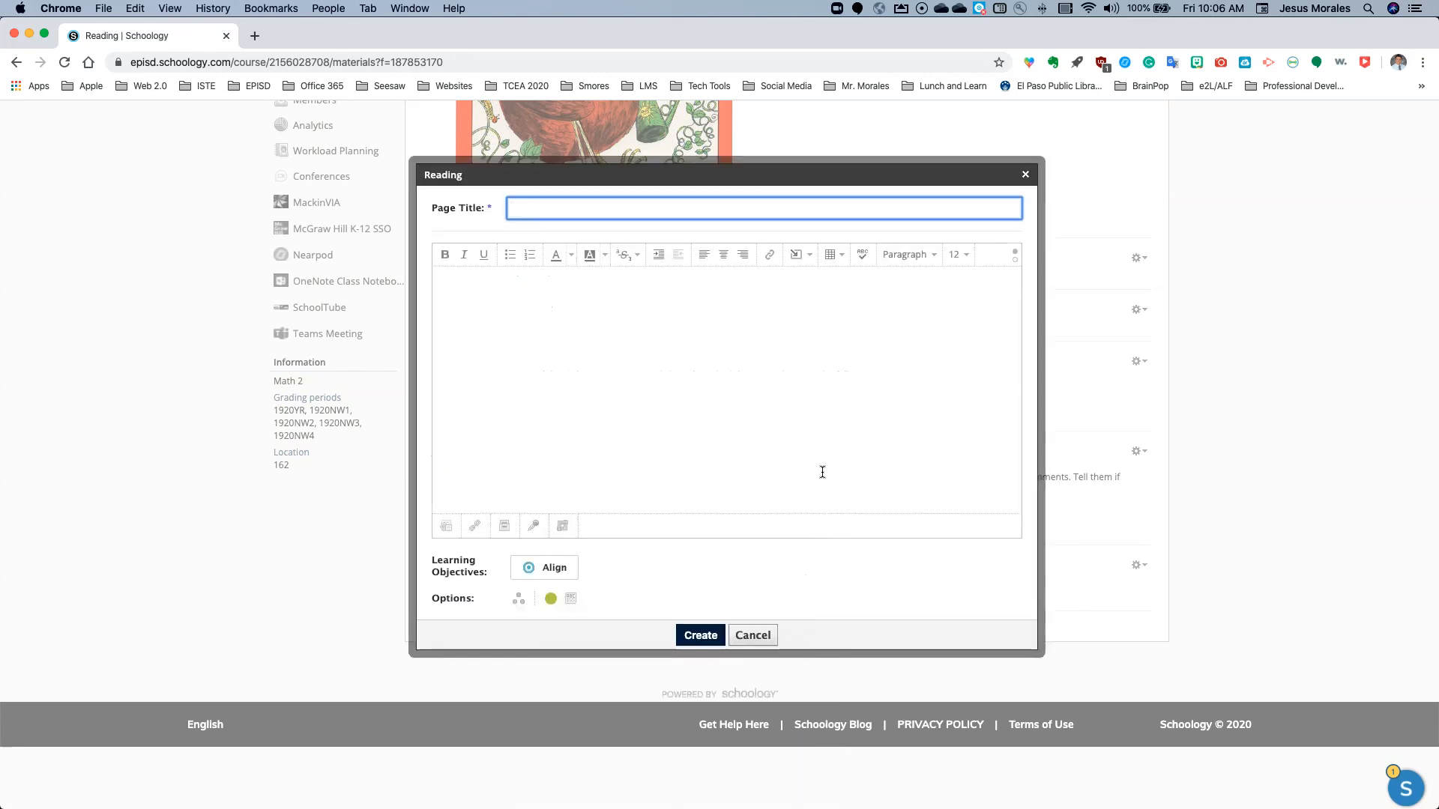
pyautogui.write('Tuesday Activity')
pyautogui.click(728, 391)
pyautogui.write('Practice your word')
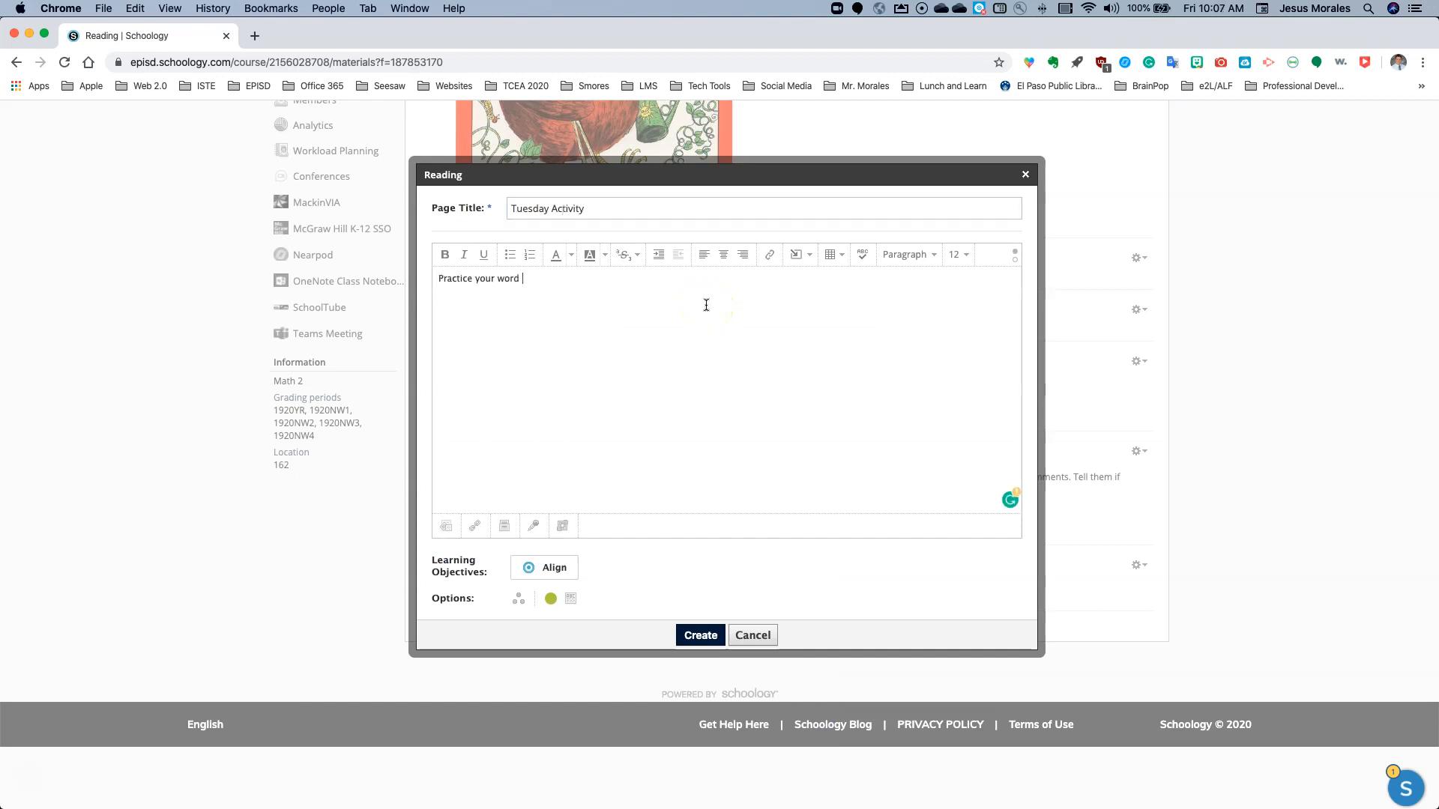
pyautogui.write('list')
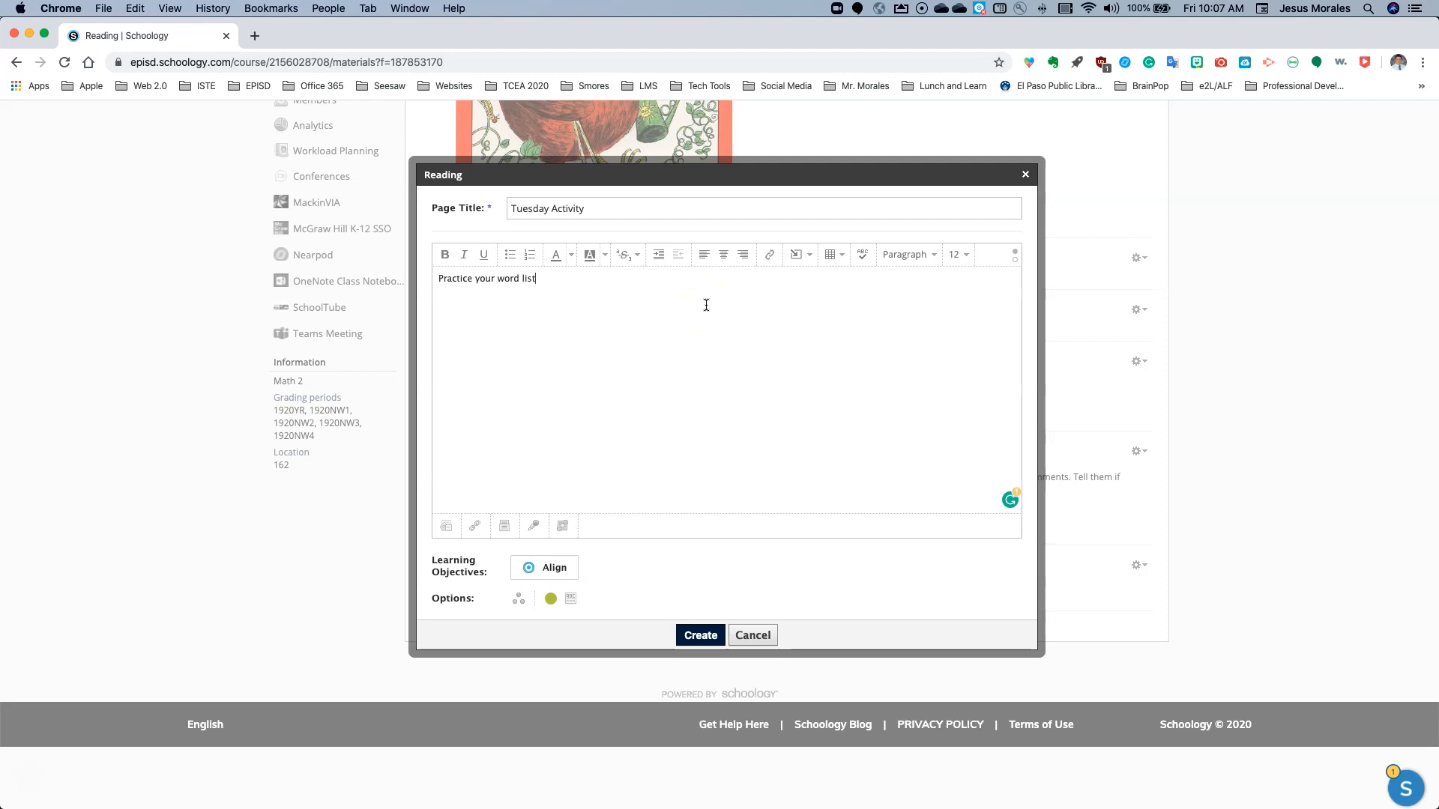
pyautogui.write('.')
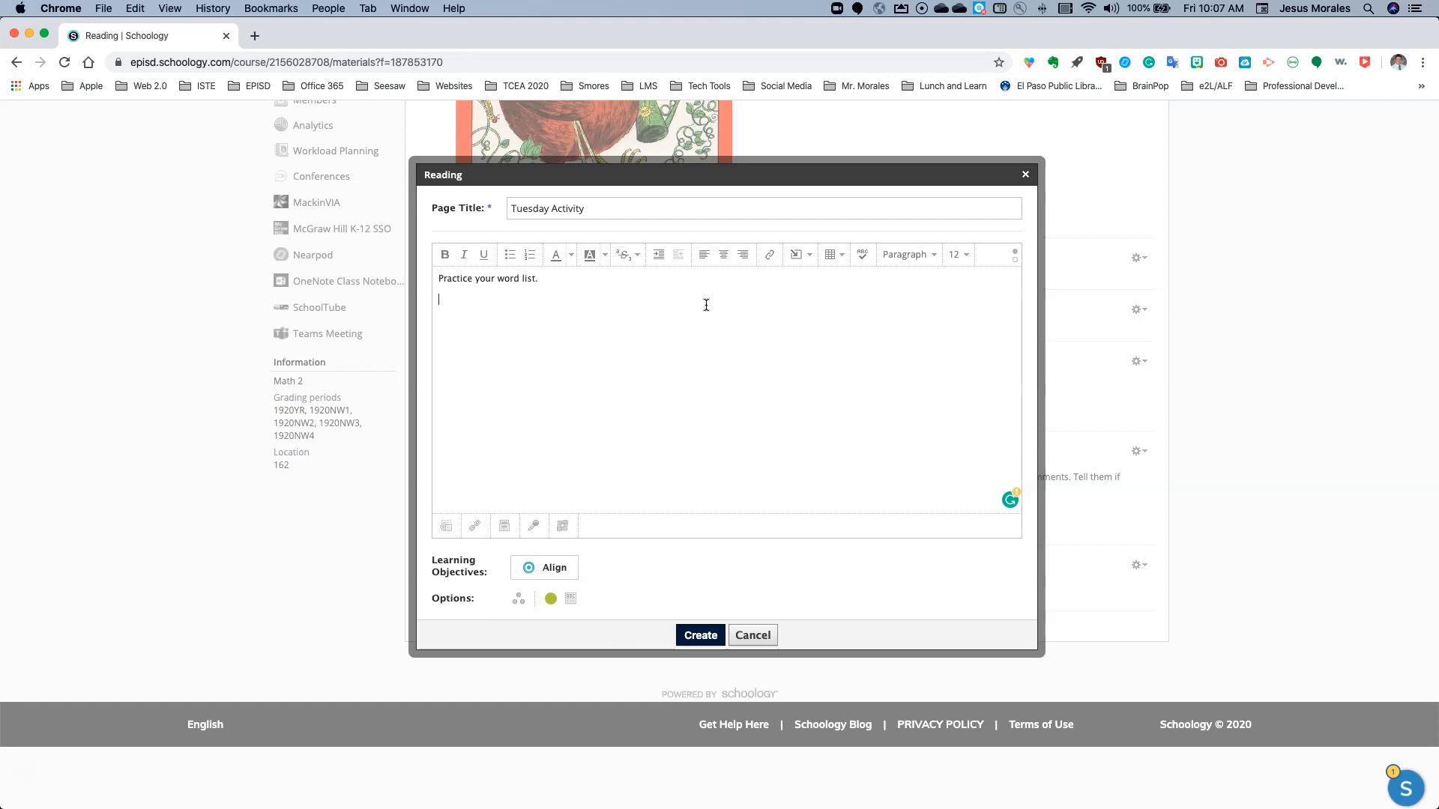
pyautogui.moveTo(454, 511)
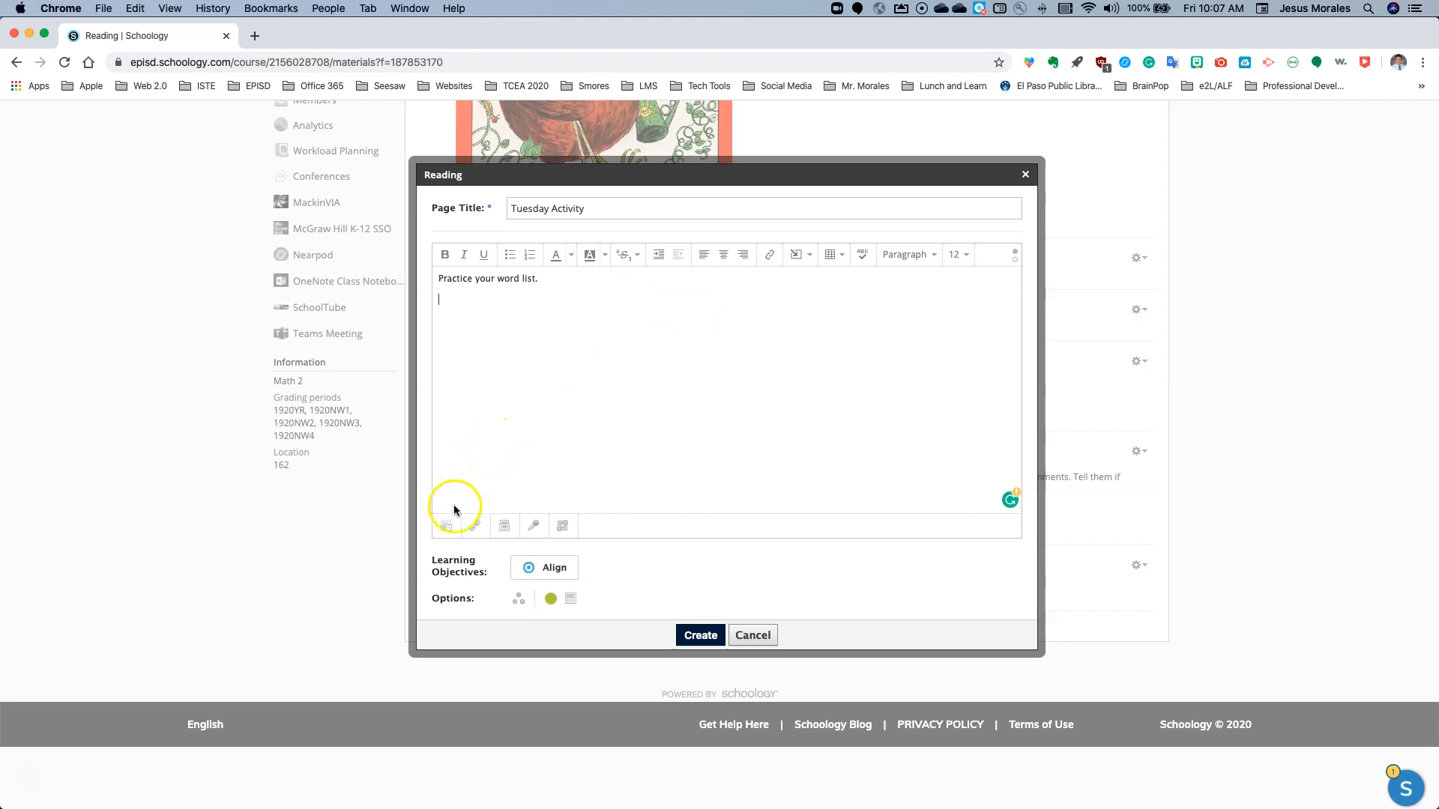
# Attach Word List Bingo.pdf from the Desktop and create the Tuesday Activity page.
pyautogui.click(446, 524)
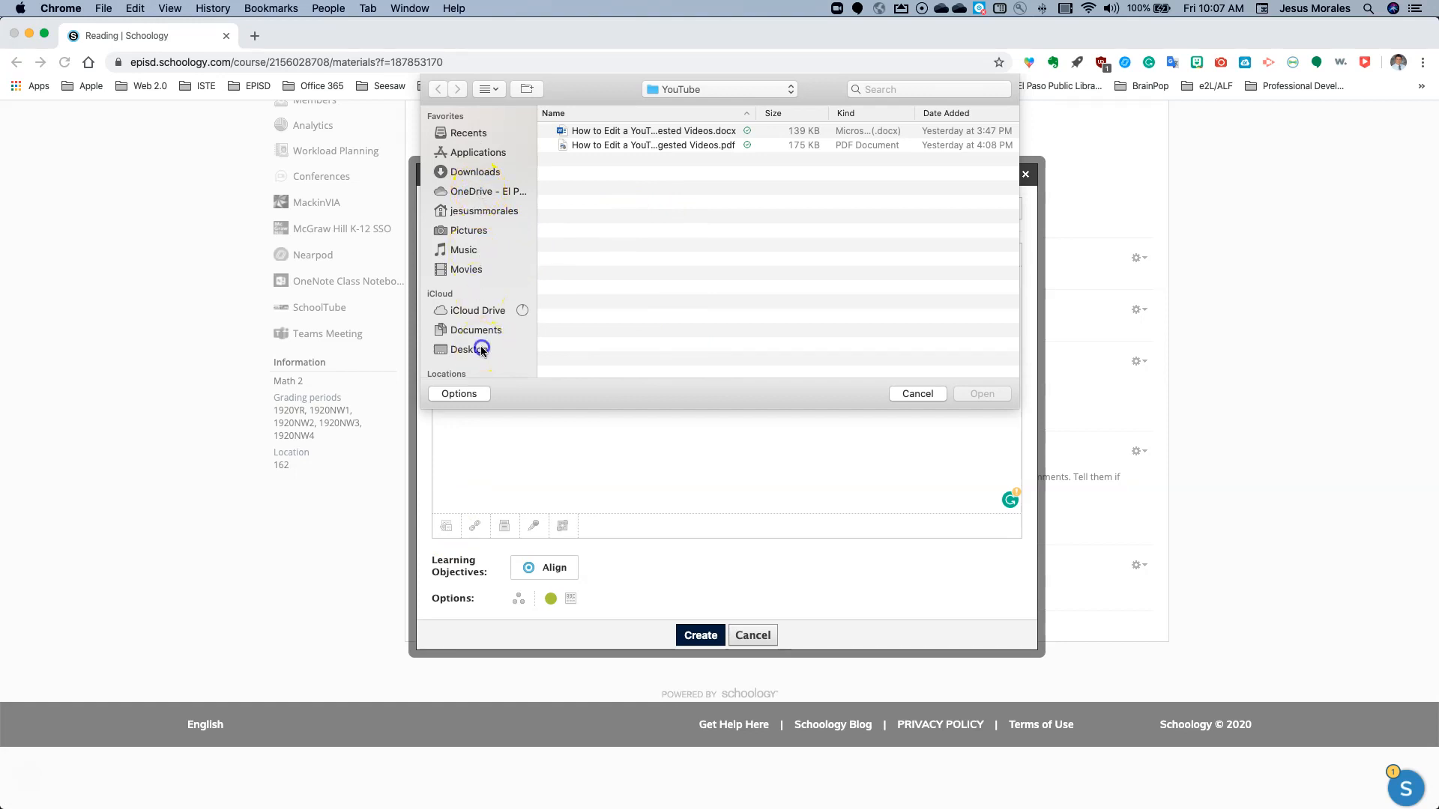
pyautogui.click(469, 348)
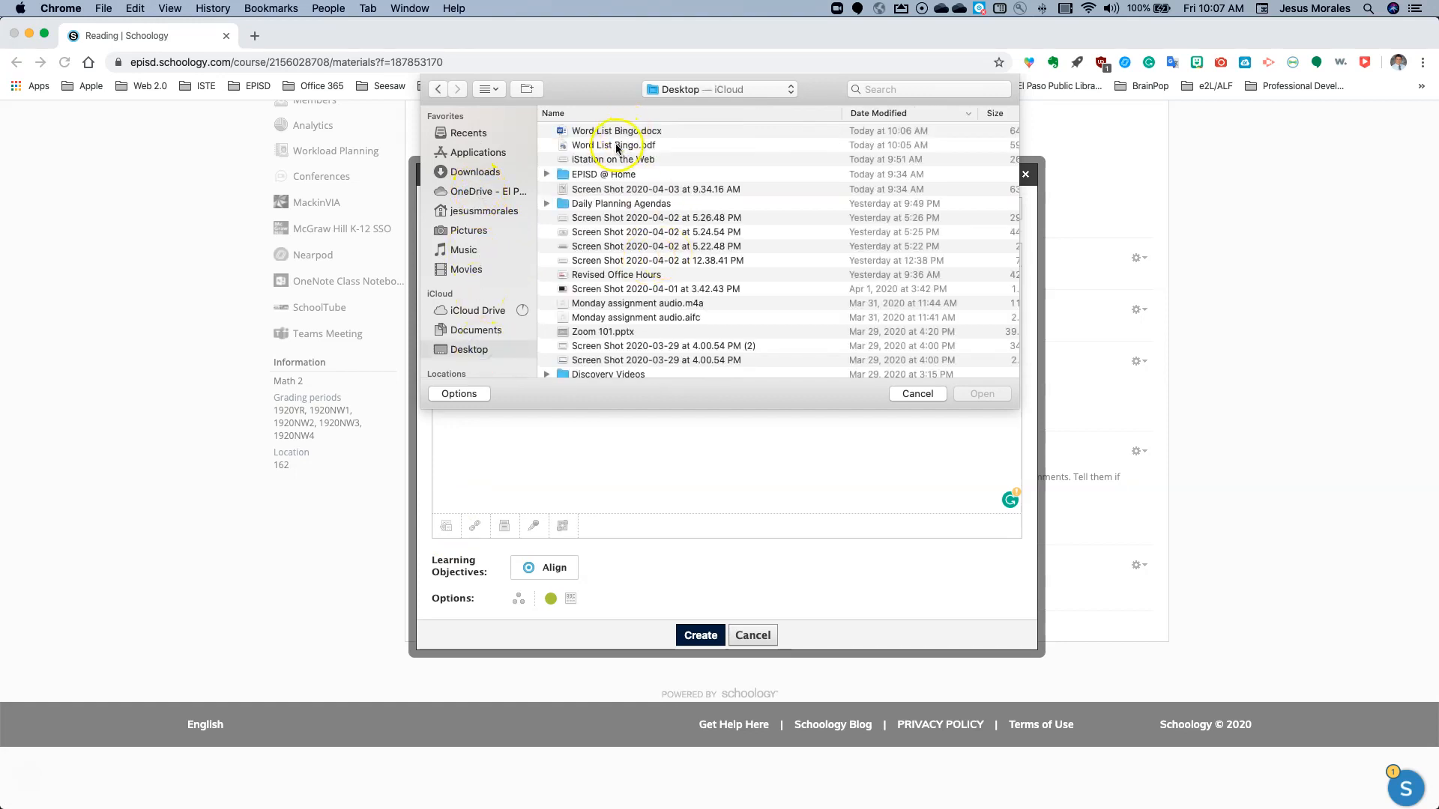
pyautogui.click(616, 145)
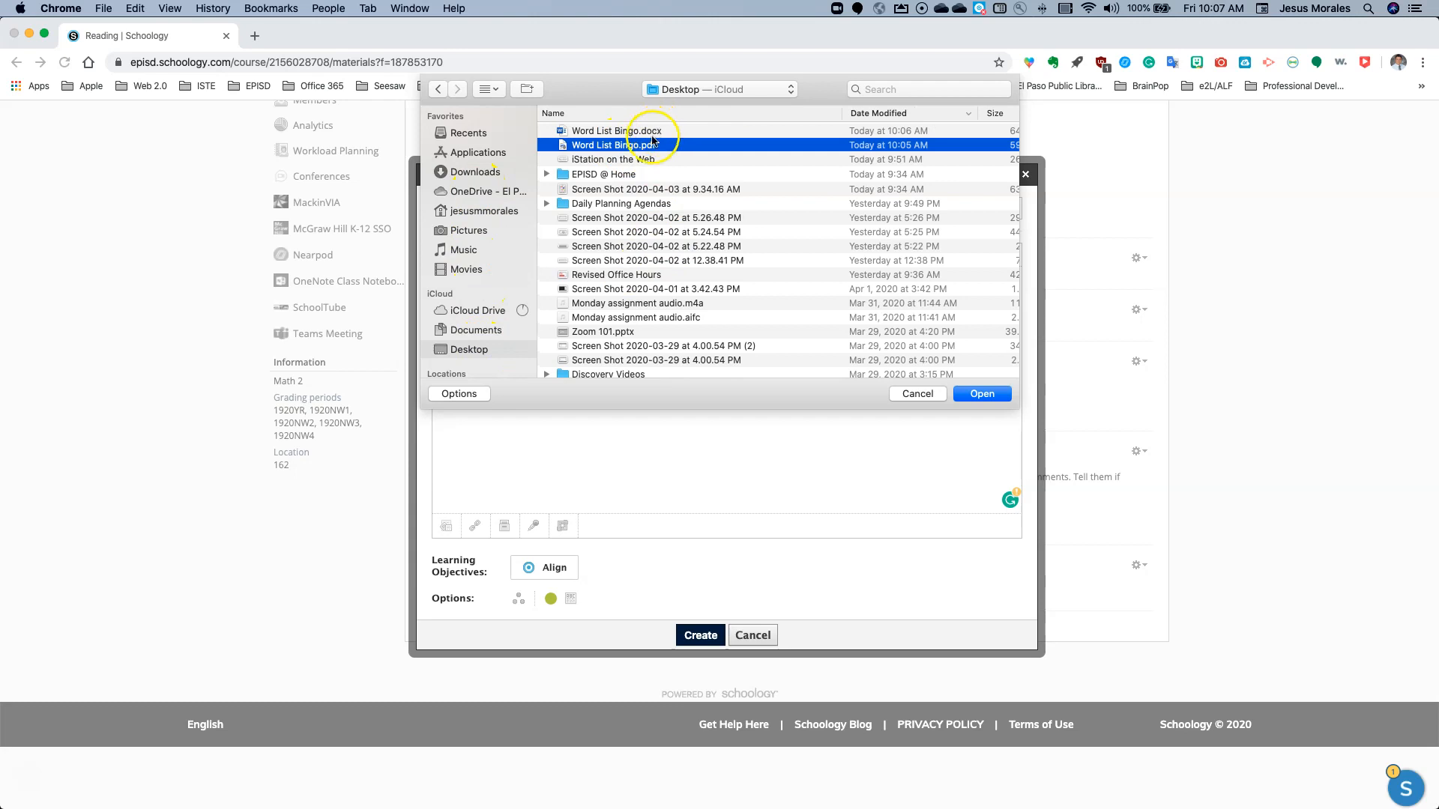
pyautogui.click(980, 393)
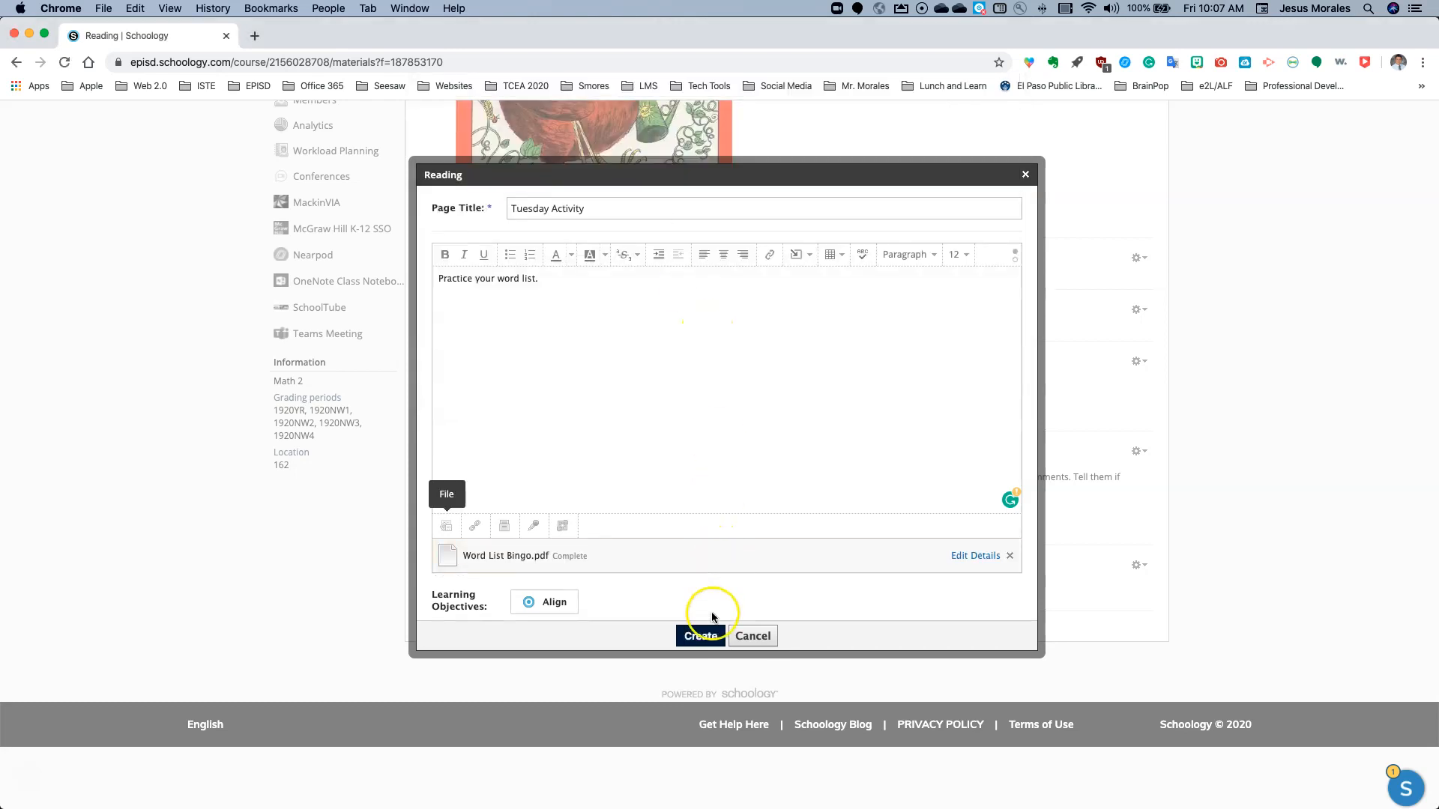
pyautogui.click(700, 637)
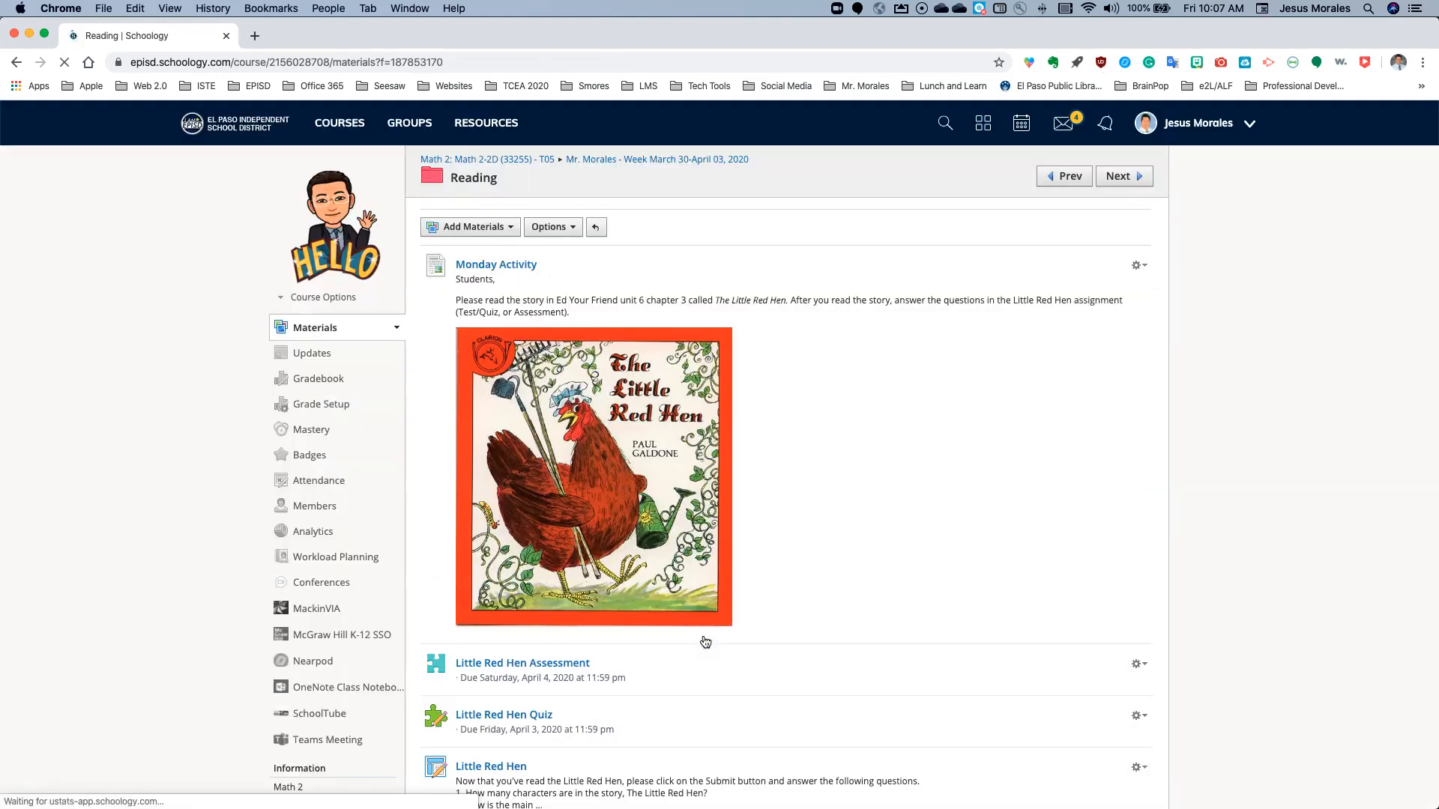
# Open the Tuesday Activity page and preview the attached Word List Bingo PDF.
pyautogui.scroll(-3)
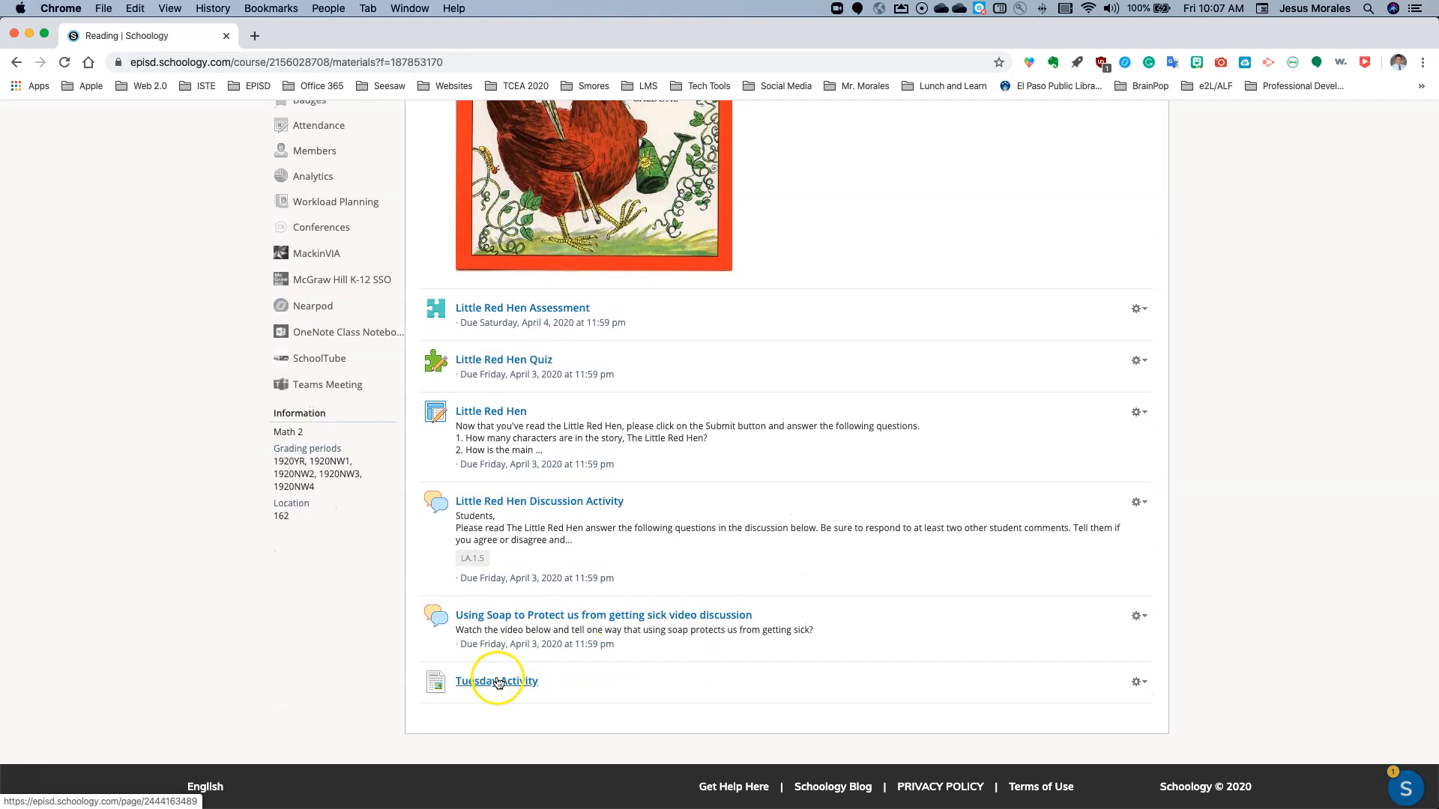
pyautogui.click(498, 681)
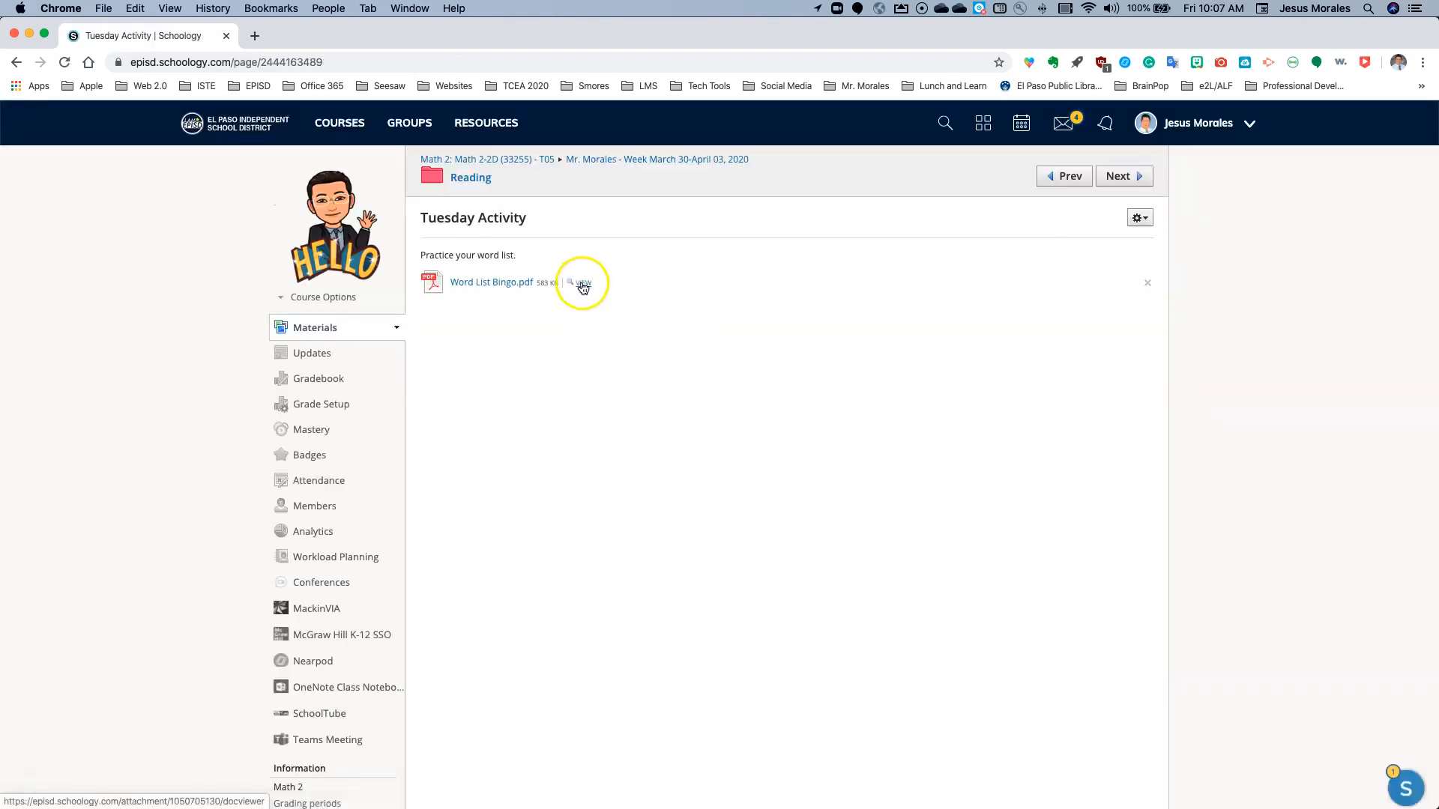
pyautogui.click(582, 282)
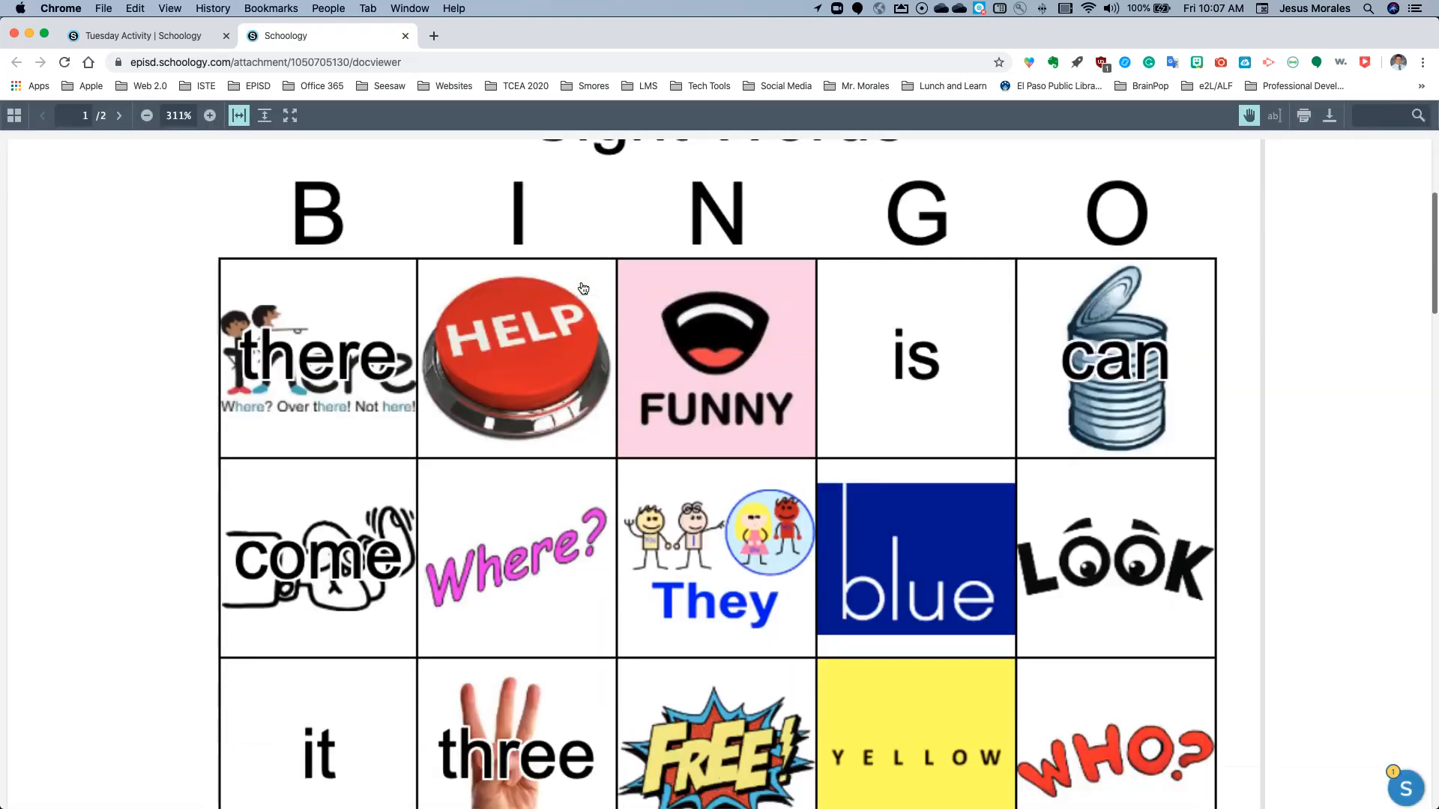
pyautogui.scroll(-3)
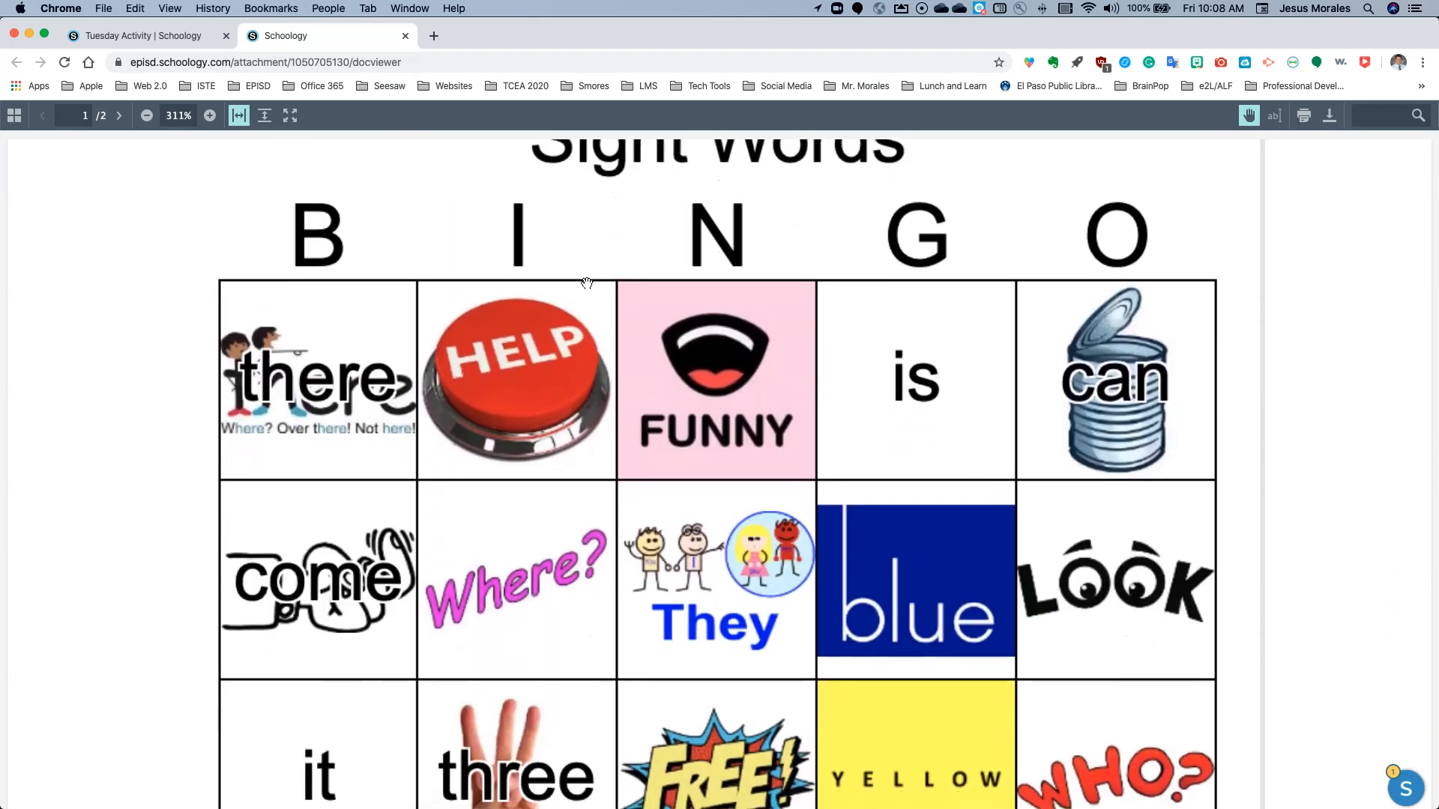
pyautogui.scroll(-3)
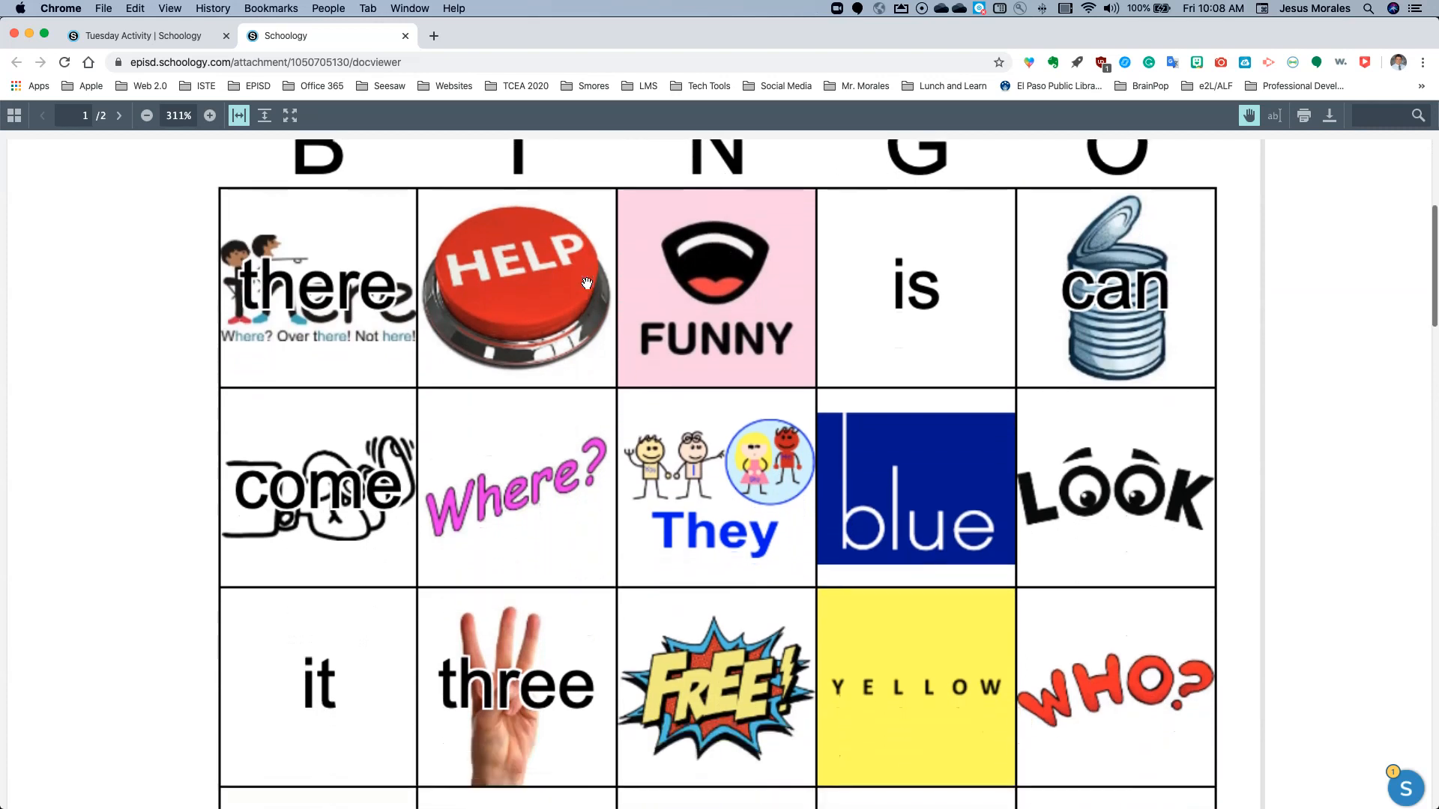
# Zoom the bingo card in and out, check the blank second page, and close the viewer.
pyautogui.click(146, 115)
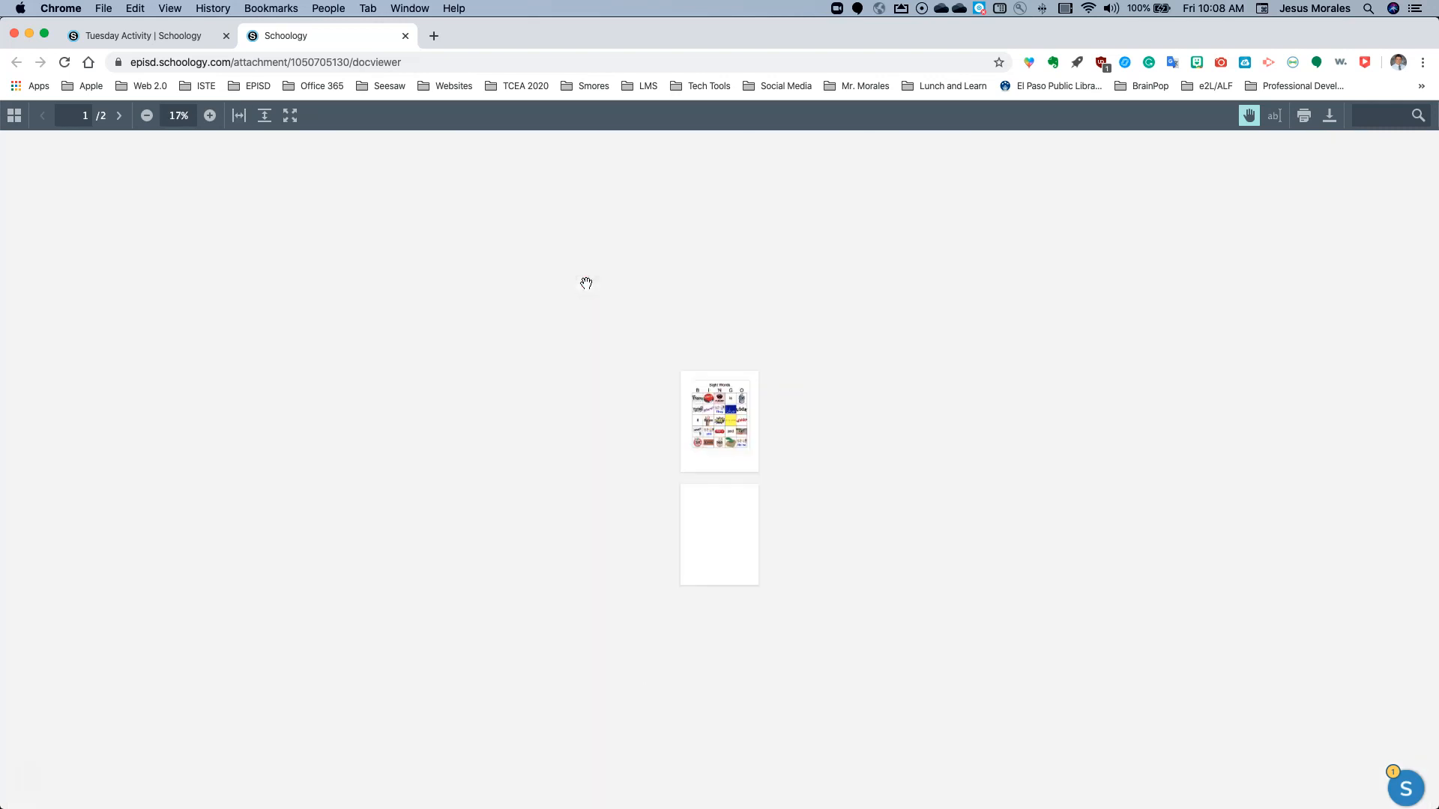
pyautogui.click(209, 114)
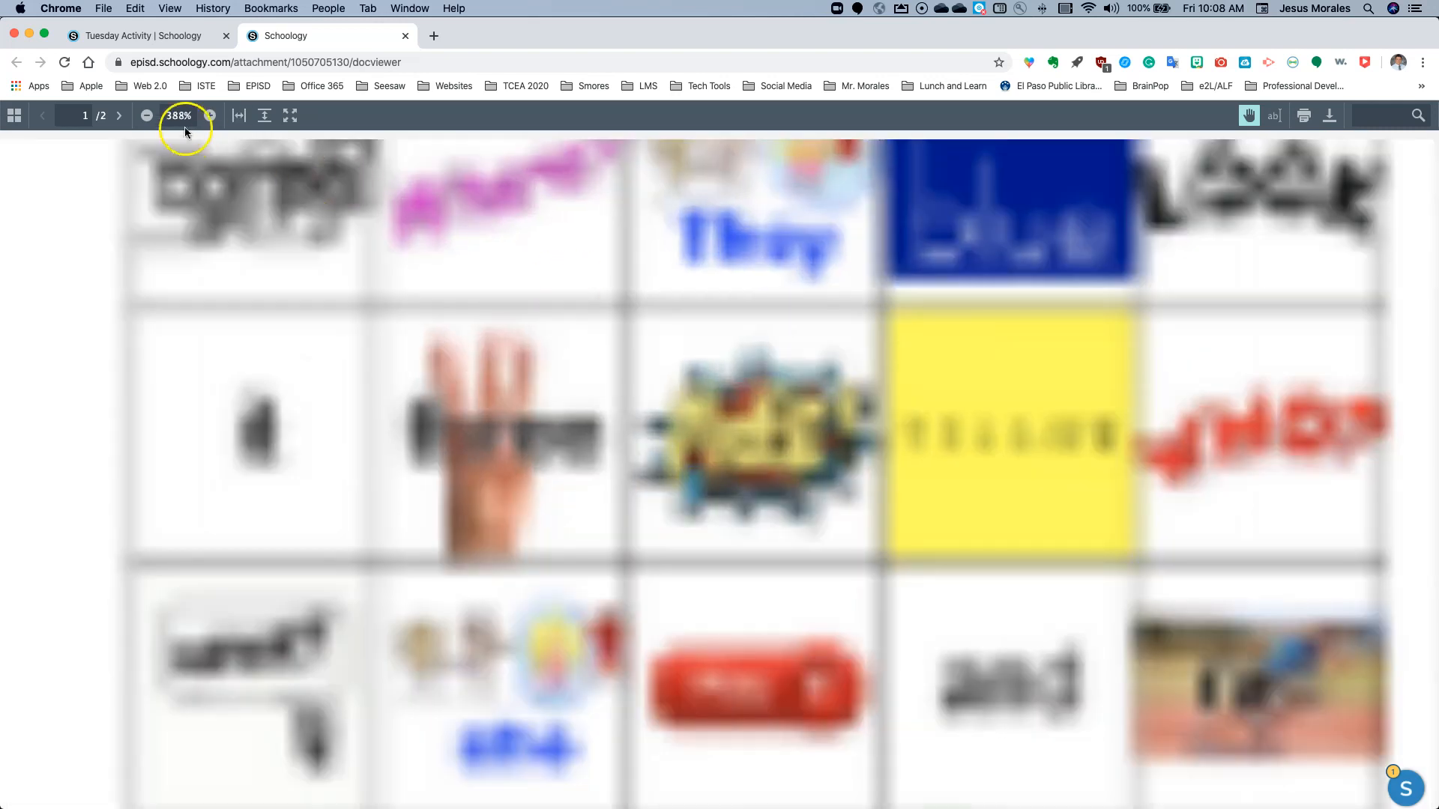
pyautogui.click(145, 115)
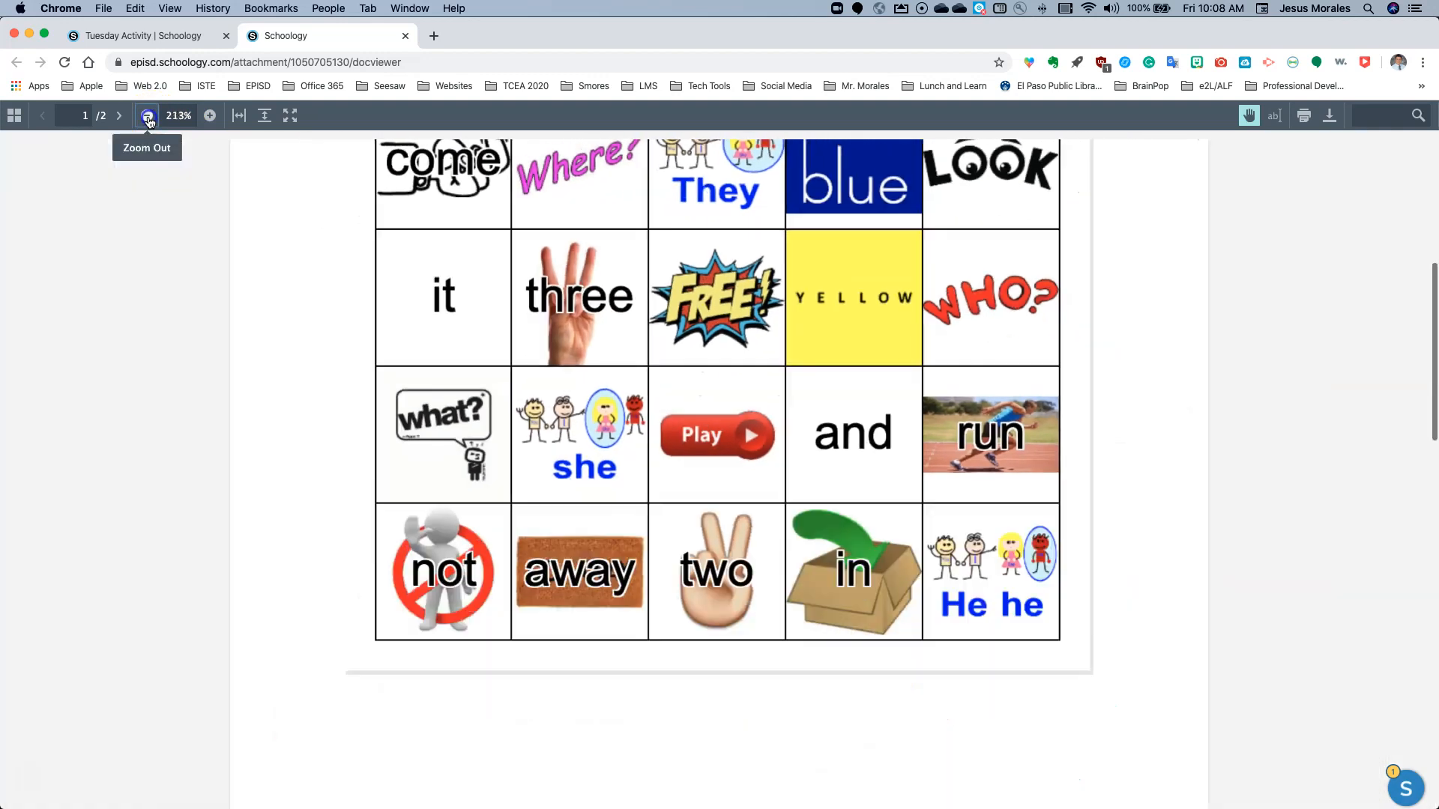
pyautogui.click(147, 114)
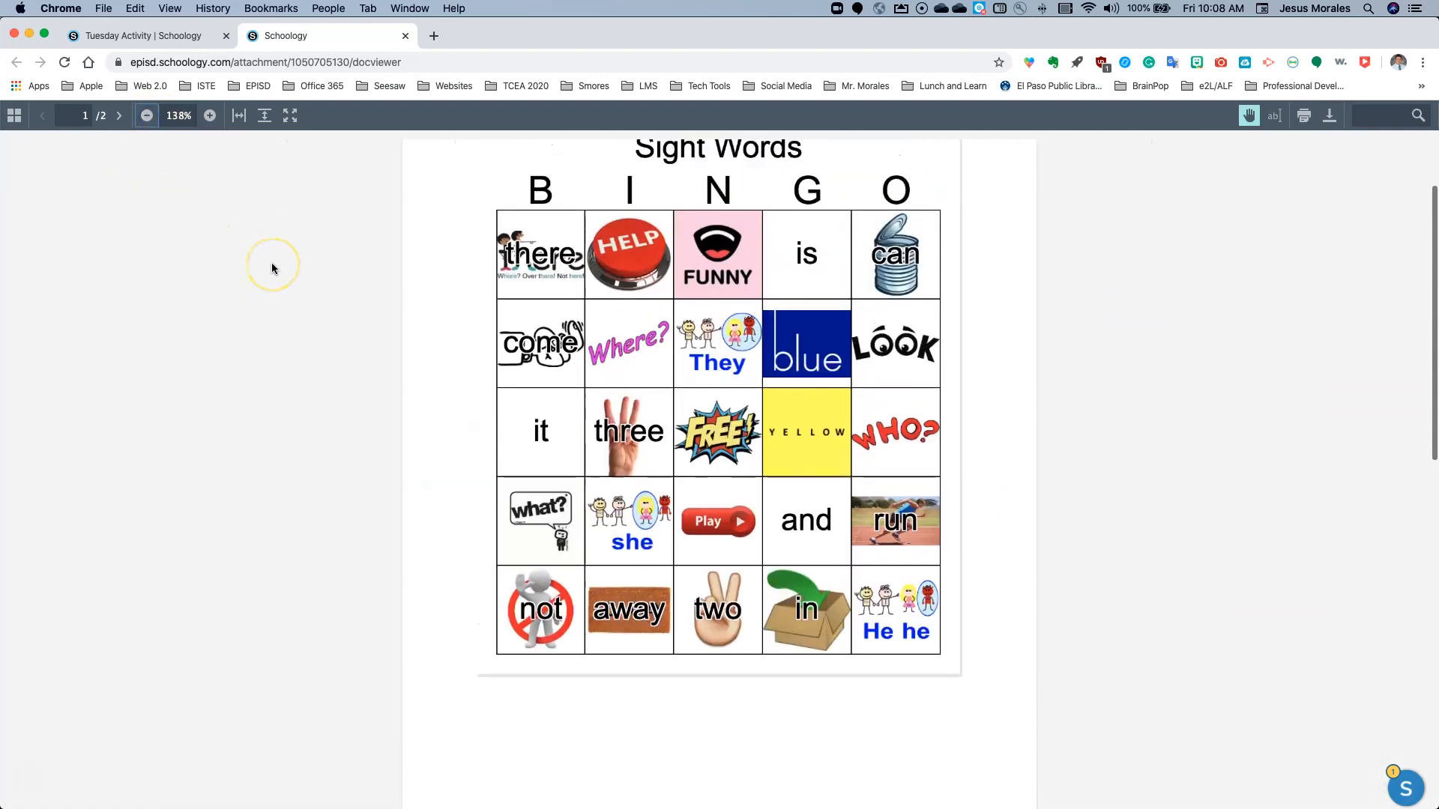
pyautogui.click(209, 115)
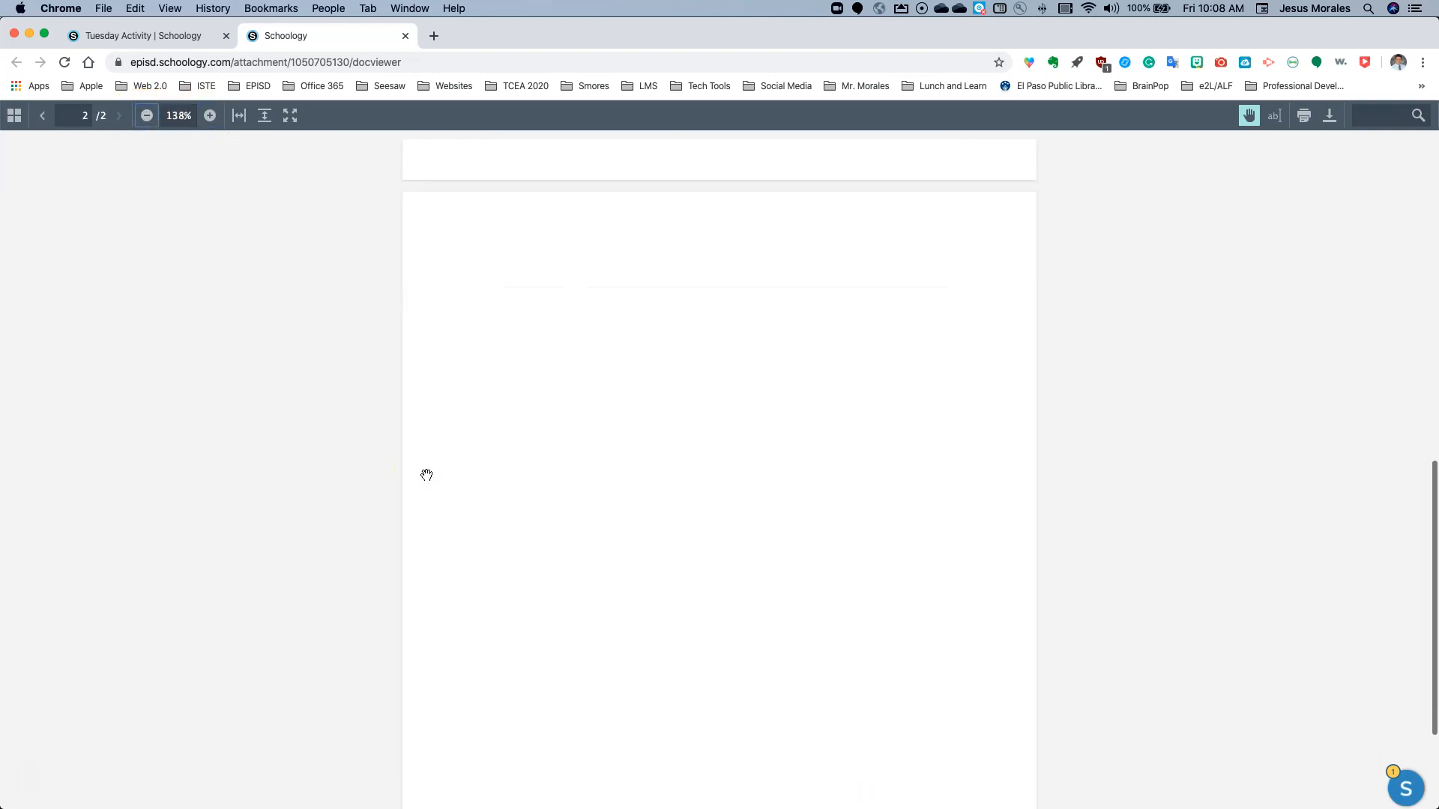
pyautogui.click(42, 115)
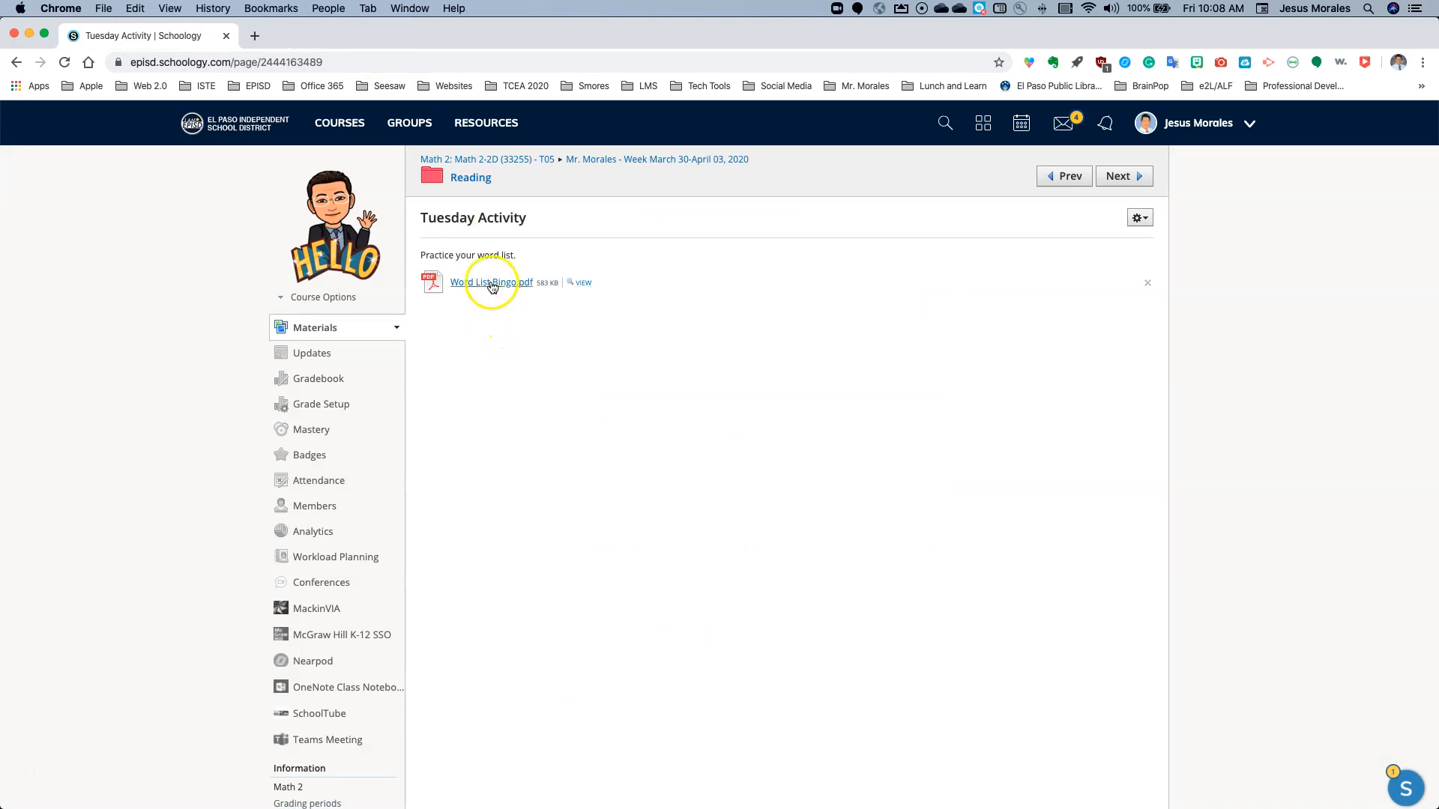
pyautogui.moveTo(491, 282)
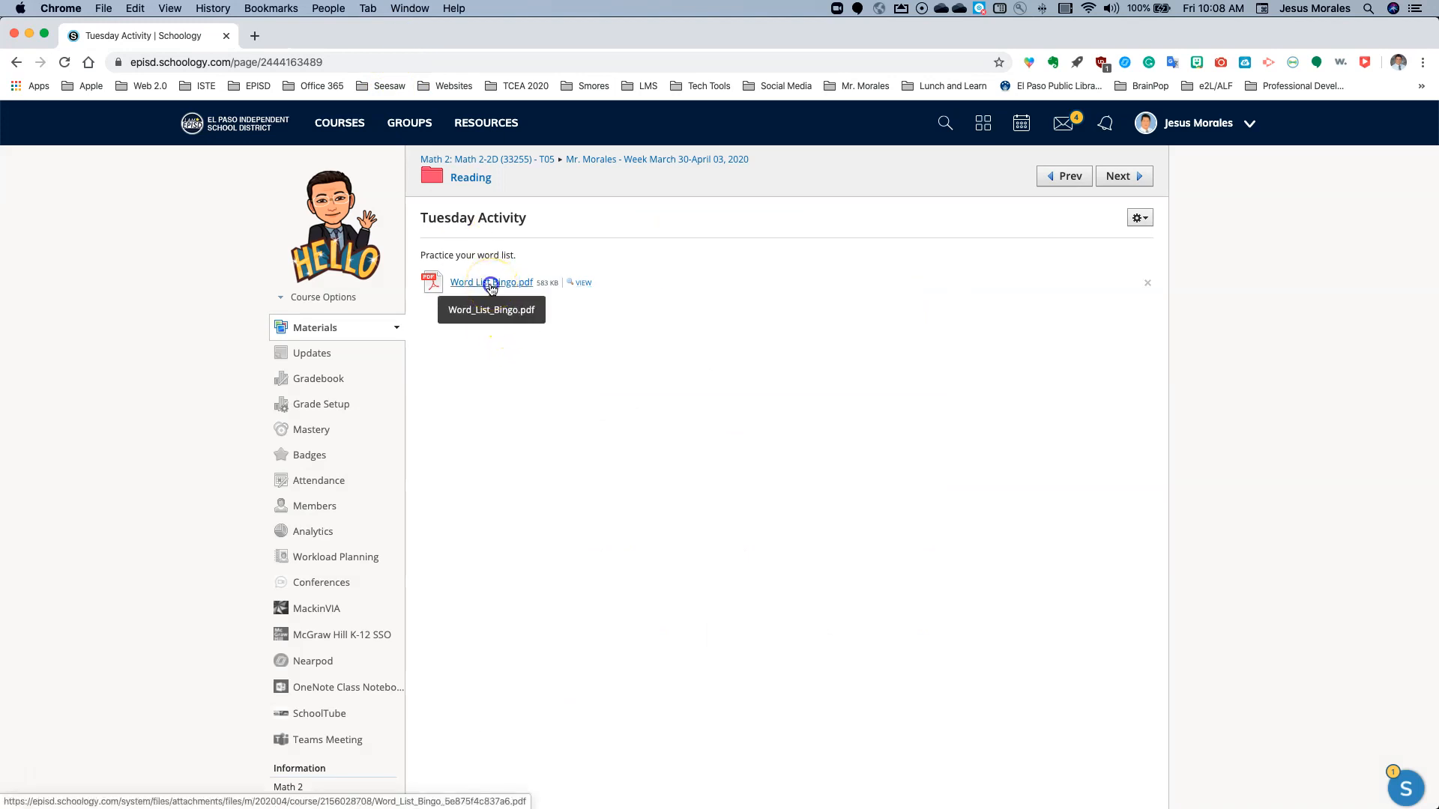
# Download Word List Bingo.pdf to EPISD @ Home, then reopen Tuesday Activity from the Reading folder.
pyautogui.click(491, 281)
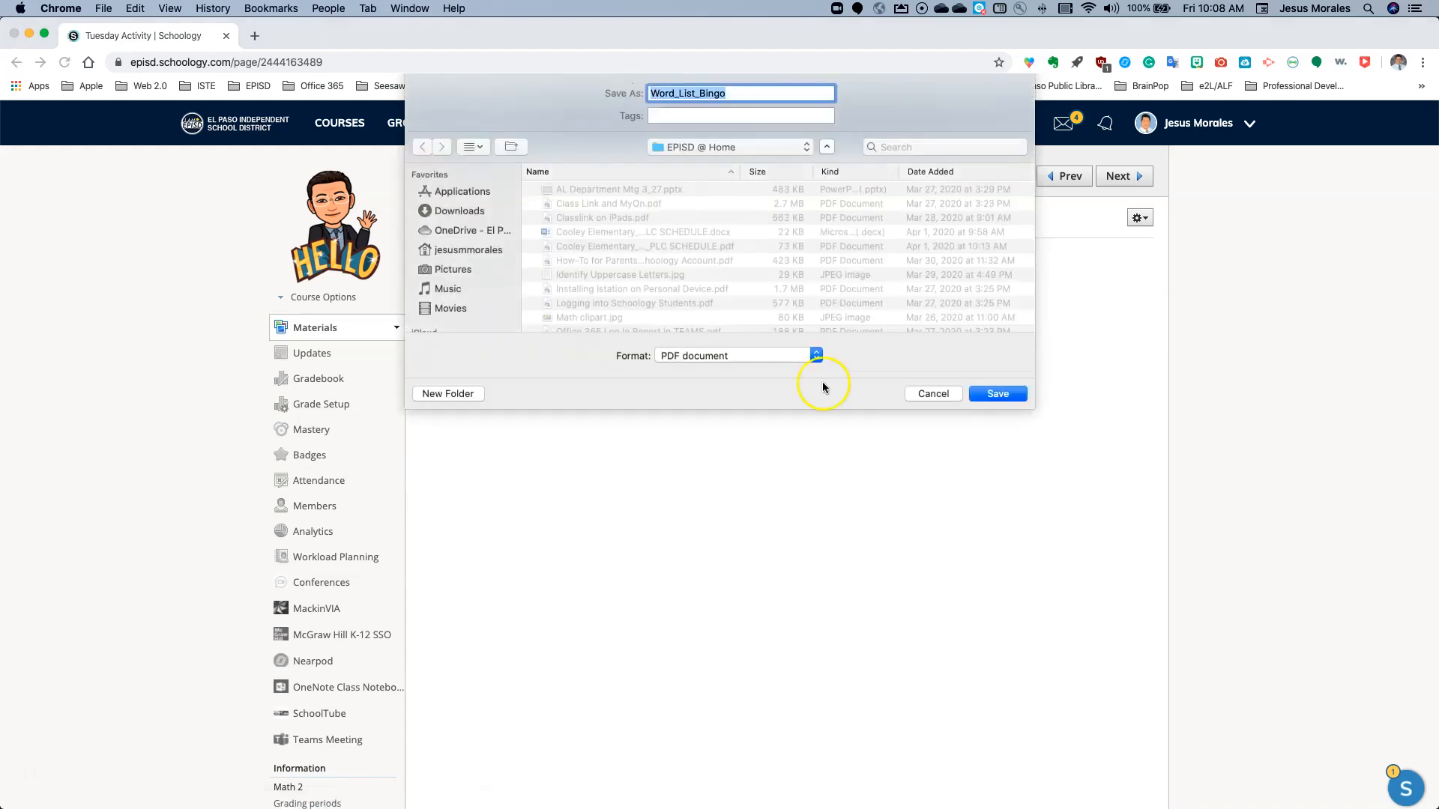
pyautogui.click(996, 394)
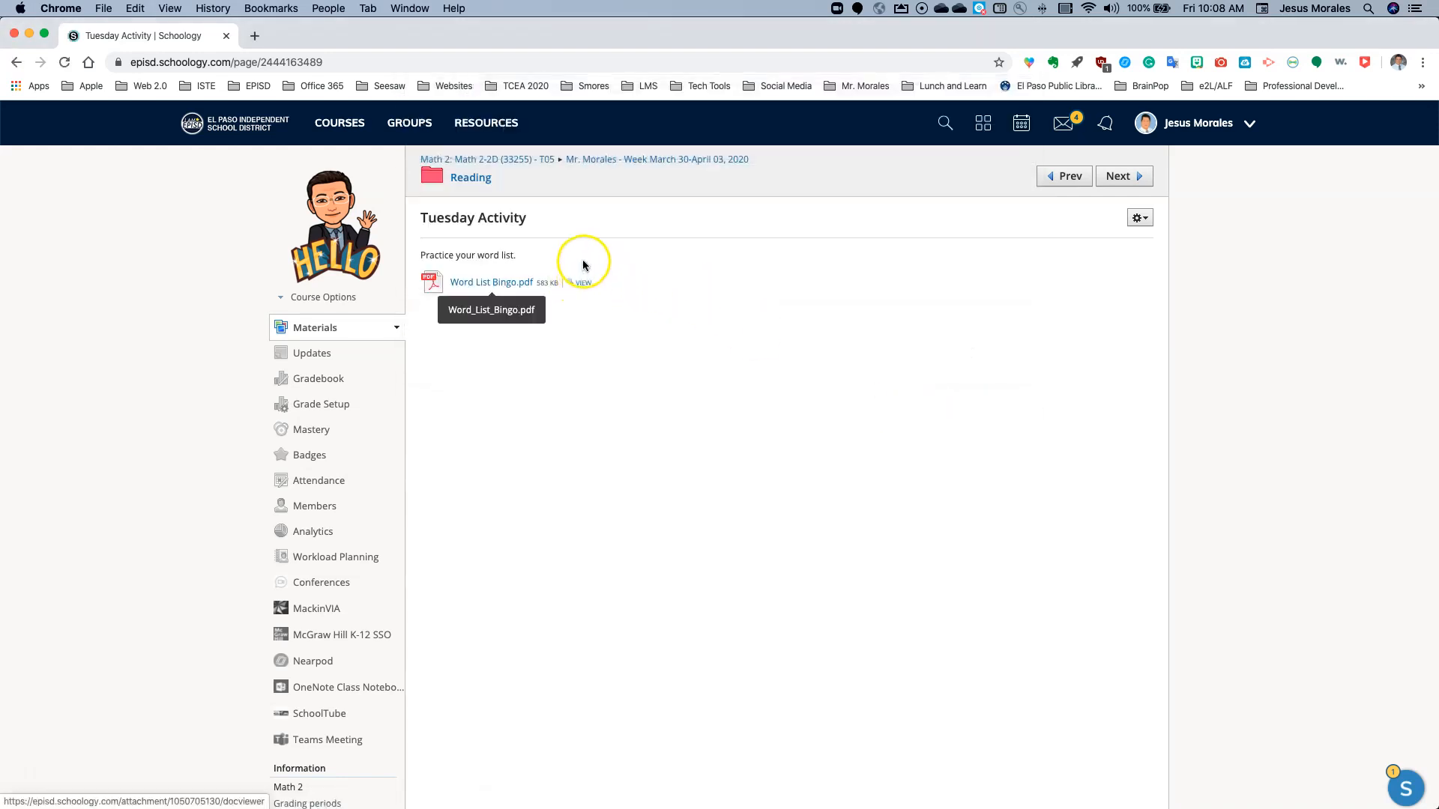
pyautogui.click(470, 177)
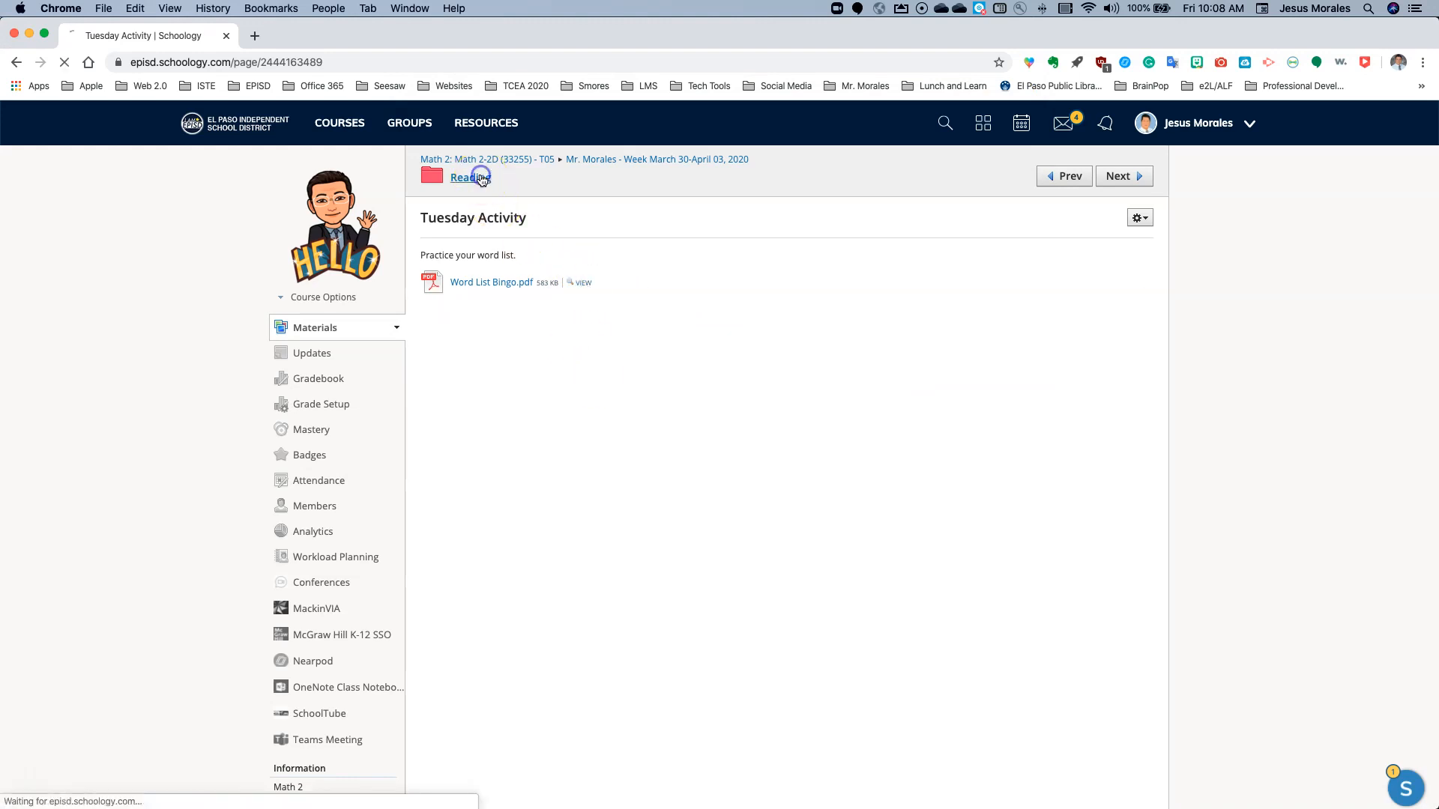
pyautogui.click(466, 177)
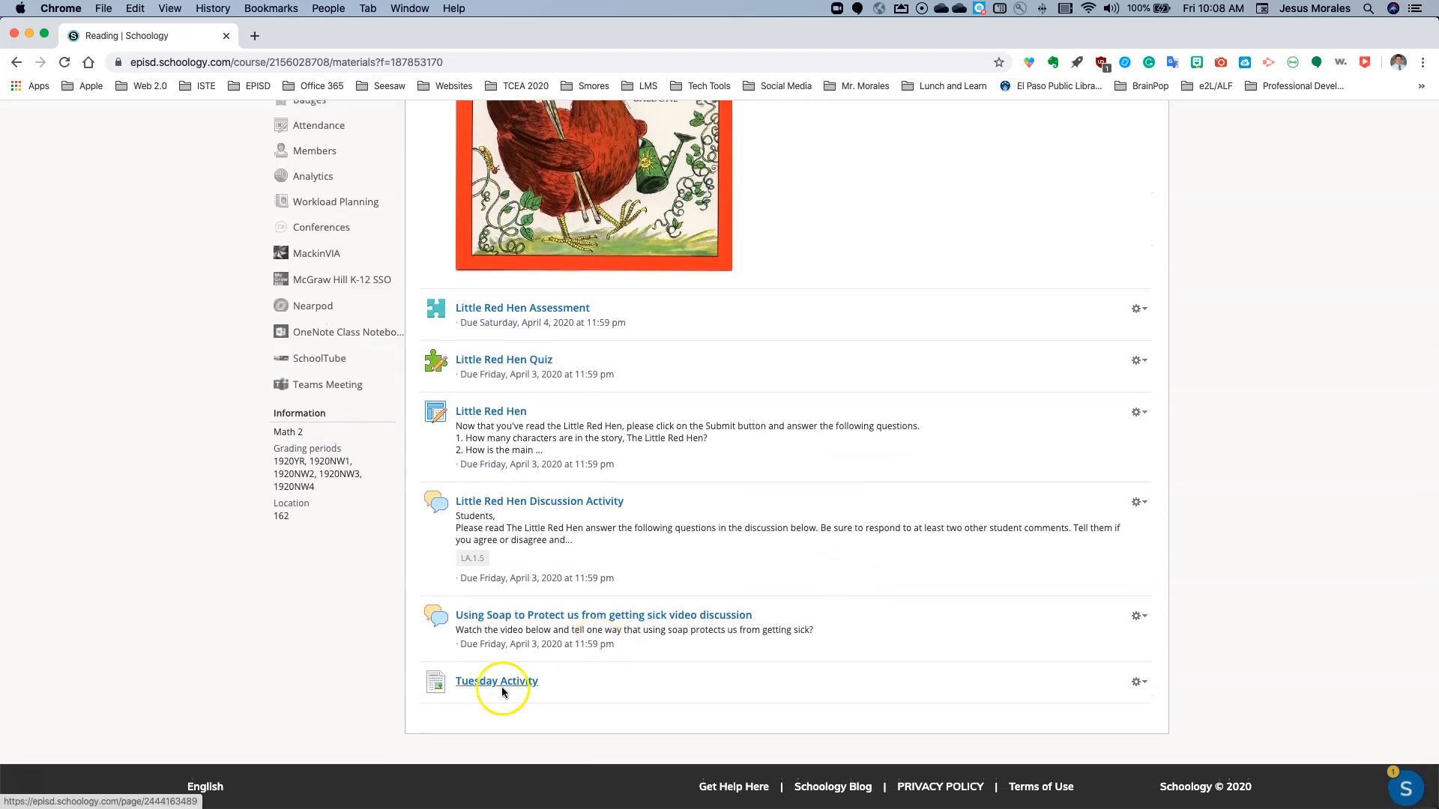
pyautogui.click(495, 681)
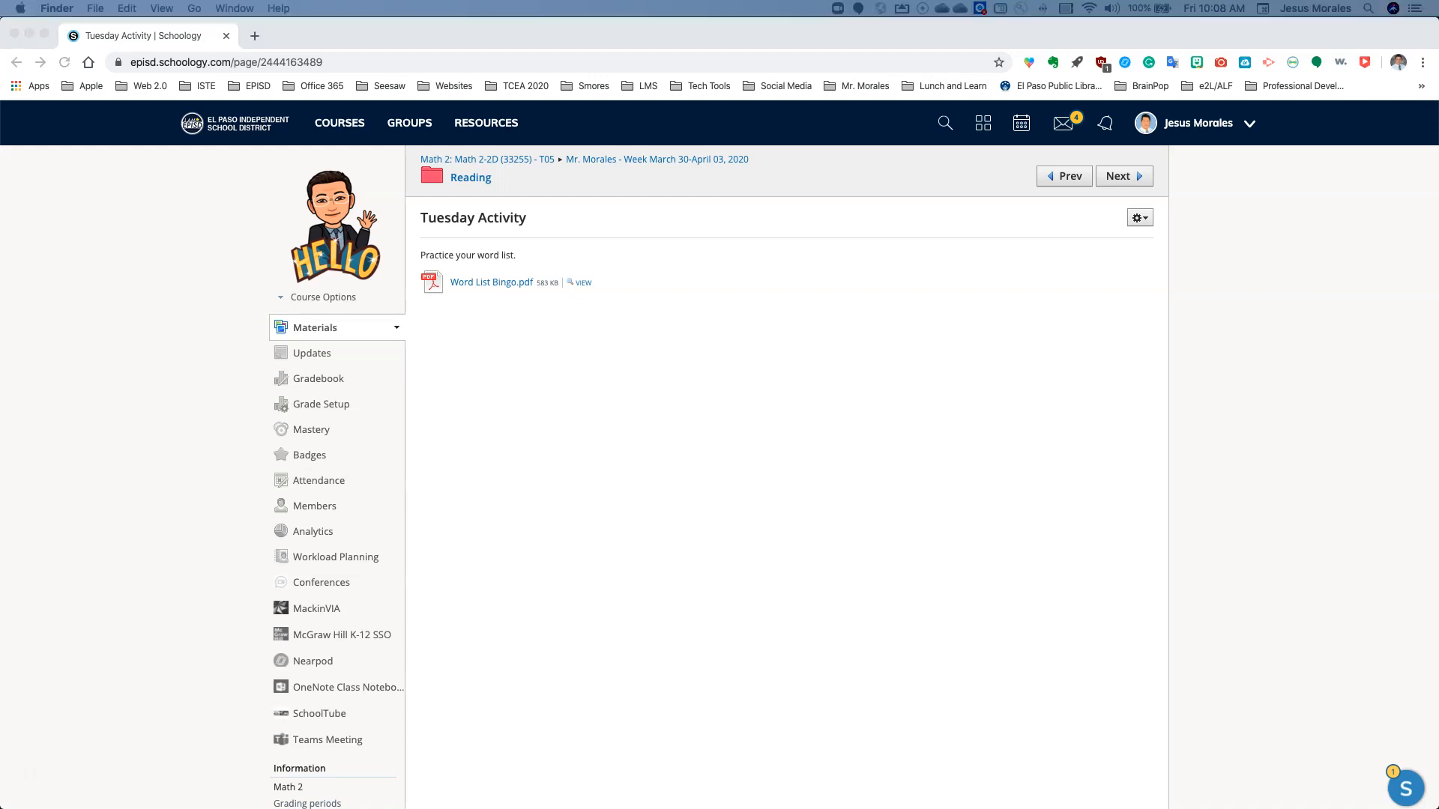
# Open the downloaded PDF in Preview, show thumbnails, and select the blank second page for deletion.
pyautogui.click(490, 282)
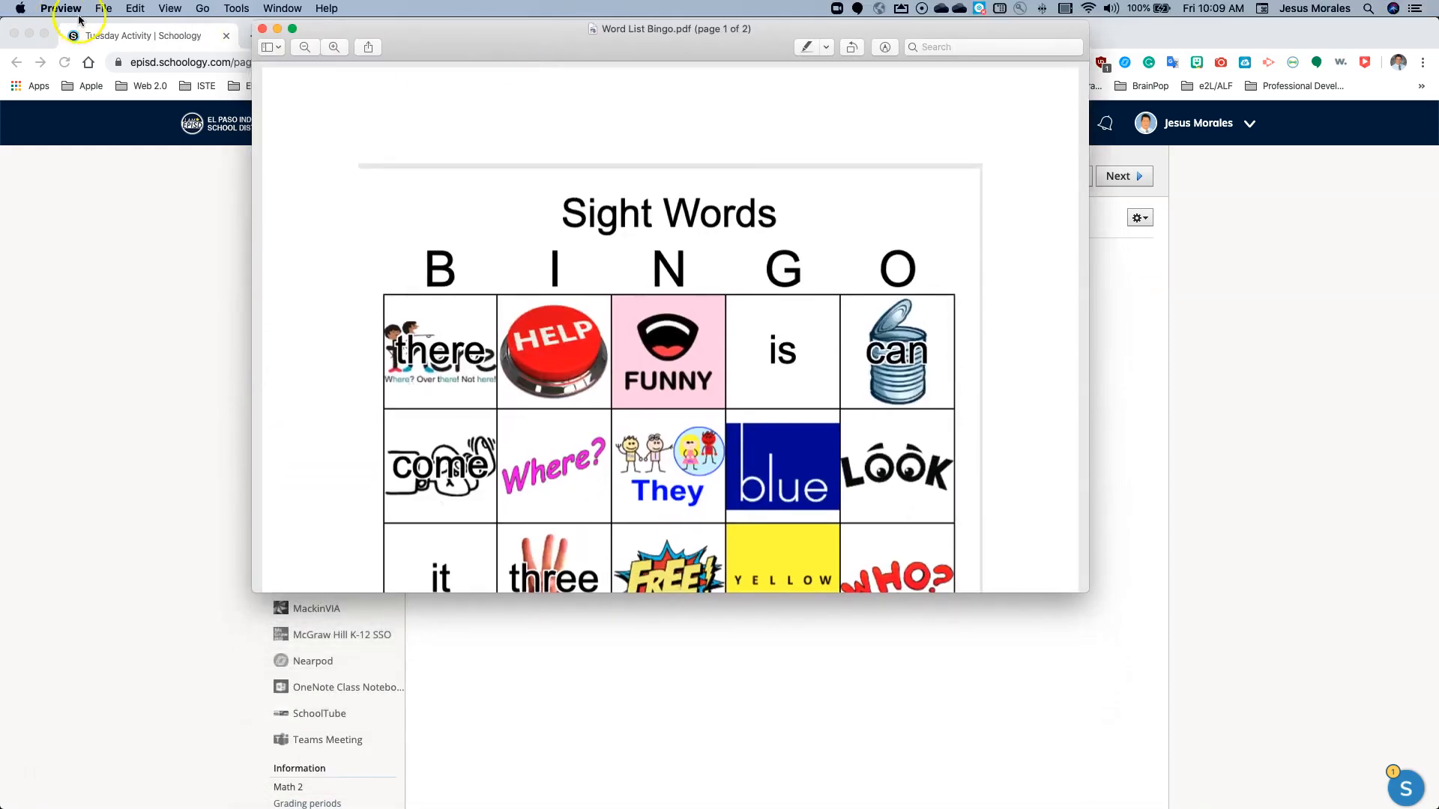
pyautogui.moveTo(254, 187)
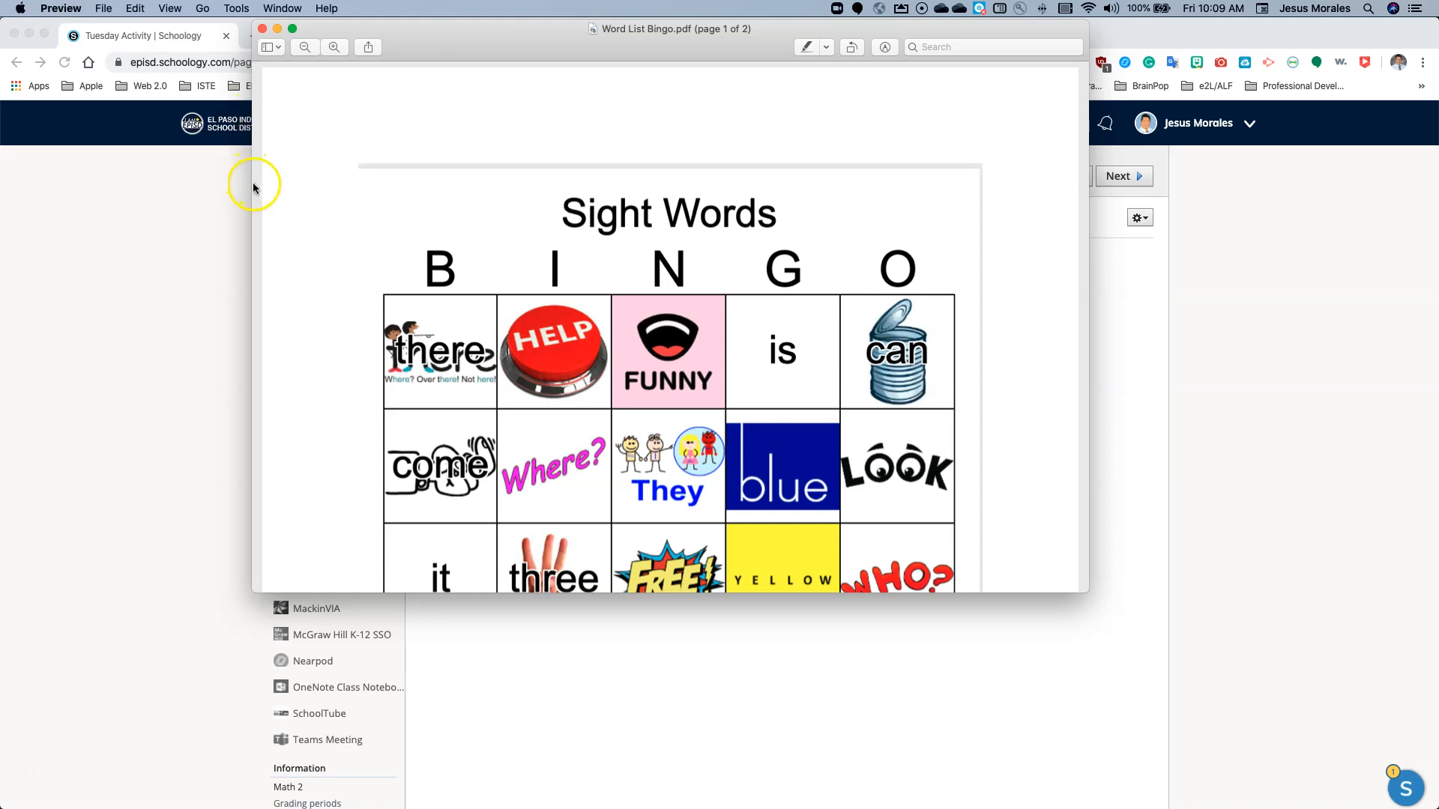
pyautogui.click(270, 47)
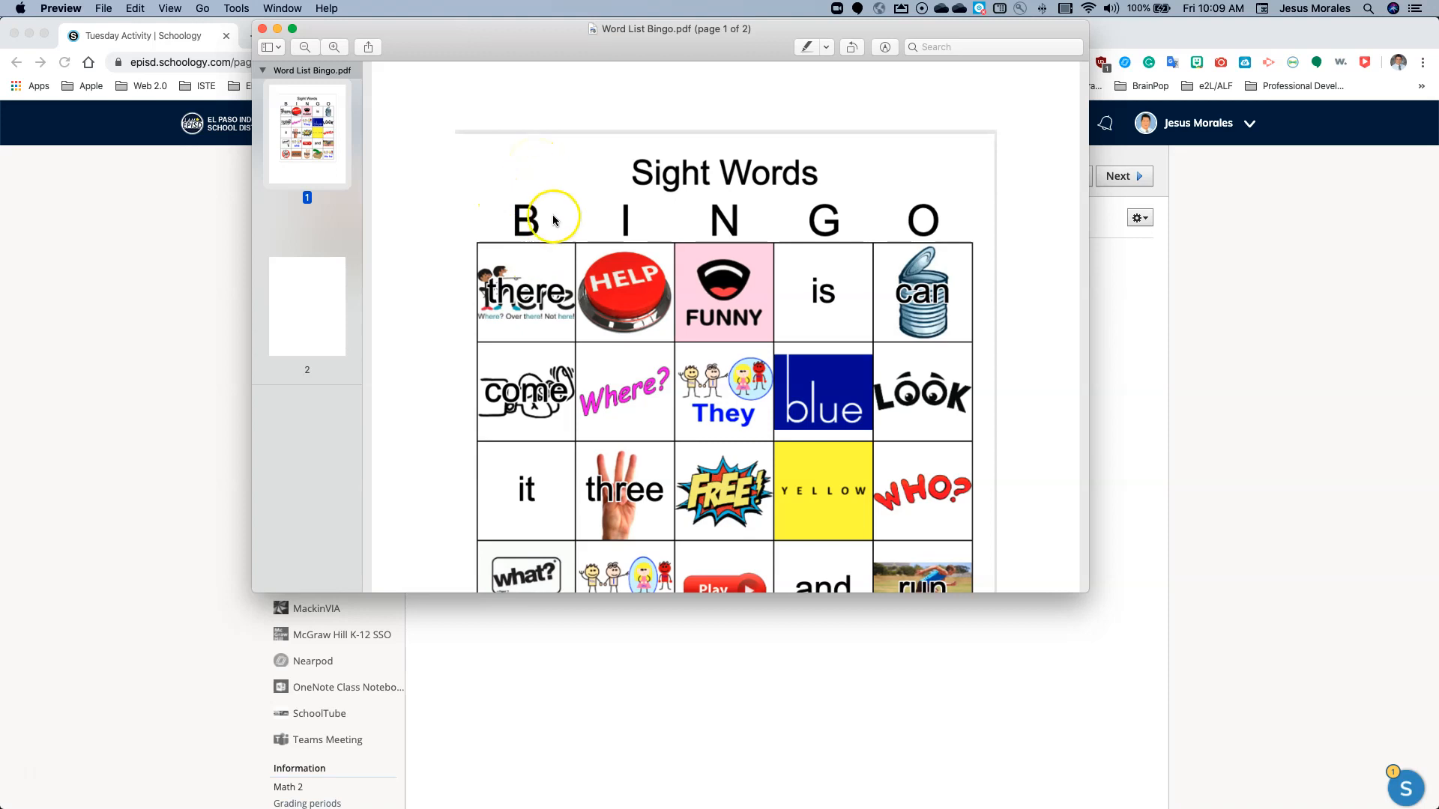
pyautogui.scroll(-3)
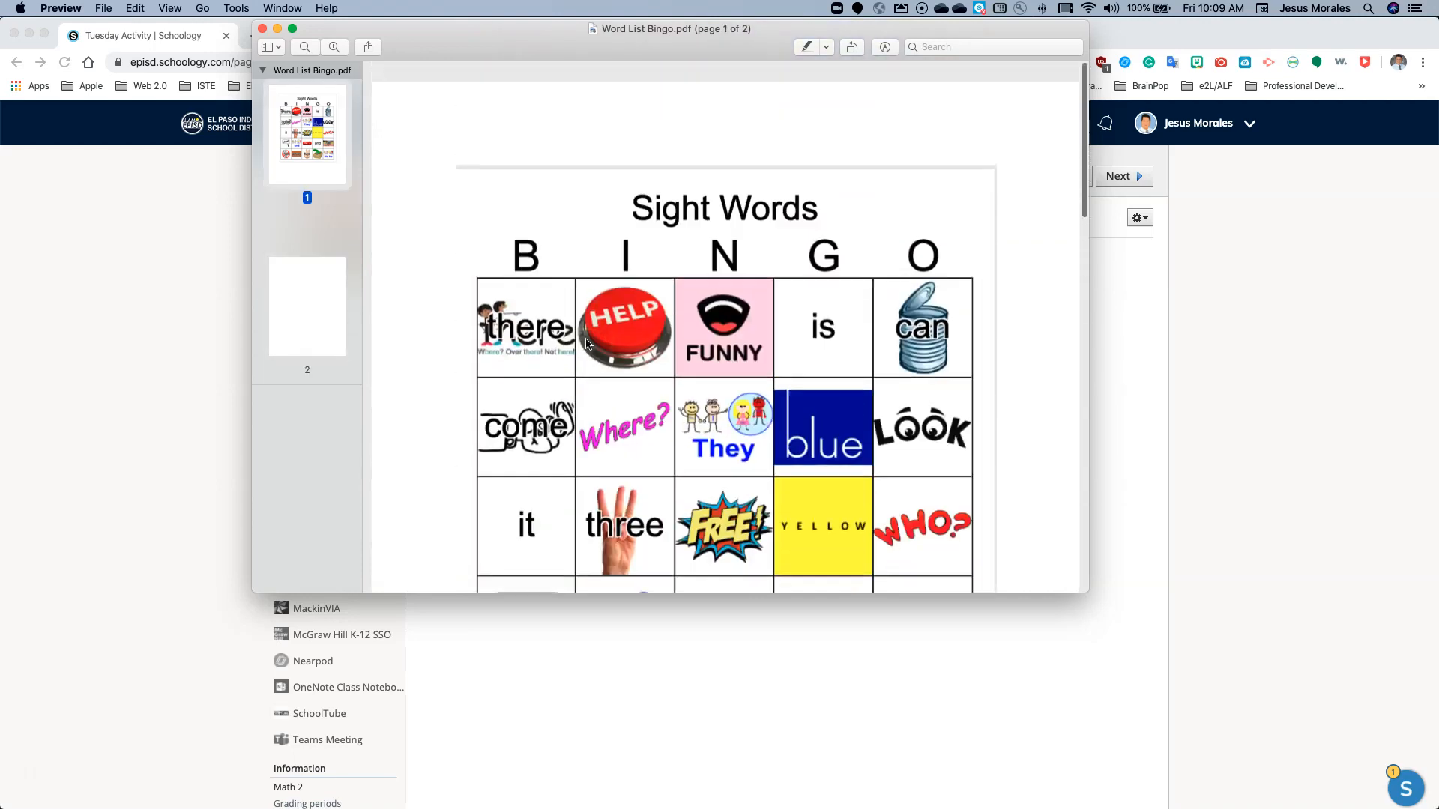
pyautogui.scroll(-3)
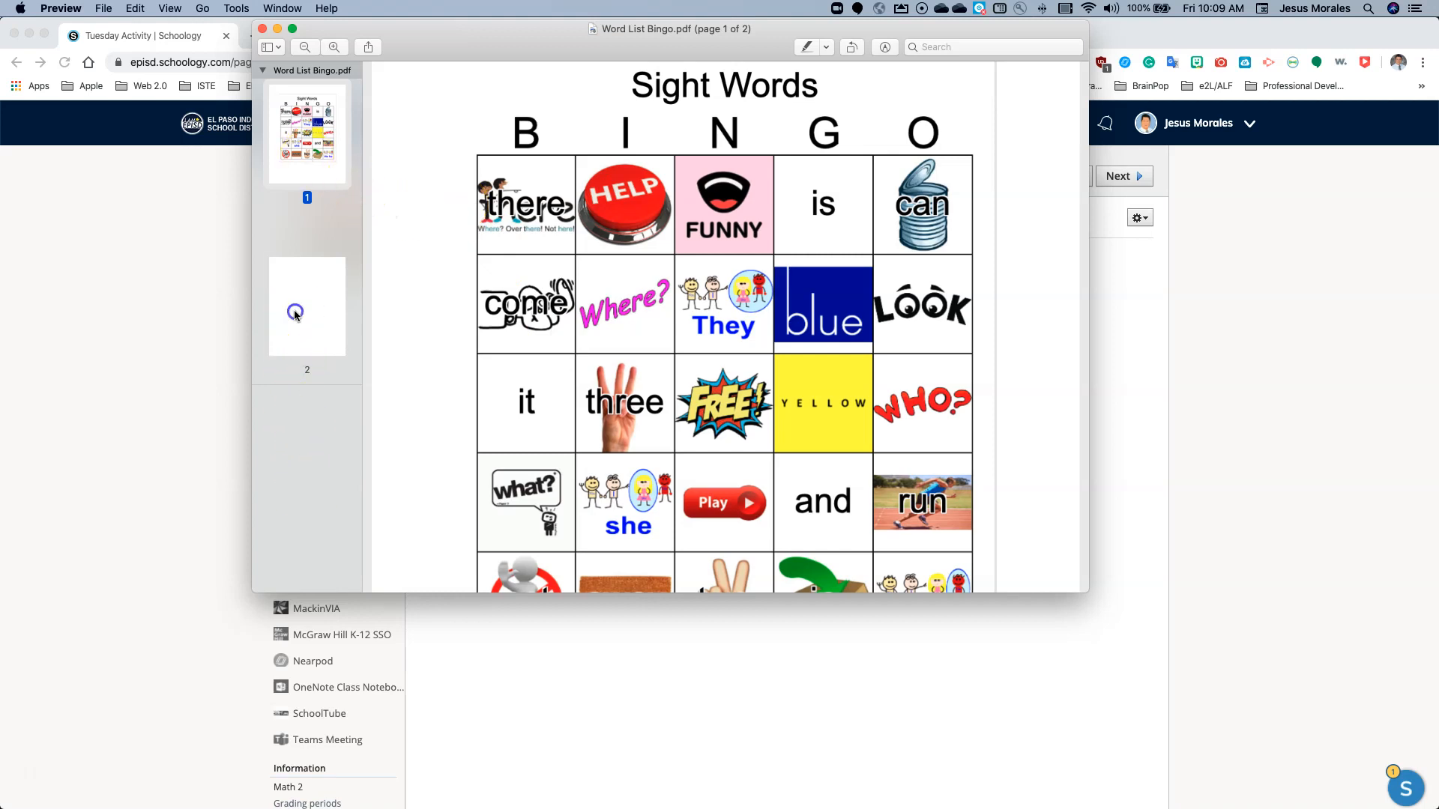
pyautogui.click(307, 306)
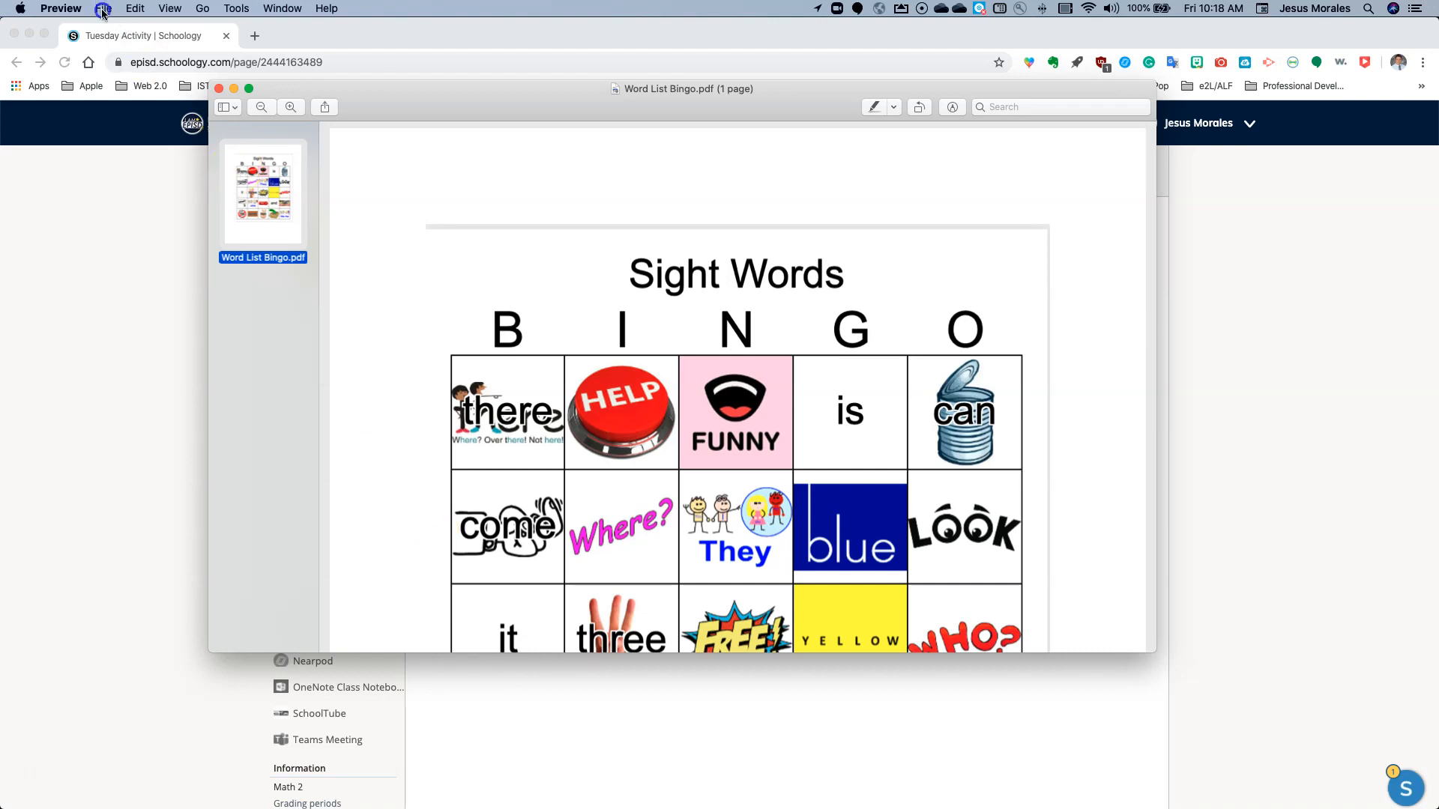
# Bring up Preview's Export settings for the bingo sheet via the File menu.
pyautogui.click(60, 8)
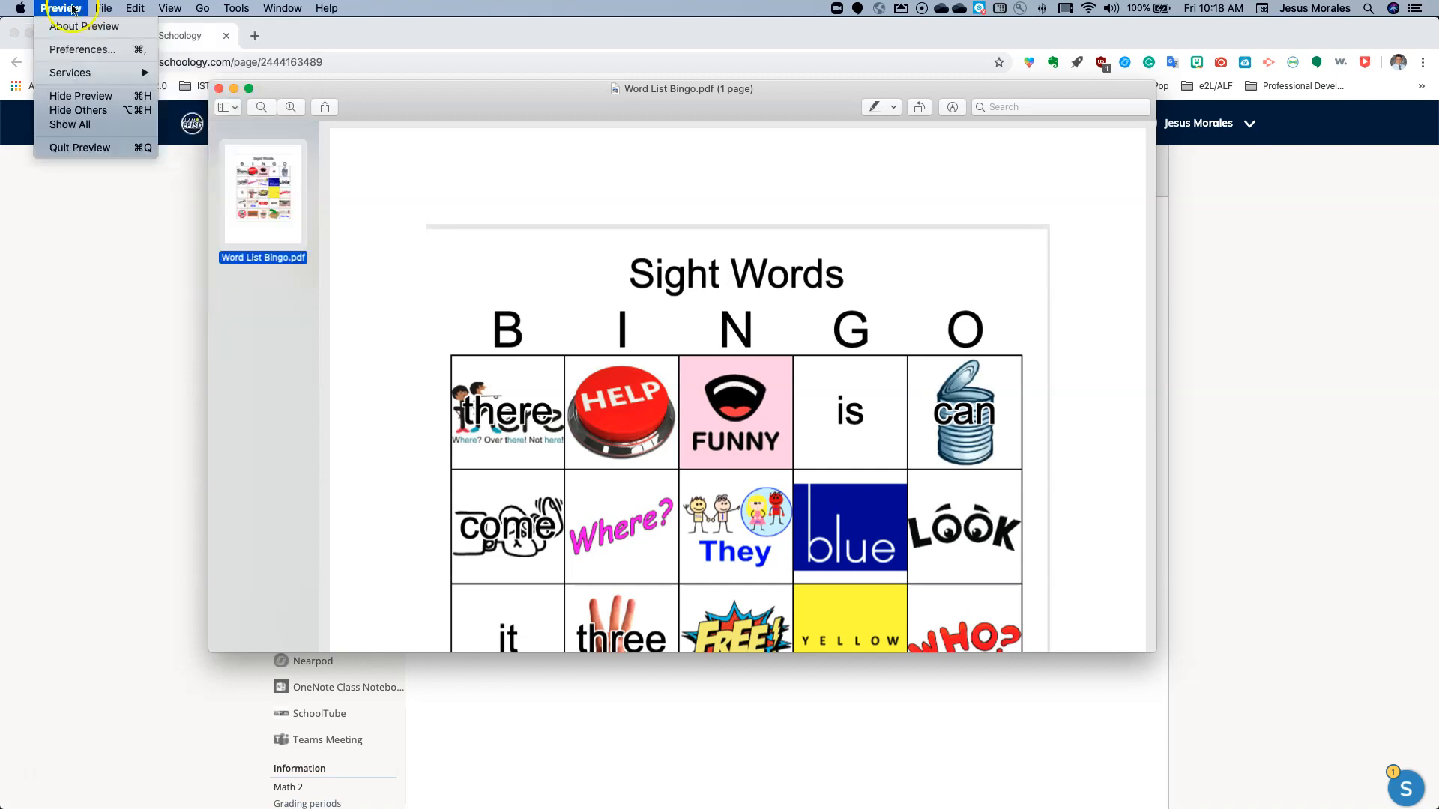
pyautogui.click(102, 8)
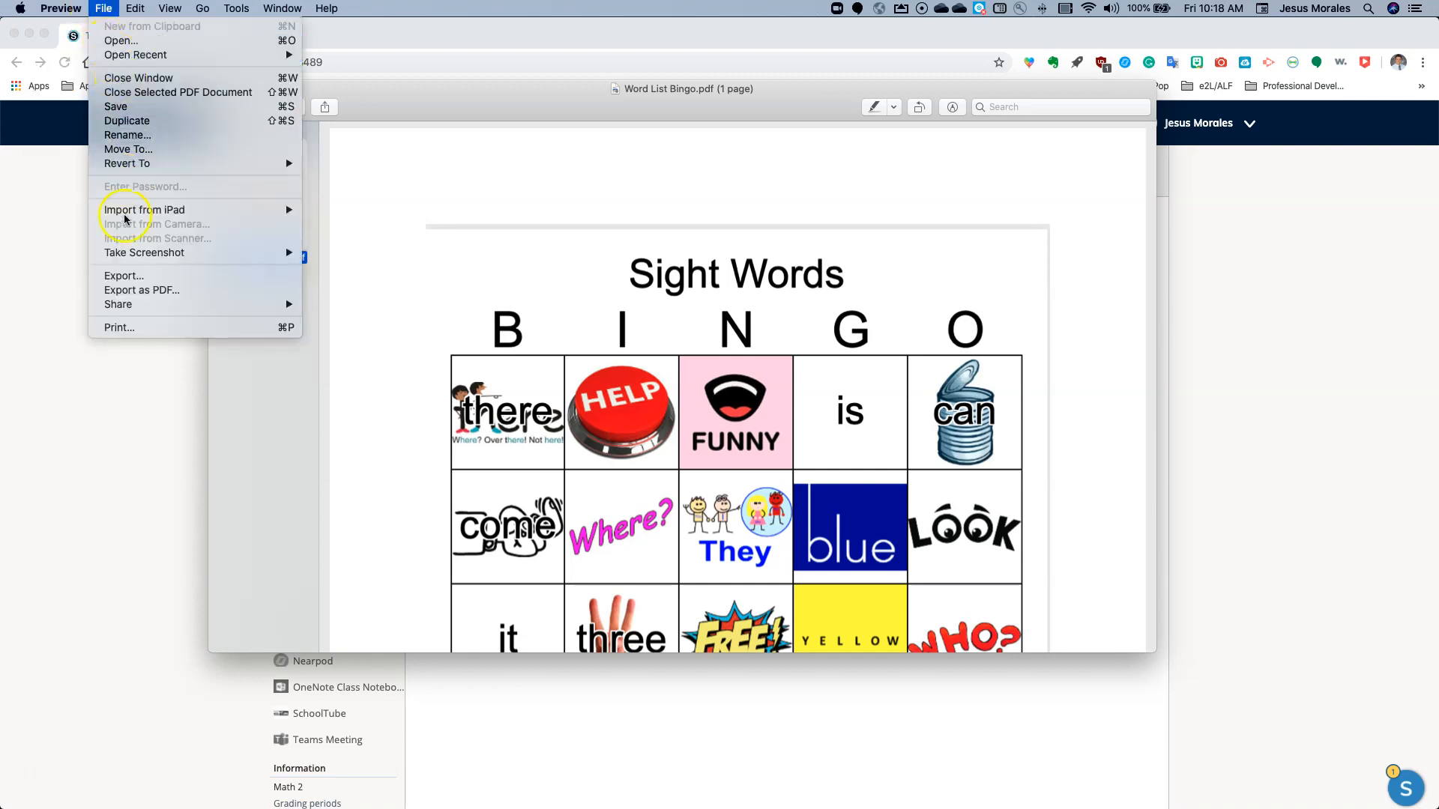
pyautogui.moveTo(123, 277)
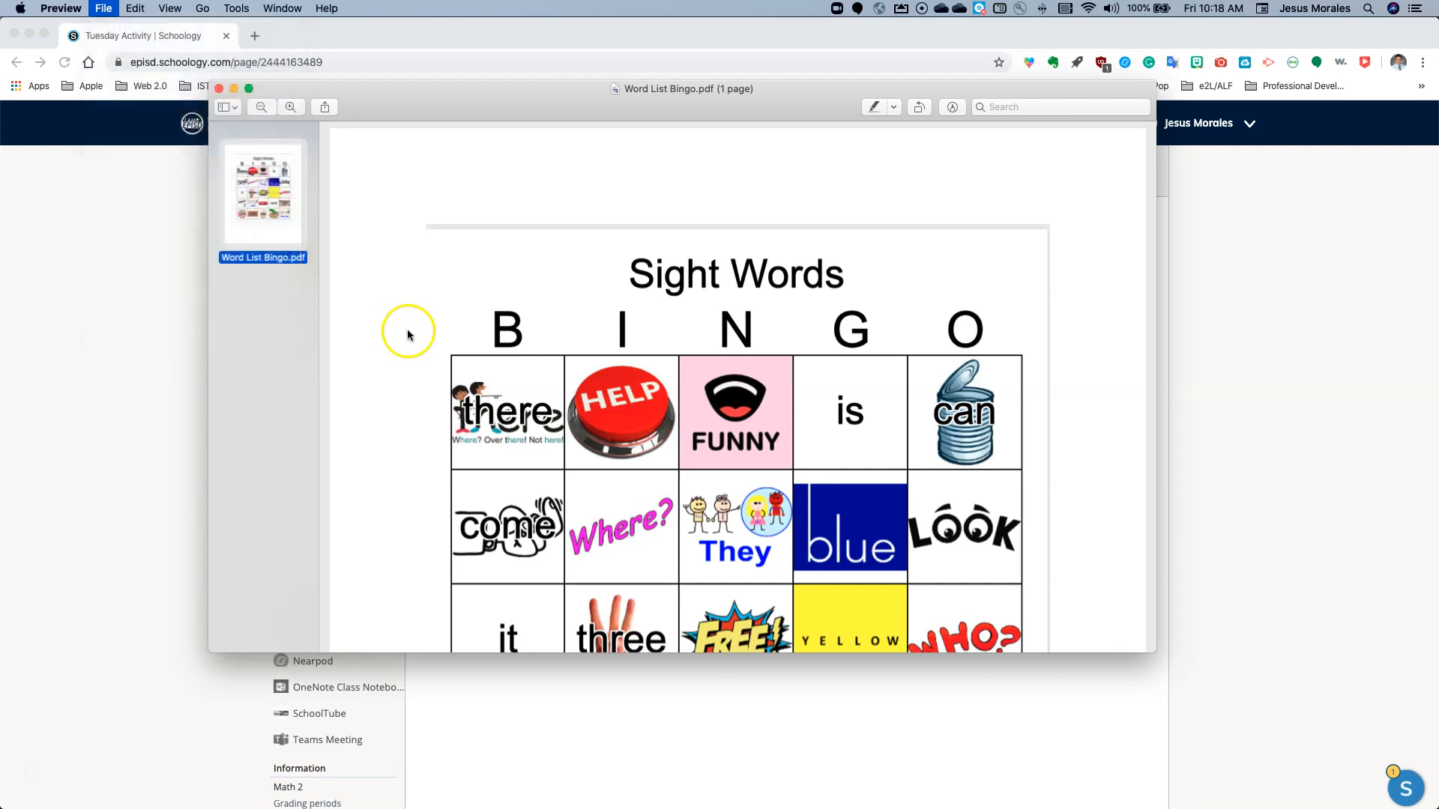
pyautogui.click(102, 8)
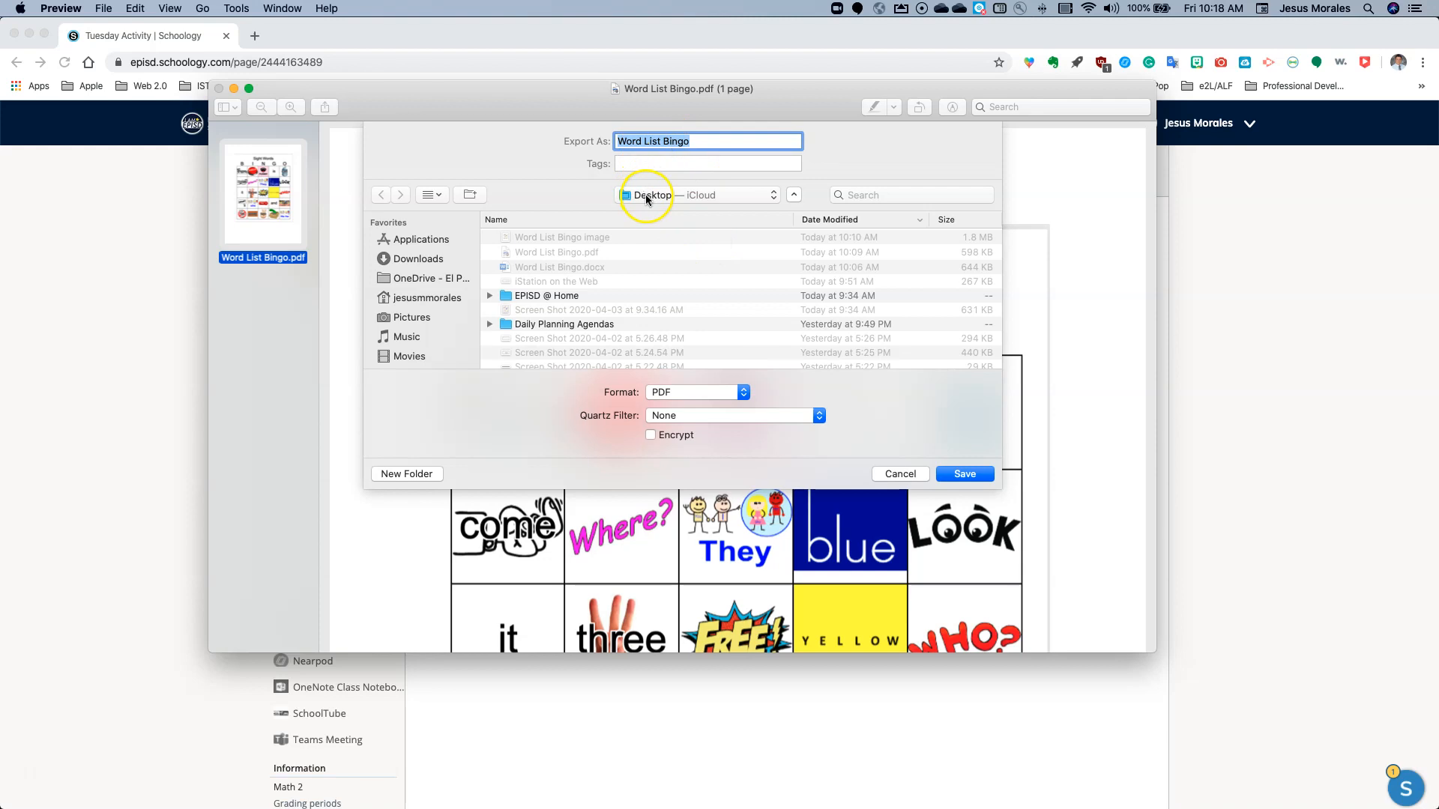
pyautogui.moveTo(674, 392)
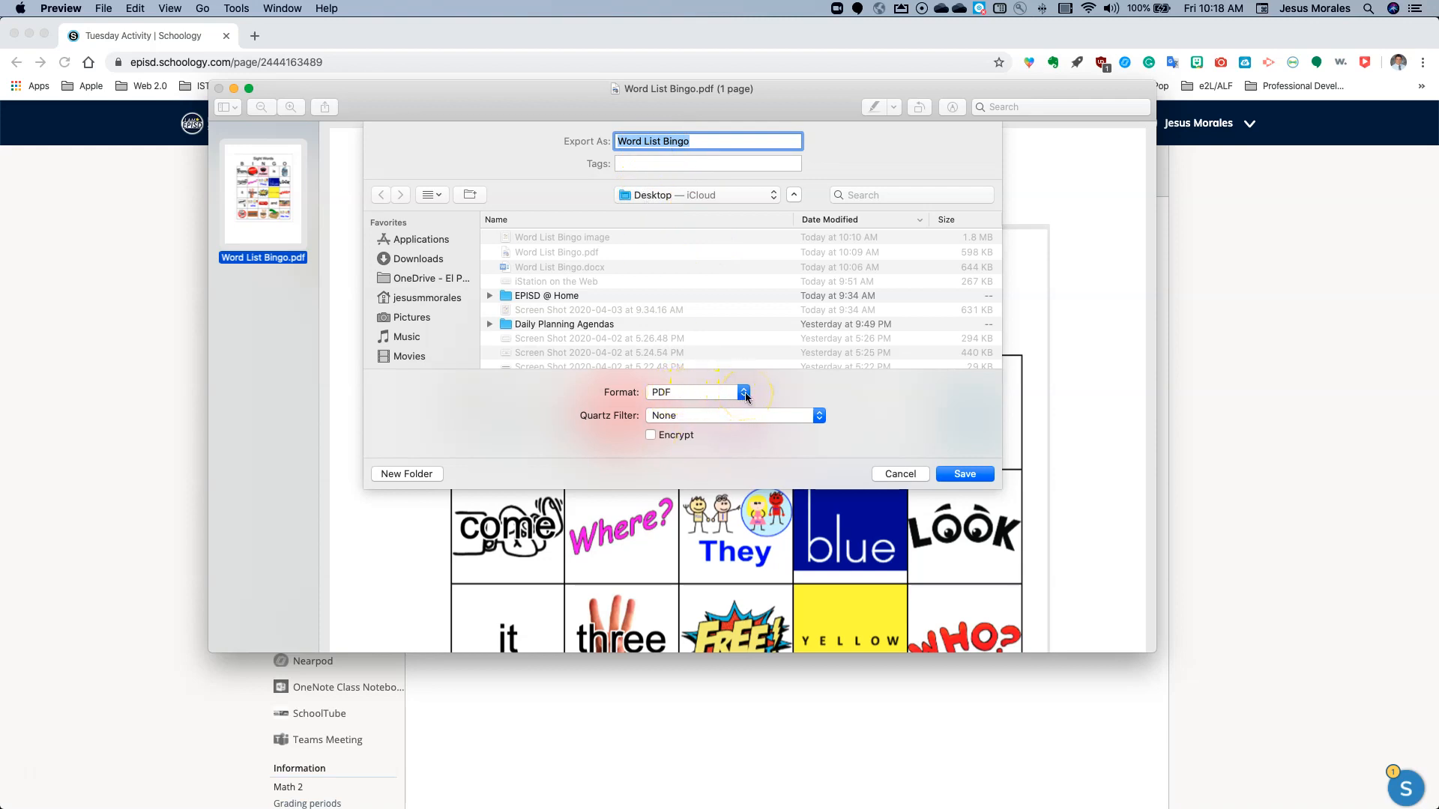
pyautogui.click(698, 392)
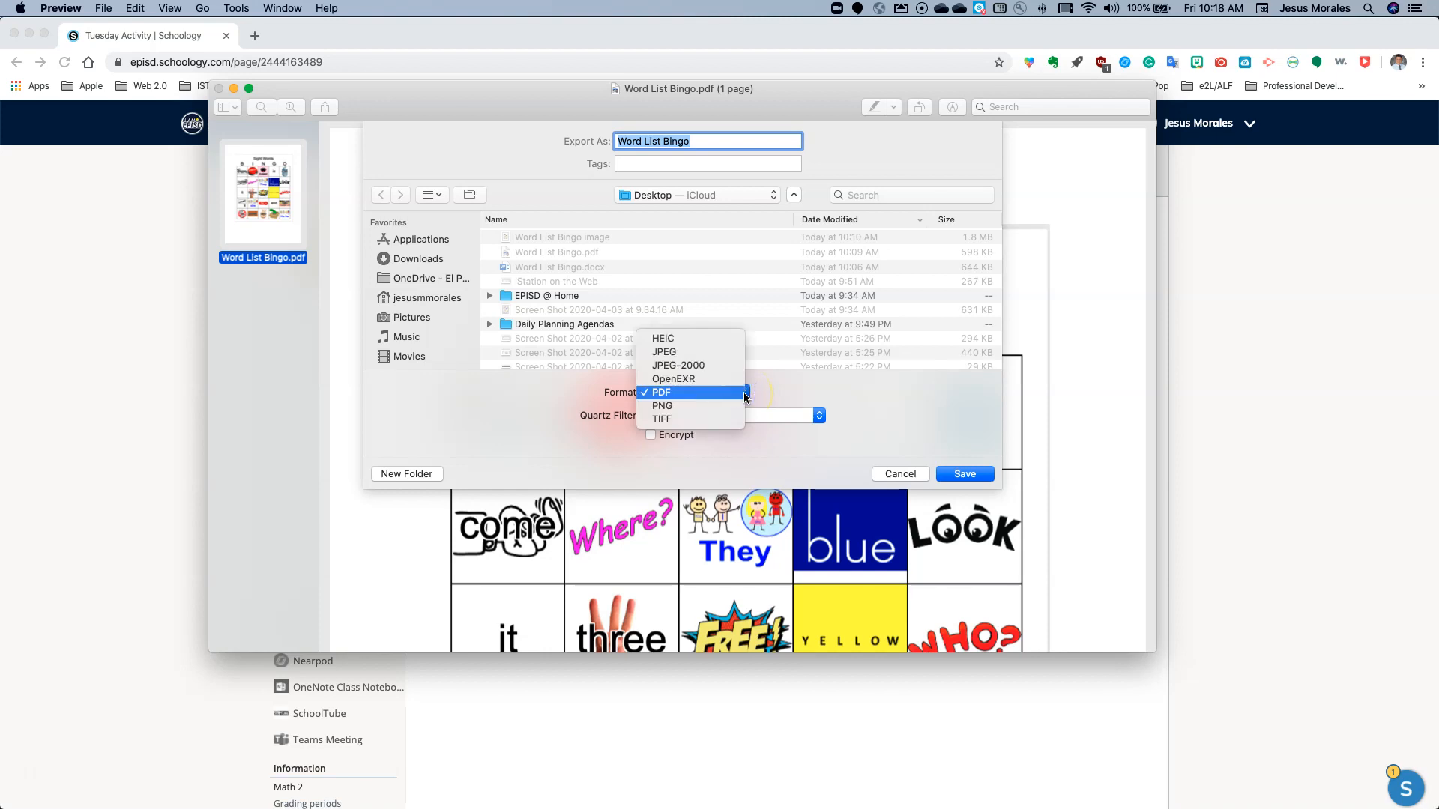
pyautogui.moveTo(678, 365)
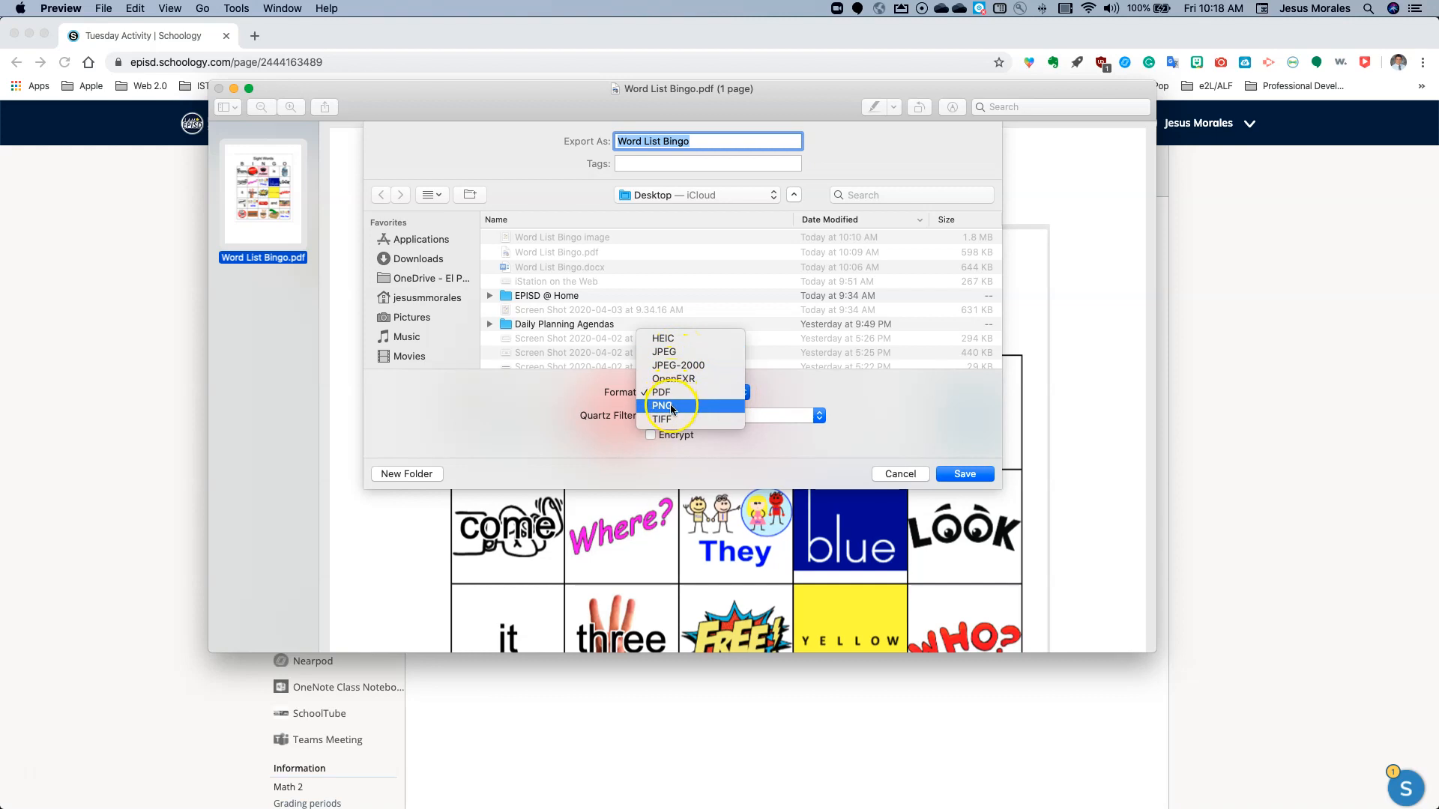
pyautogui.moveTo(663, 338)
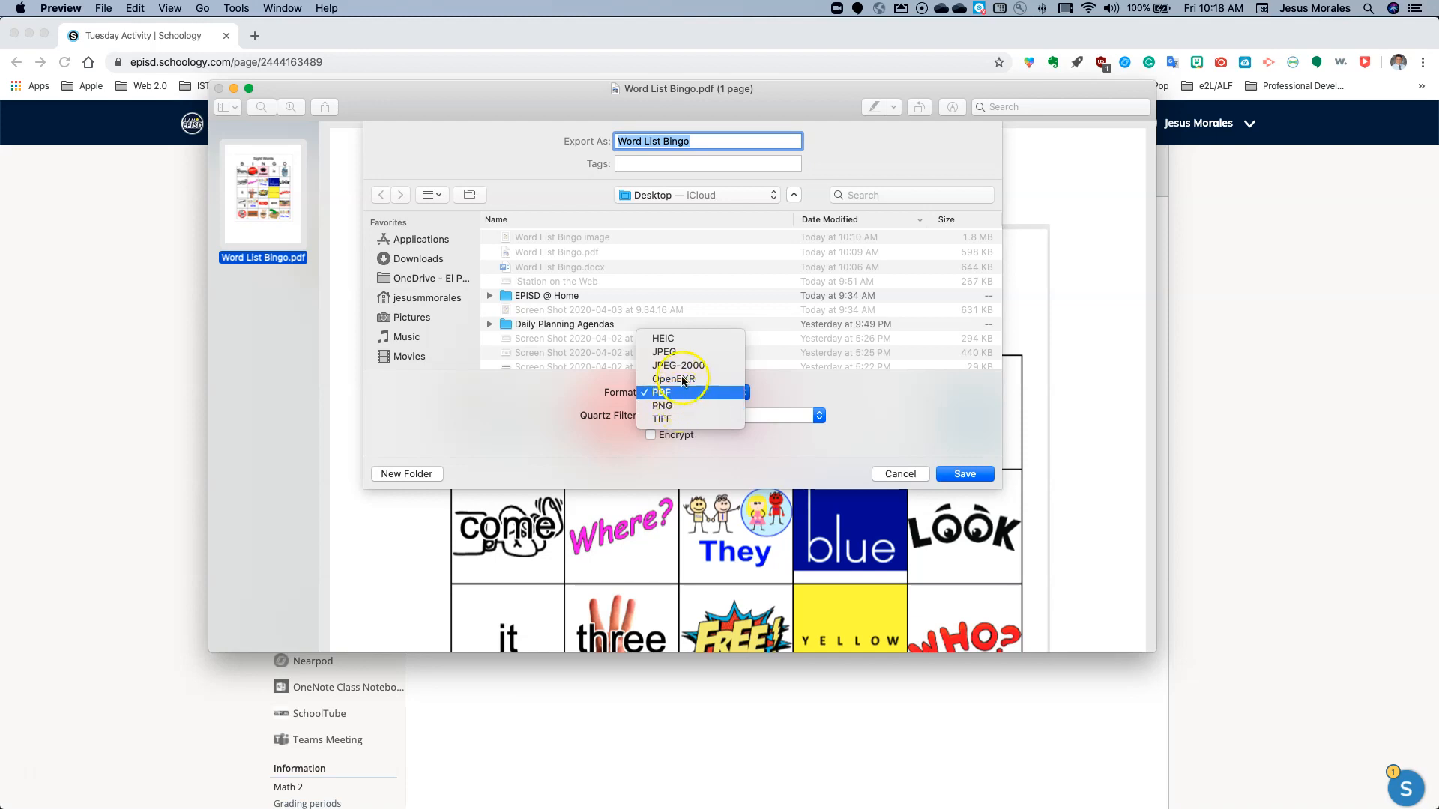
pyautogui.moveTo(663, 353)
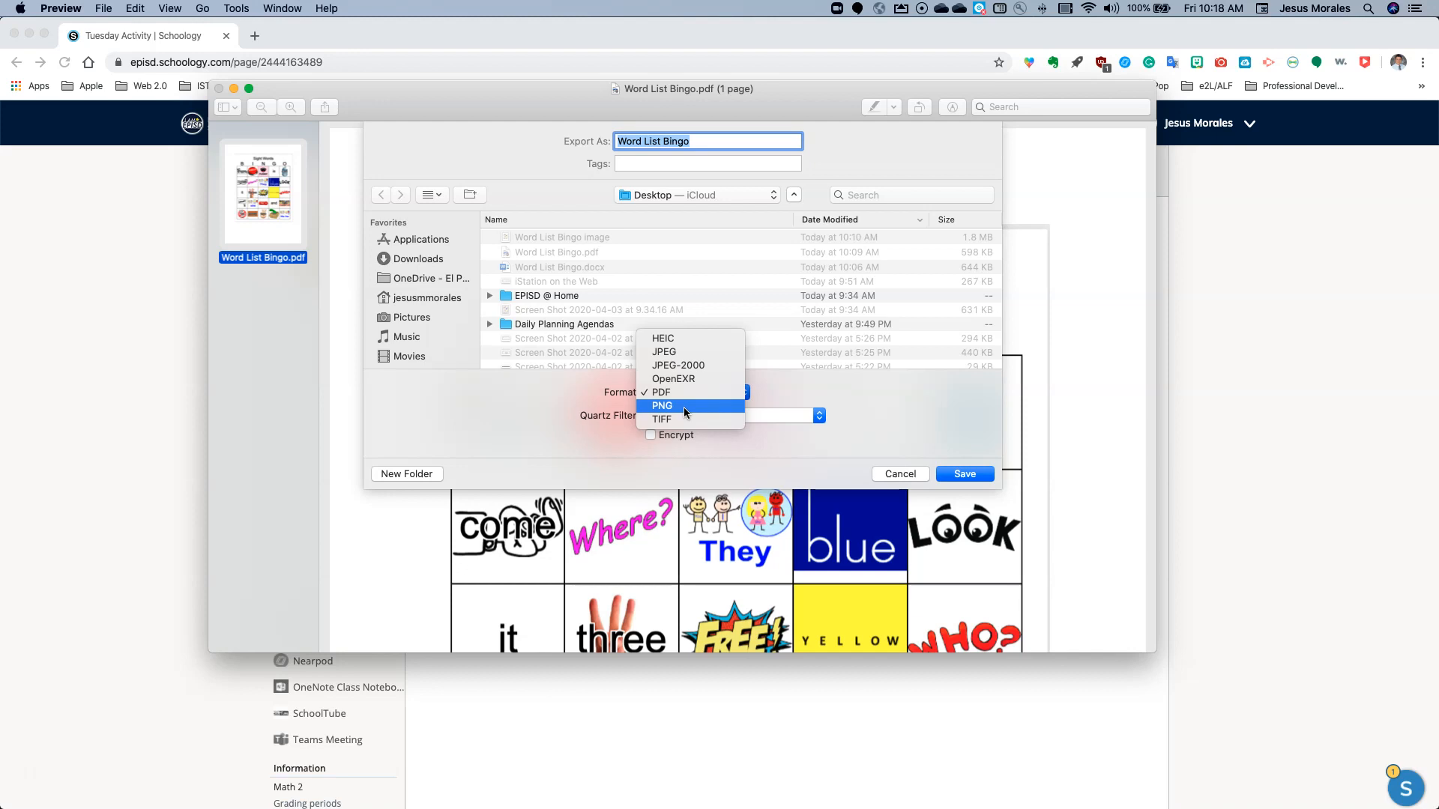
# Export as PNG at 300 pixels/inch to the Desktop, named 'Word List Bingo img'.
pyautogui.click(662, 405)
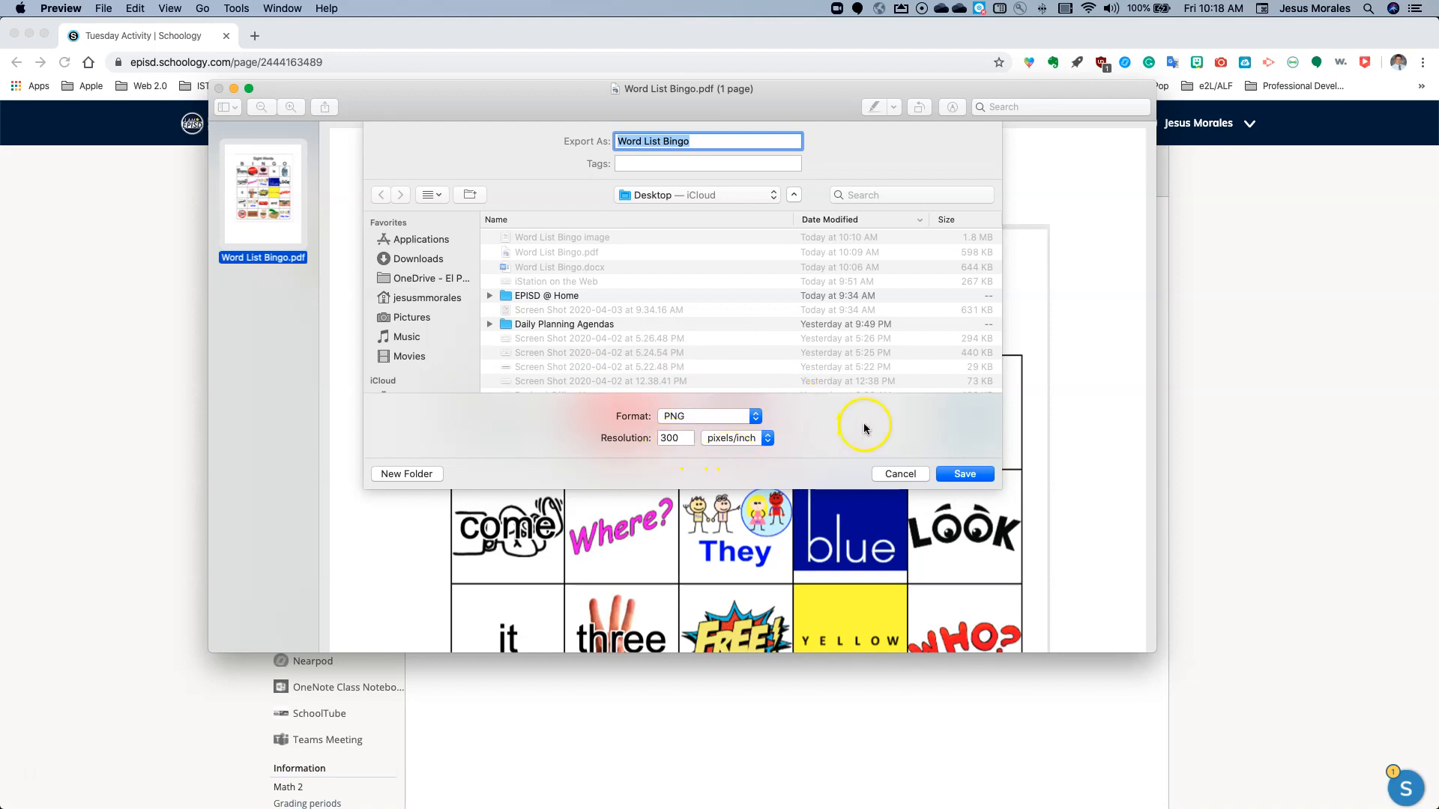
pyautogui.click(697, 140)
pyautogui.write(' img')
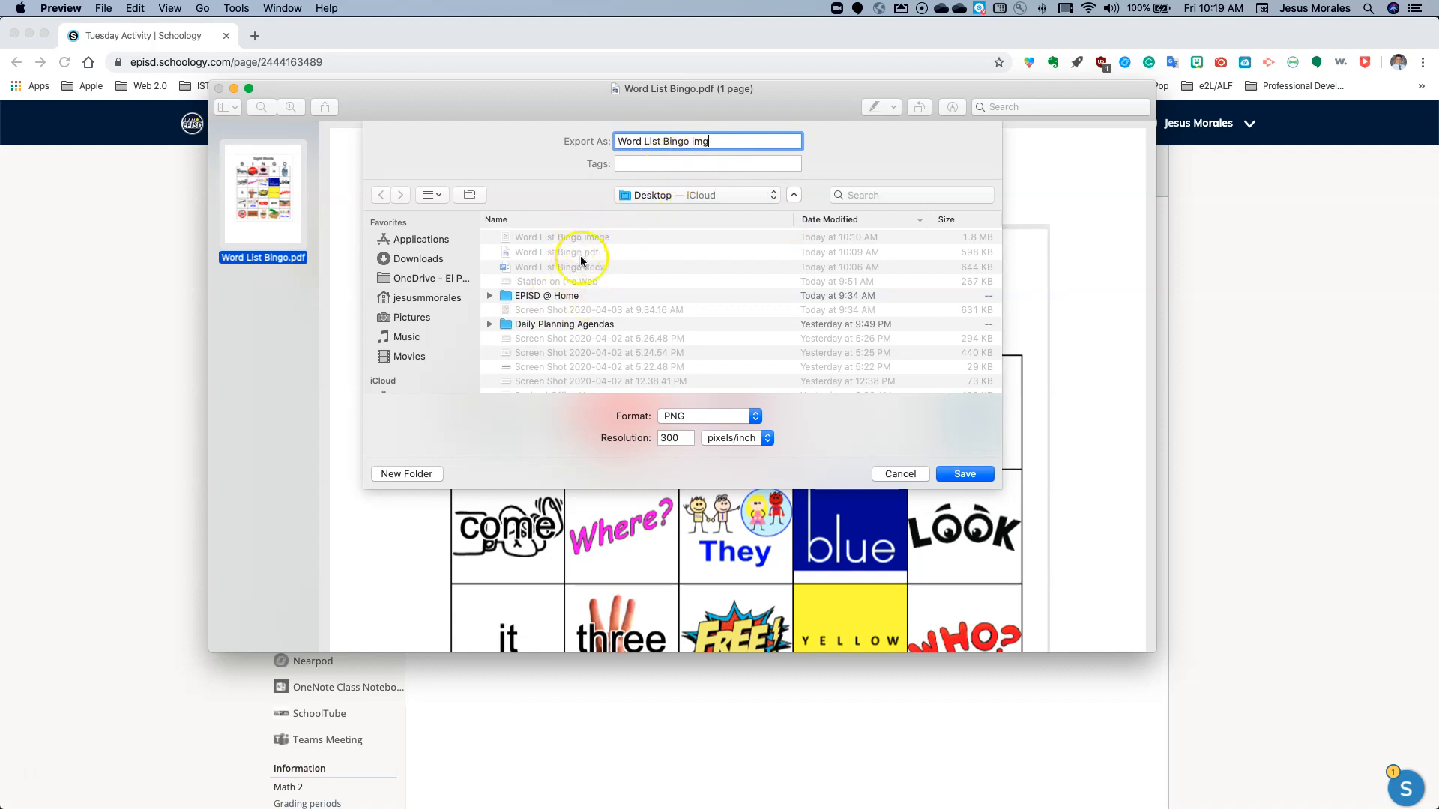
pyautogui.click(964, 473)
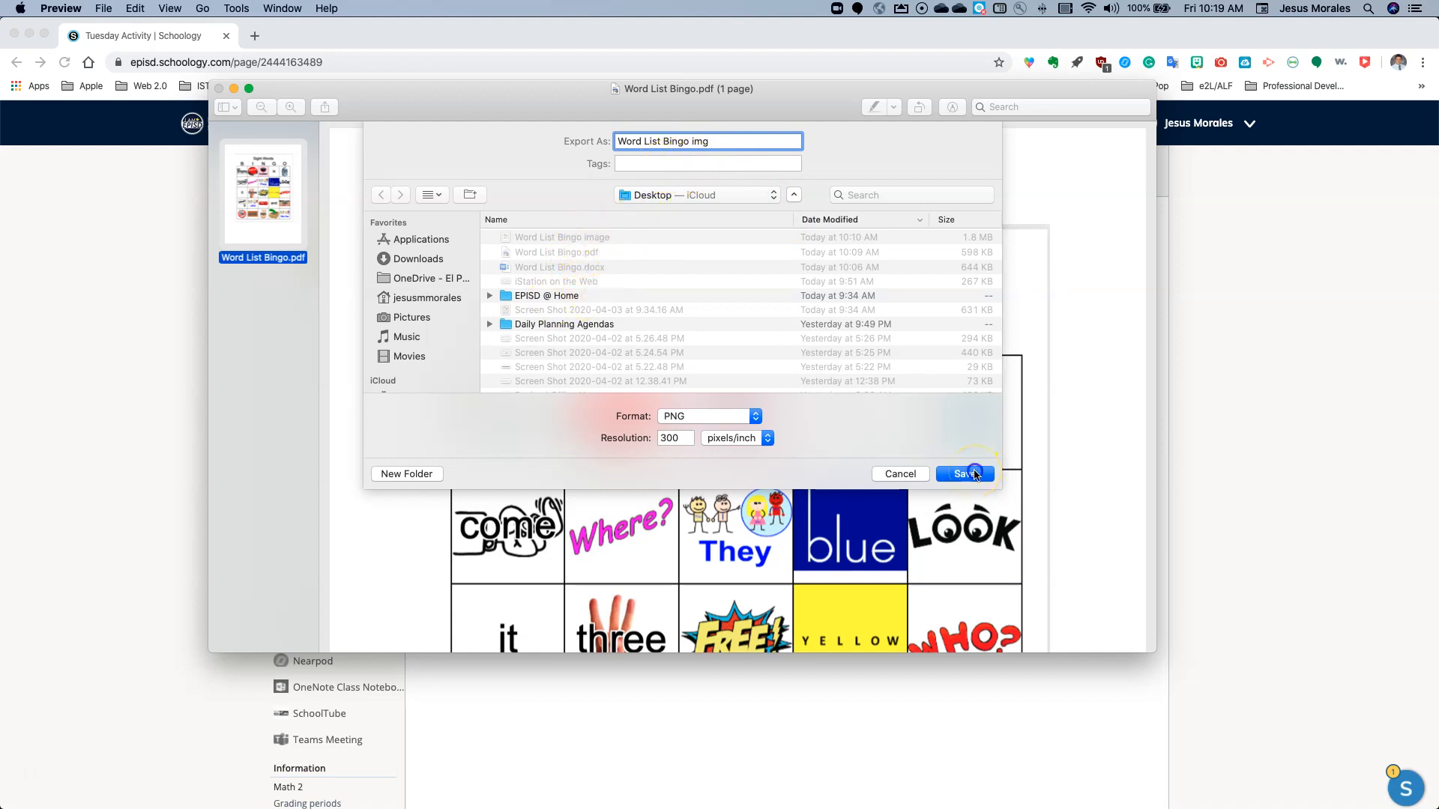
# Confirm the PNG export and show the Tuesday Activity page's gear options menu.
pyautogui.click(962, 474)
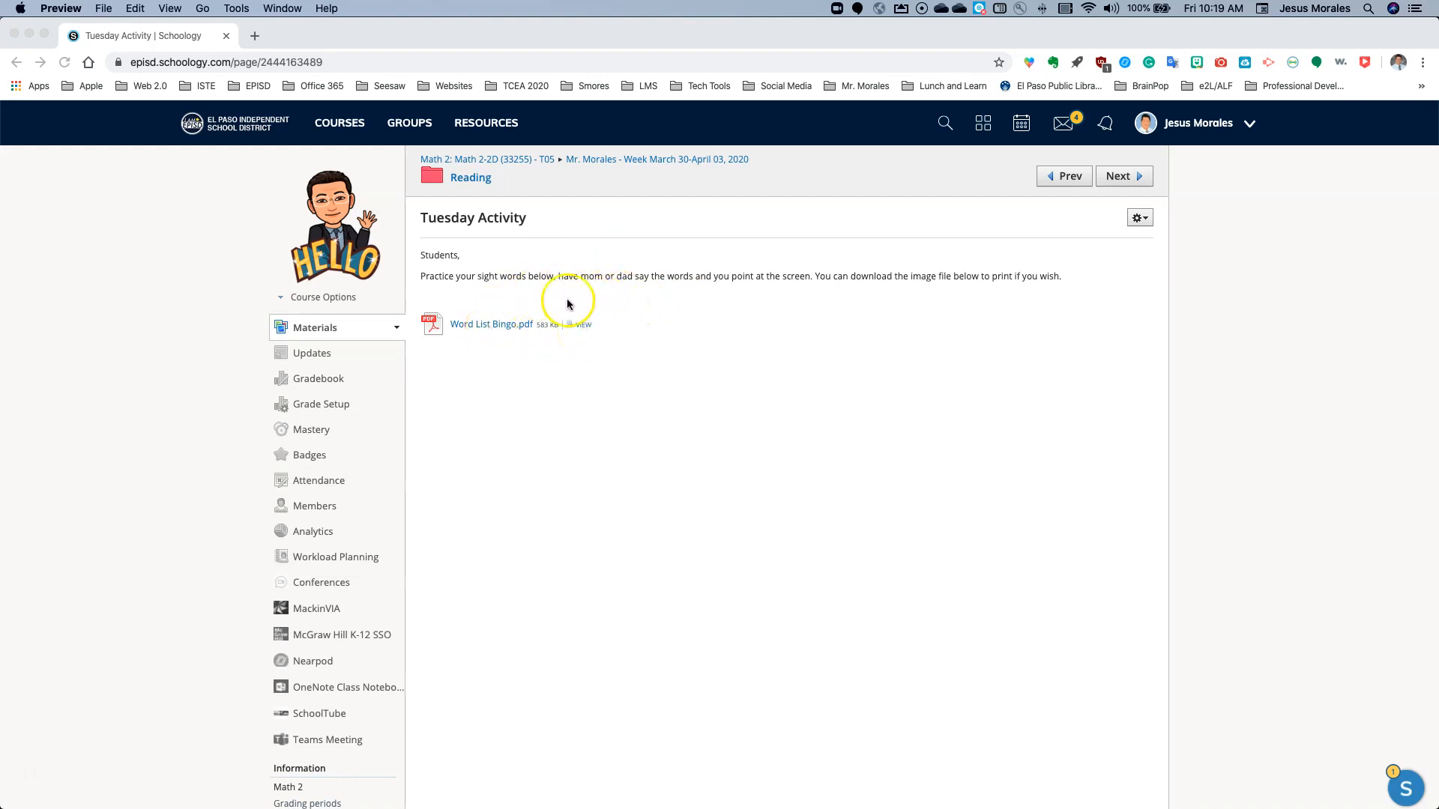
pyautogui.moveTo(1106, 255)
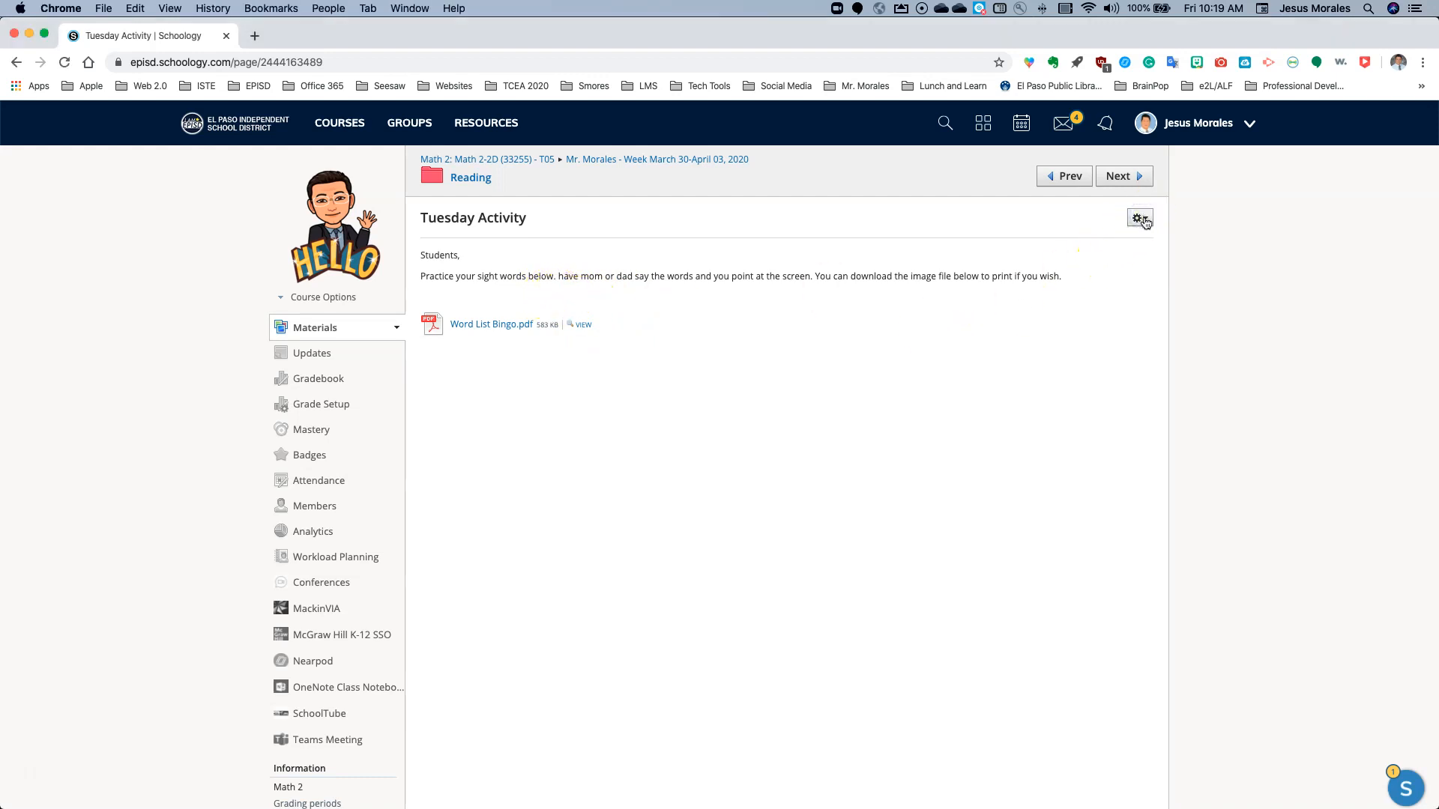
pyautogui.click(1140, 218)
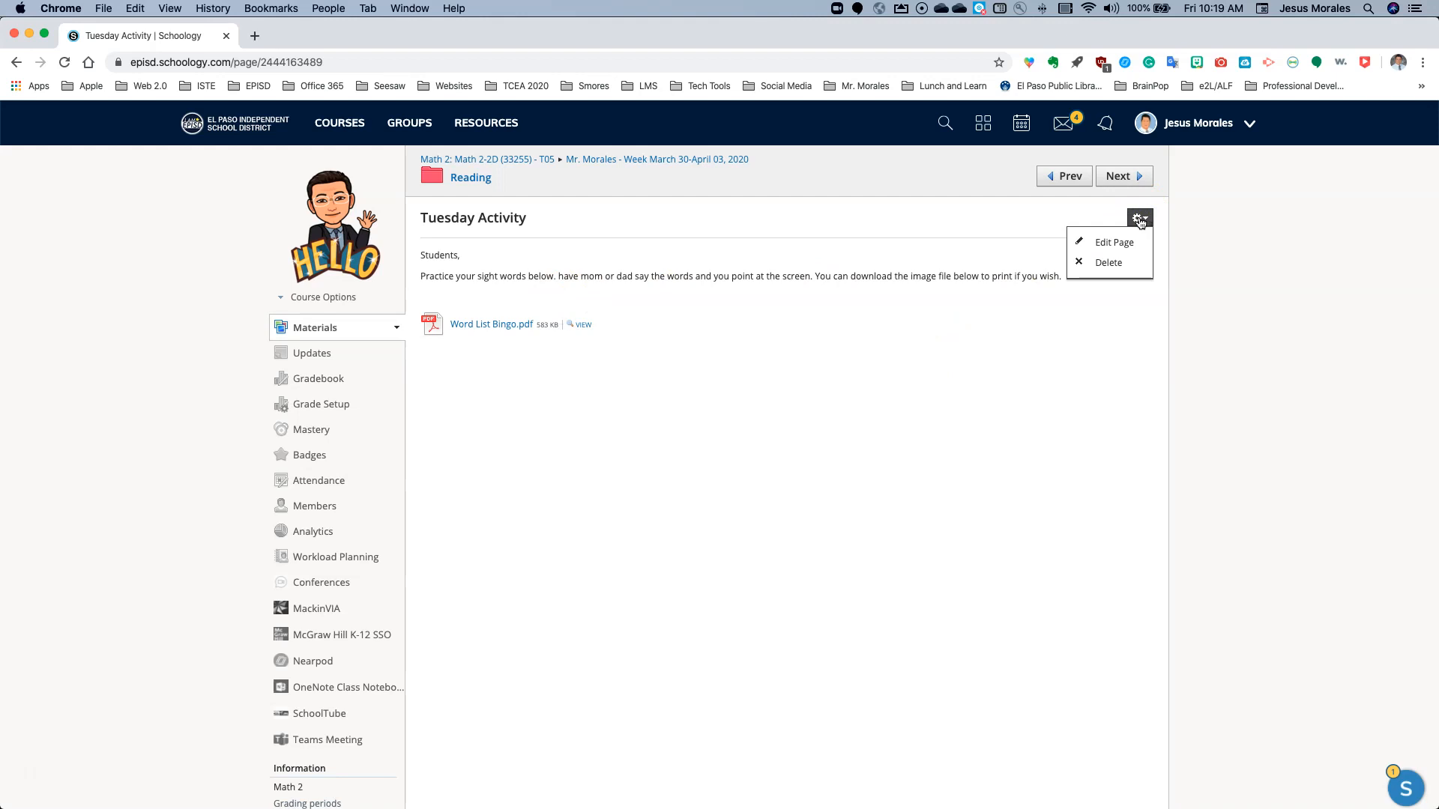
# Choose Edit Page to open the Tuesday Activity edit form with its text and attached PDF.
pyautogui.click(1113, 242)
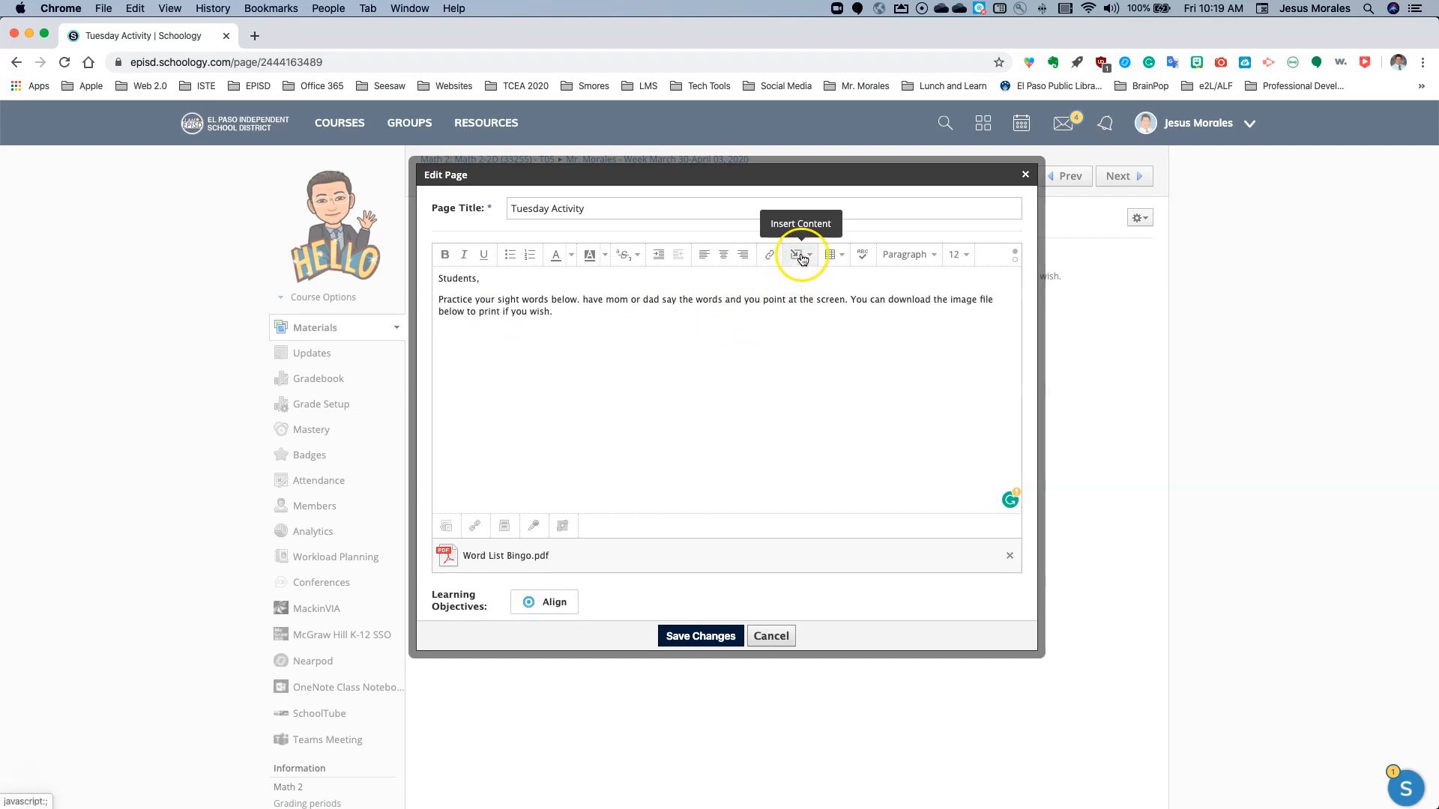
# Insert an Image/Media item, uploading 'Word List Bingo img' from the Desktop into the body.
pyautogui.click(797, 254)
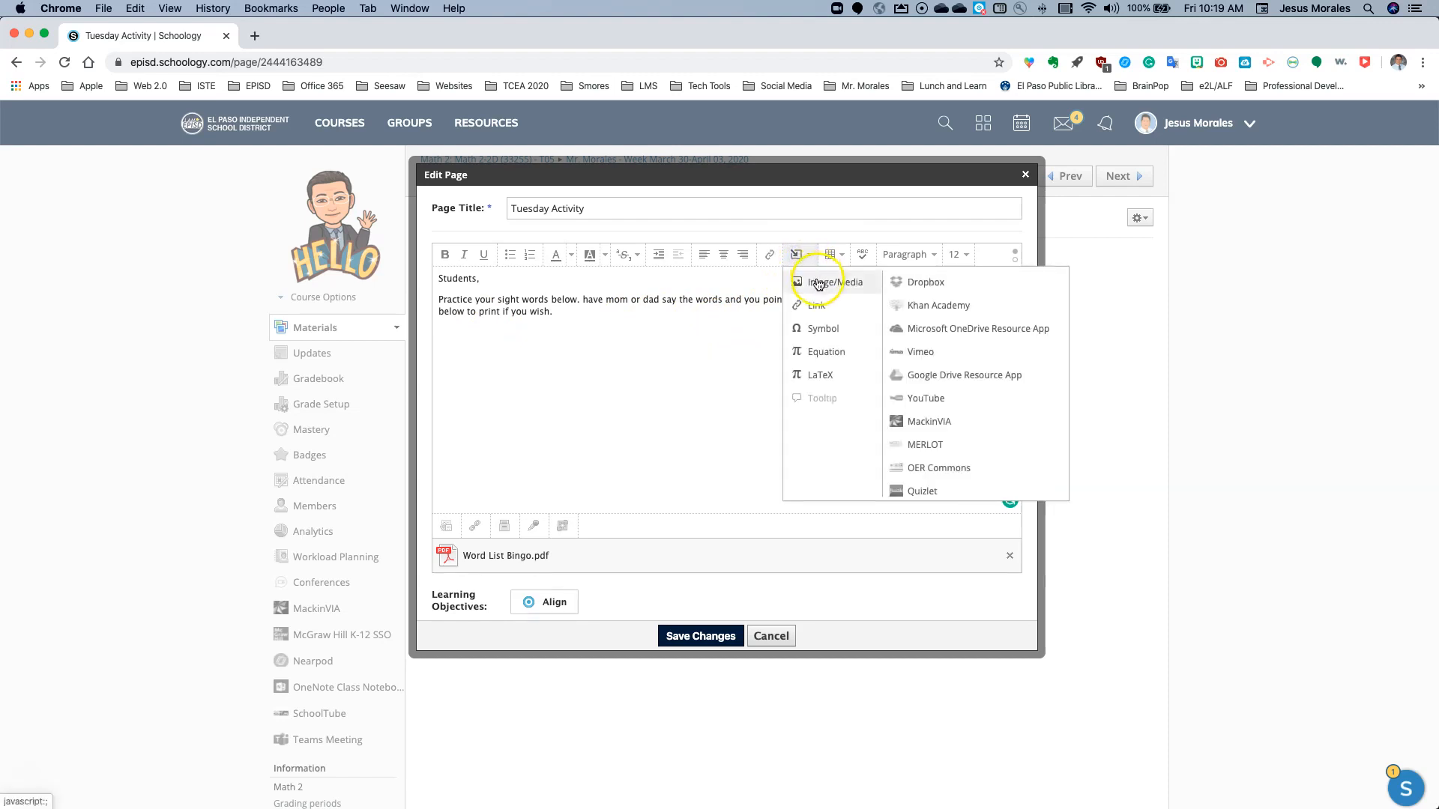
pyautogui.click(833, 282)
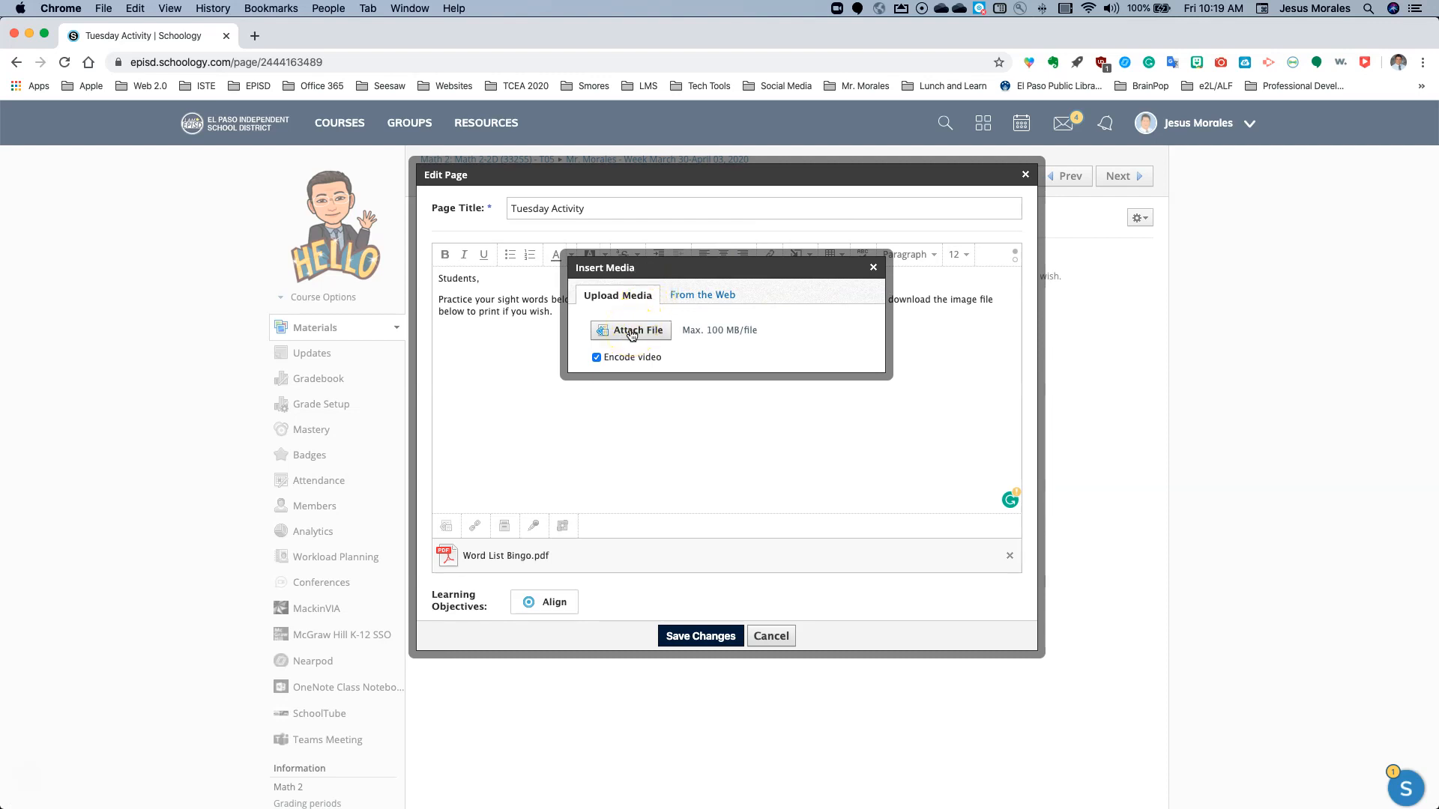
pyautogui.click(630, 331)
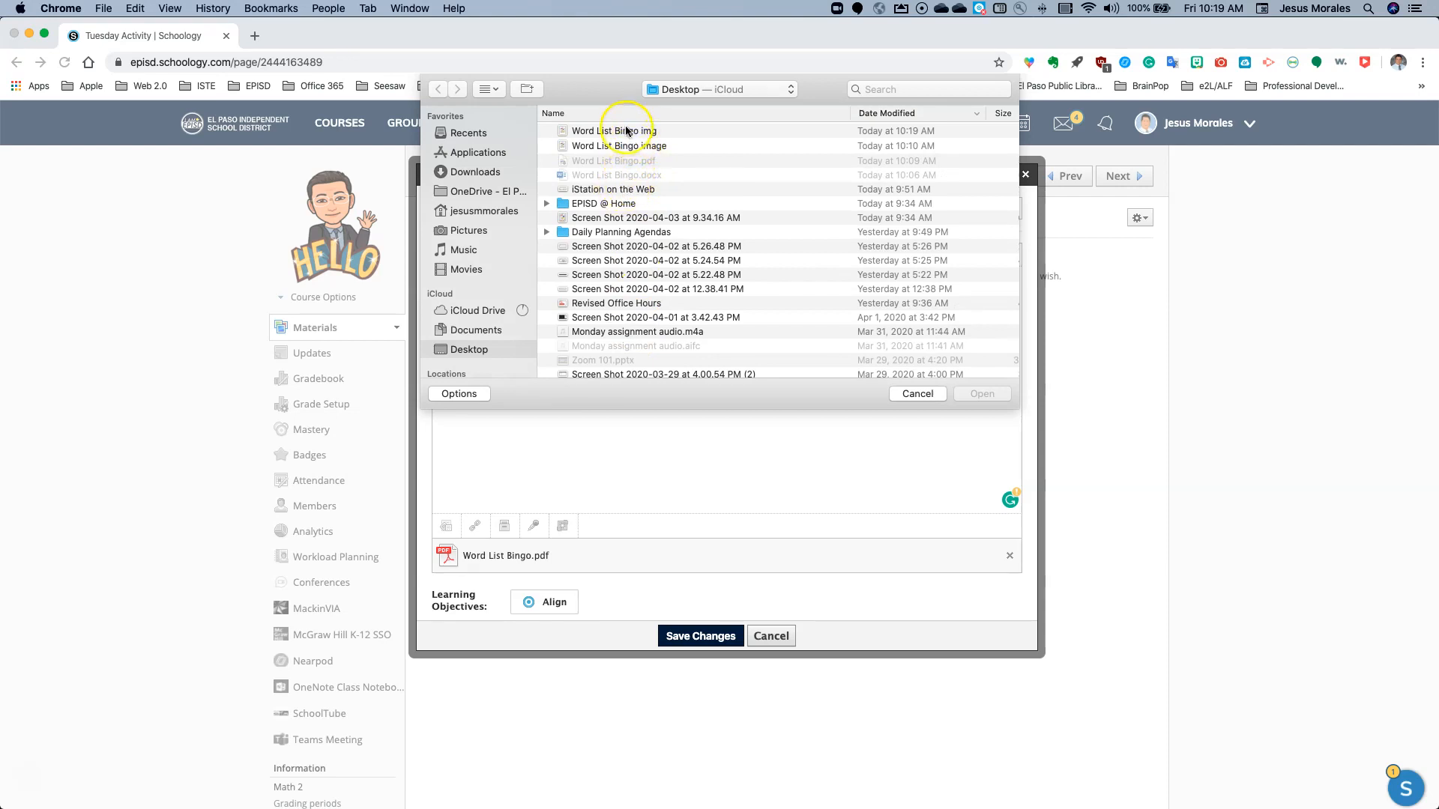
pyautogui.moveTo(620, 168)
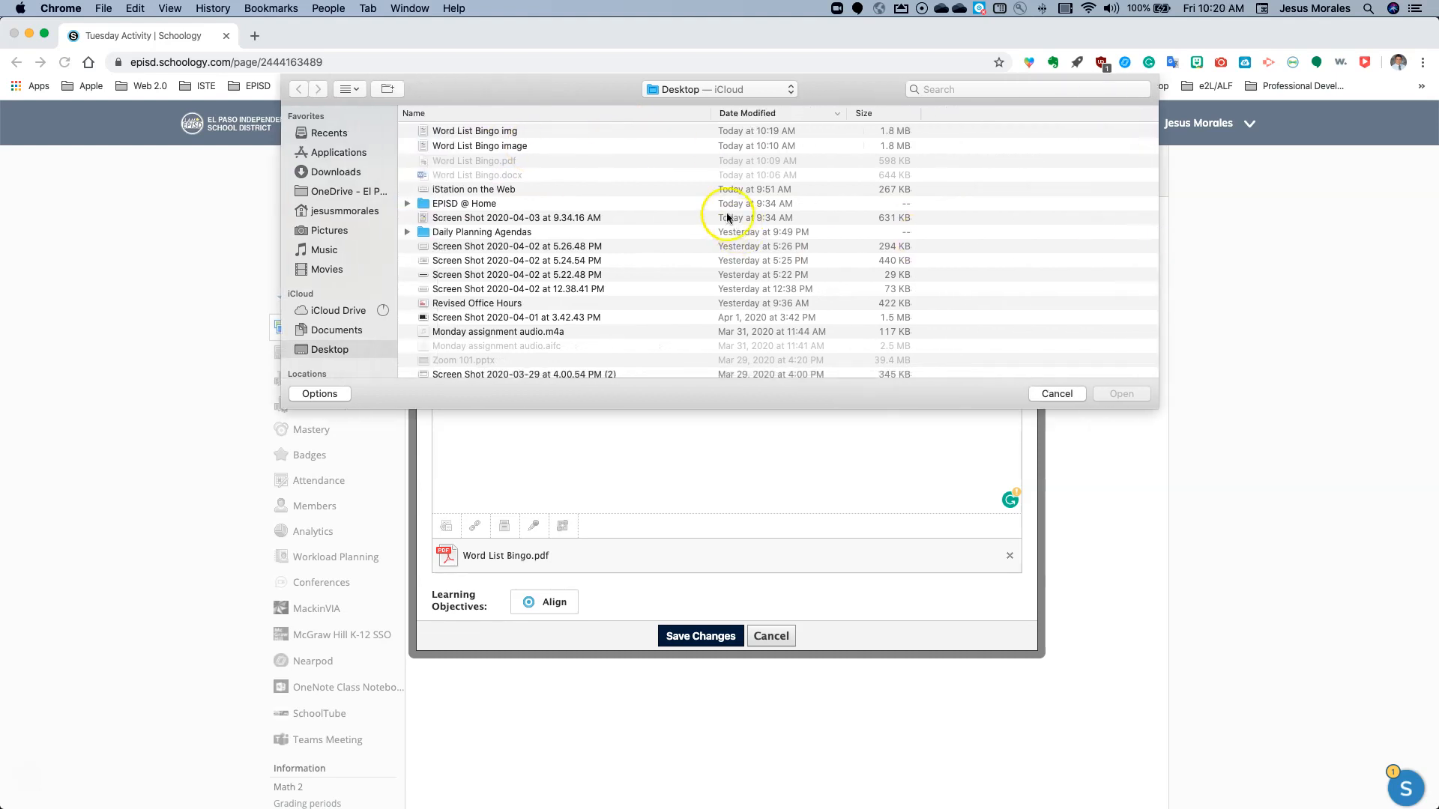
pyautogui.moveTo(507, 134)
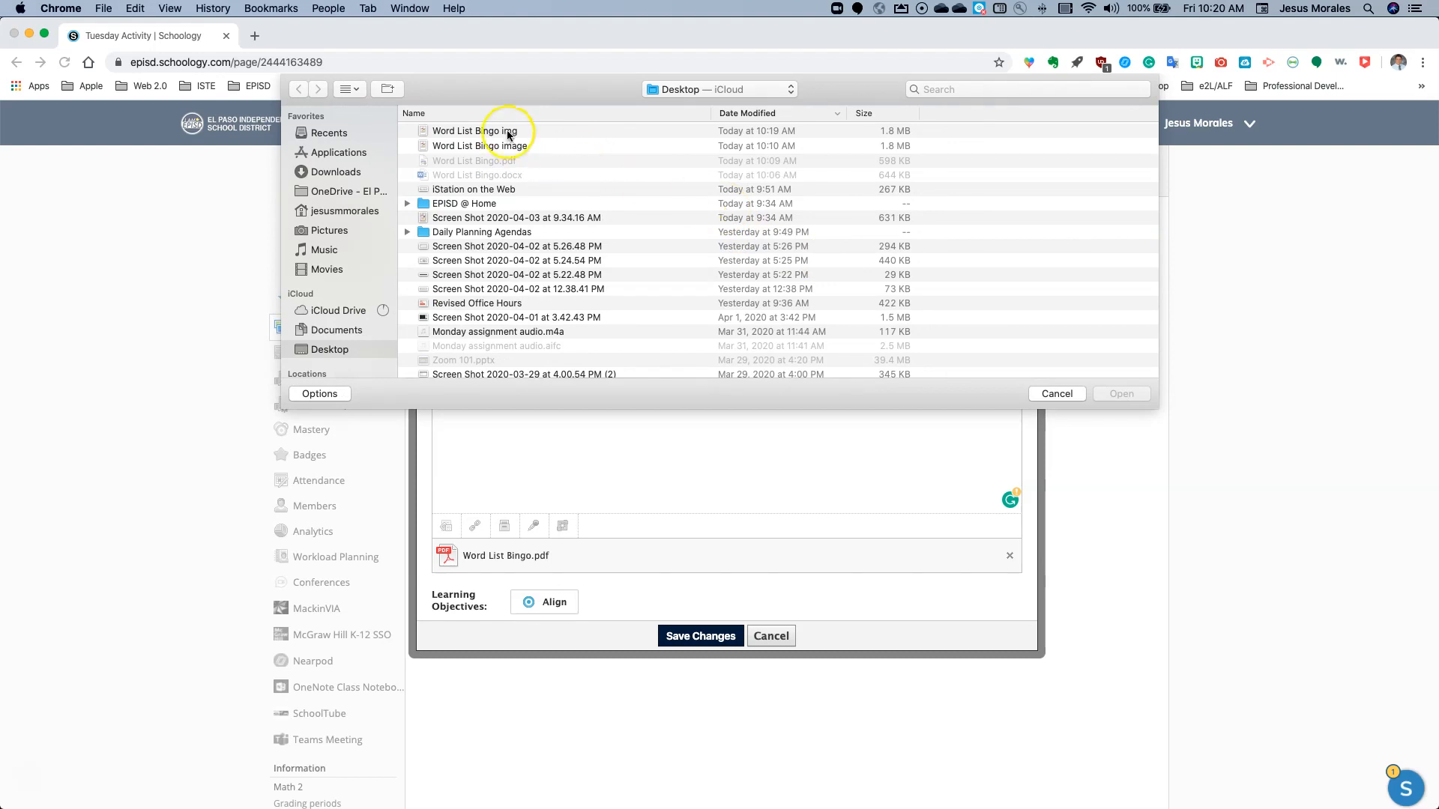
pyautogui.click(474, 130)
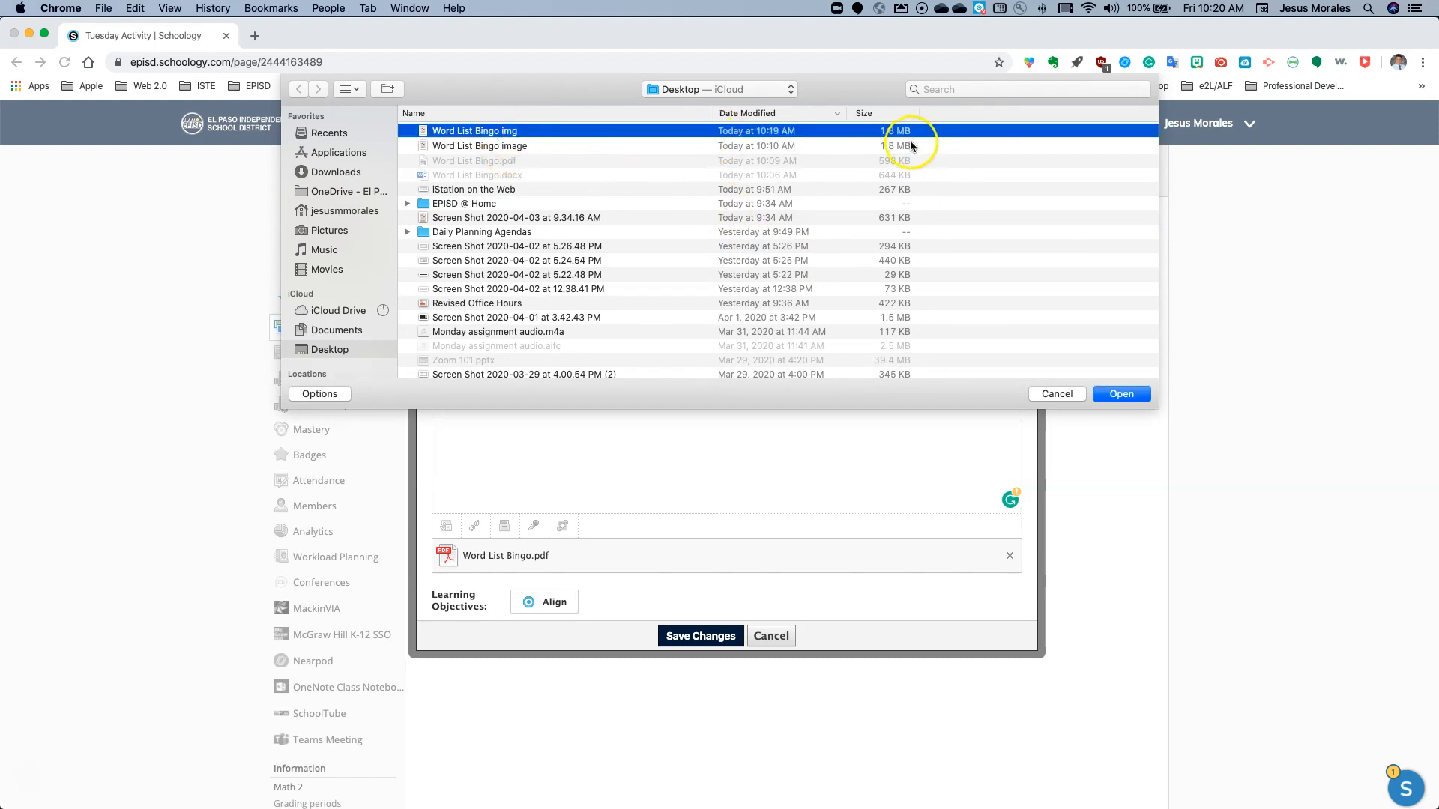
pyautogui.moveTo(623, 148)
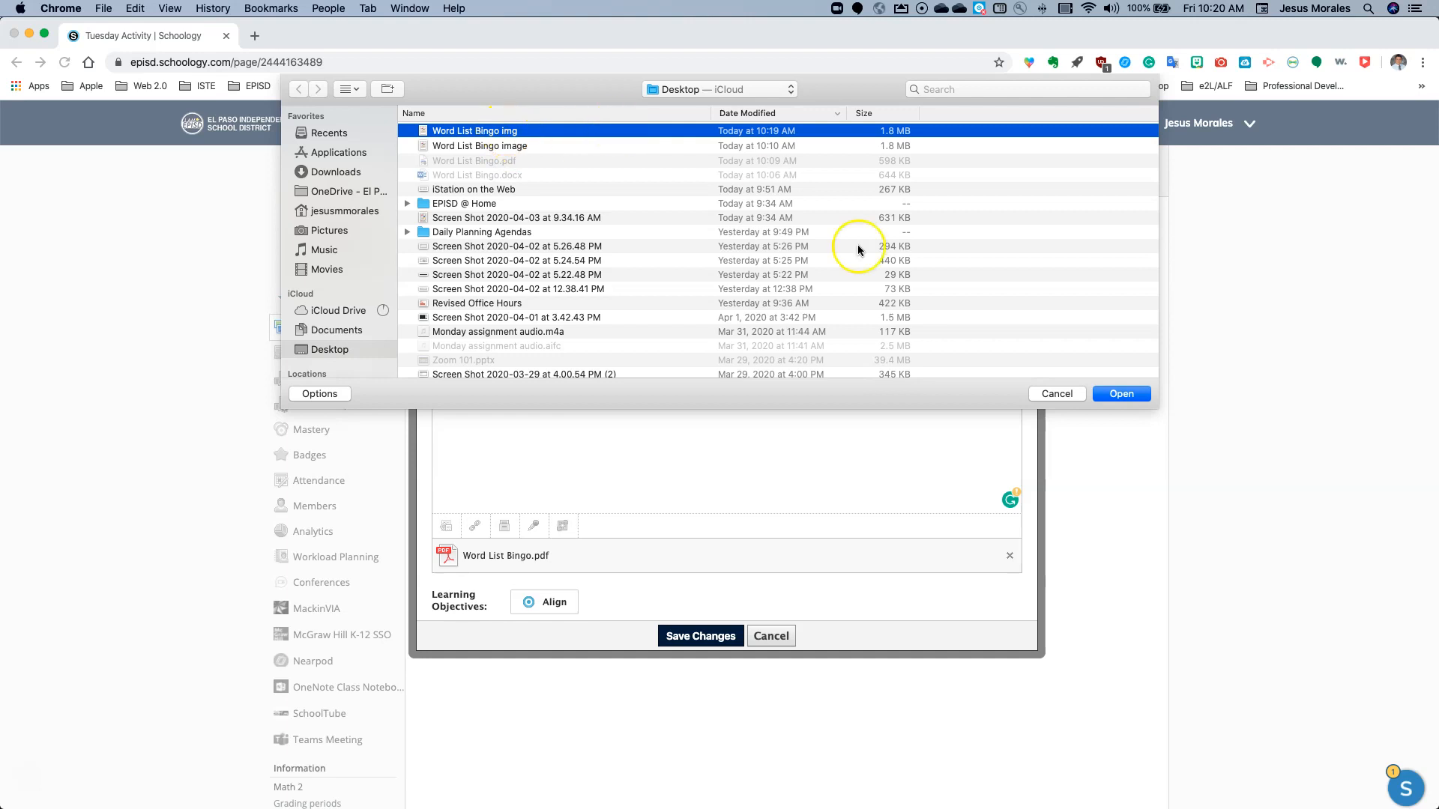
pyautogui.click(1121, 392)
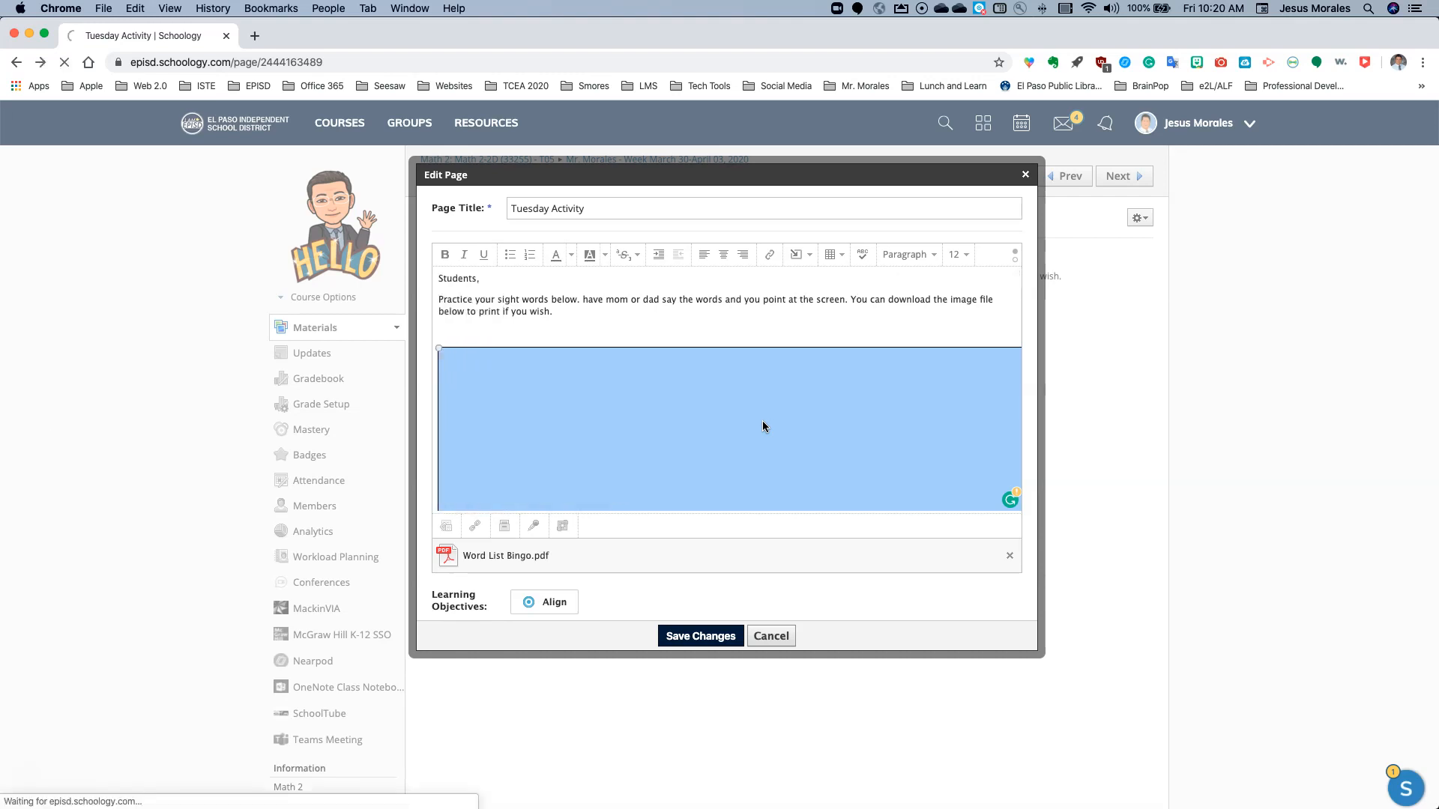
# Save the page, then reopen the Tuesday Activity edit form with only its instructions text.
pyautogui.click(770, 637)
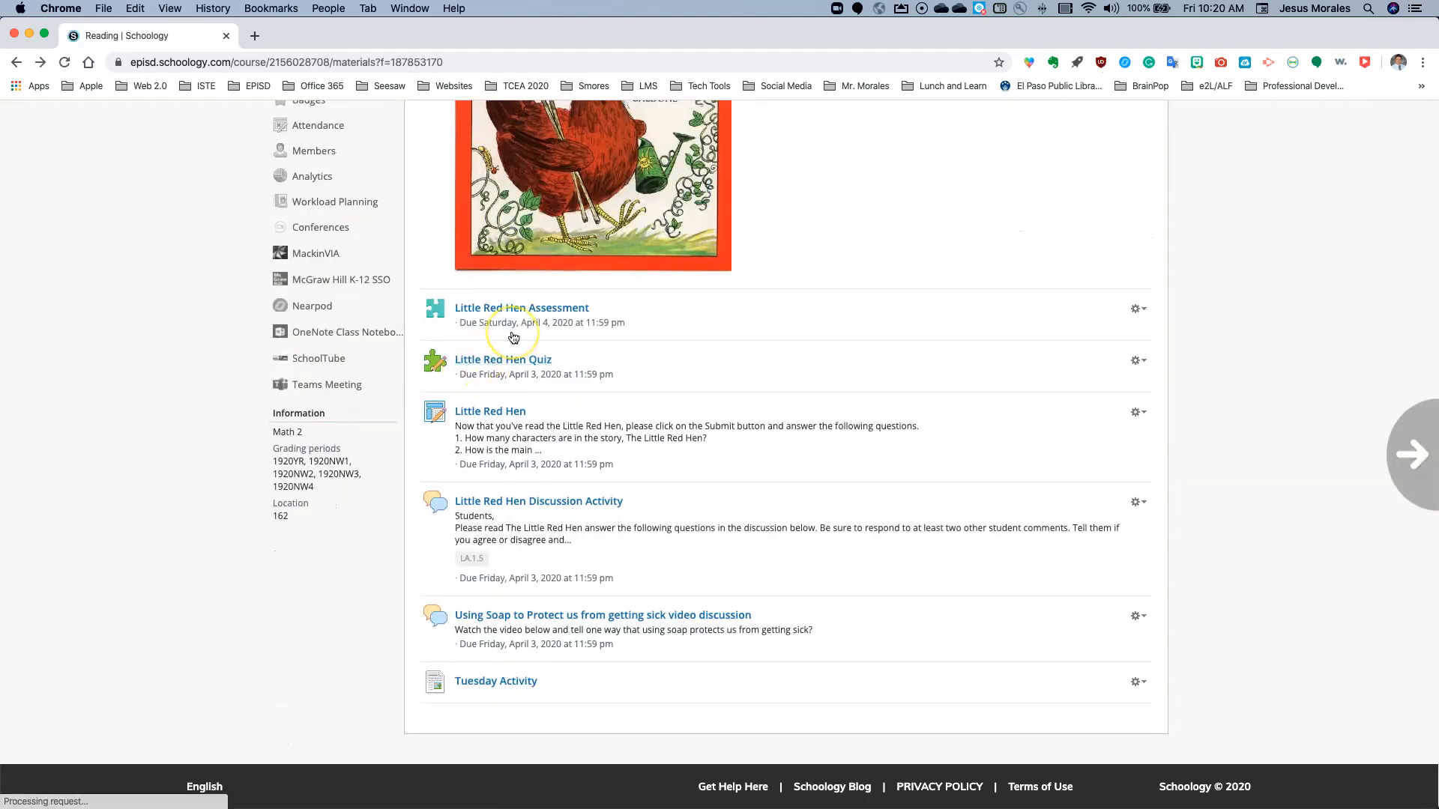
pyautogui.click(495, 681)
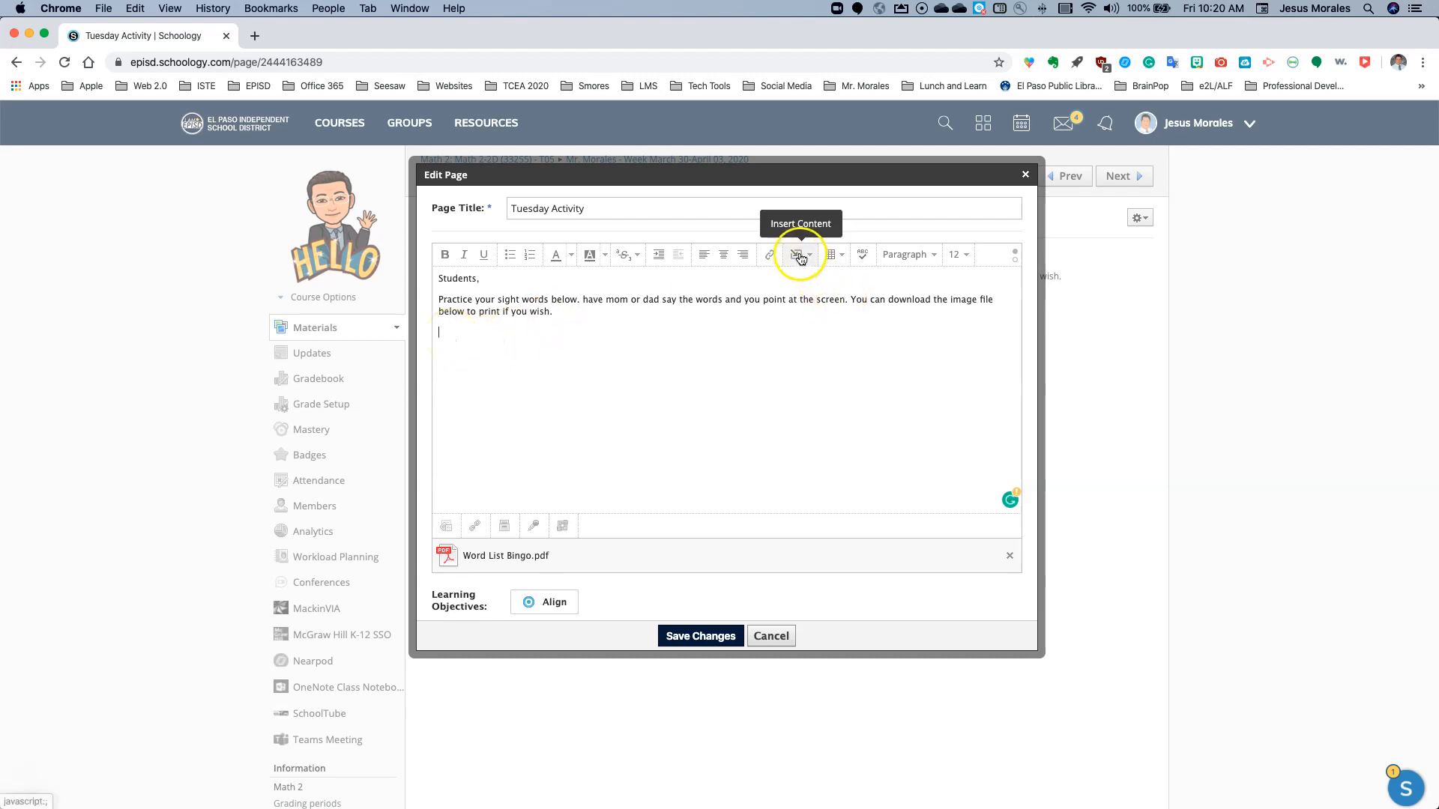
# Insert an Image/Media item again, uploading 'Word List Bingo img' from the Desktop.
pyautogui.click(796, 254)
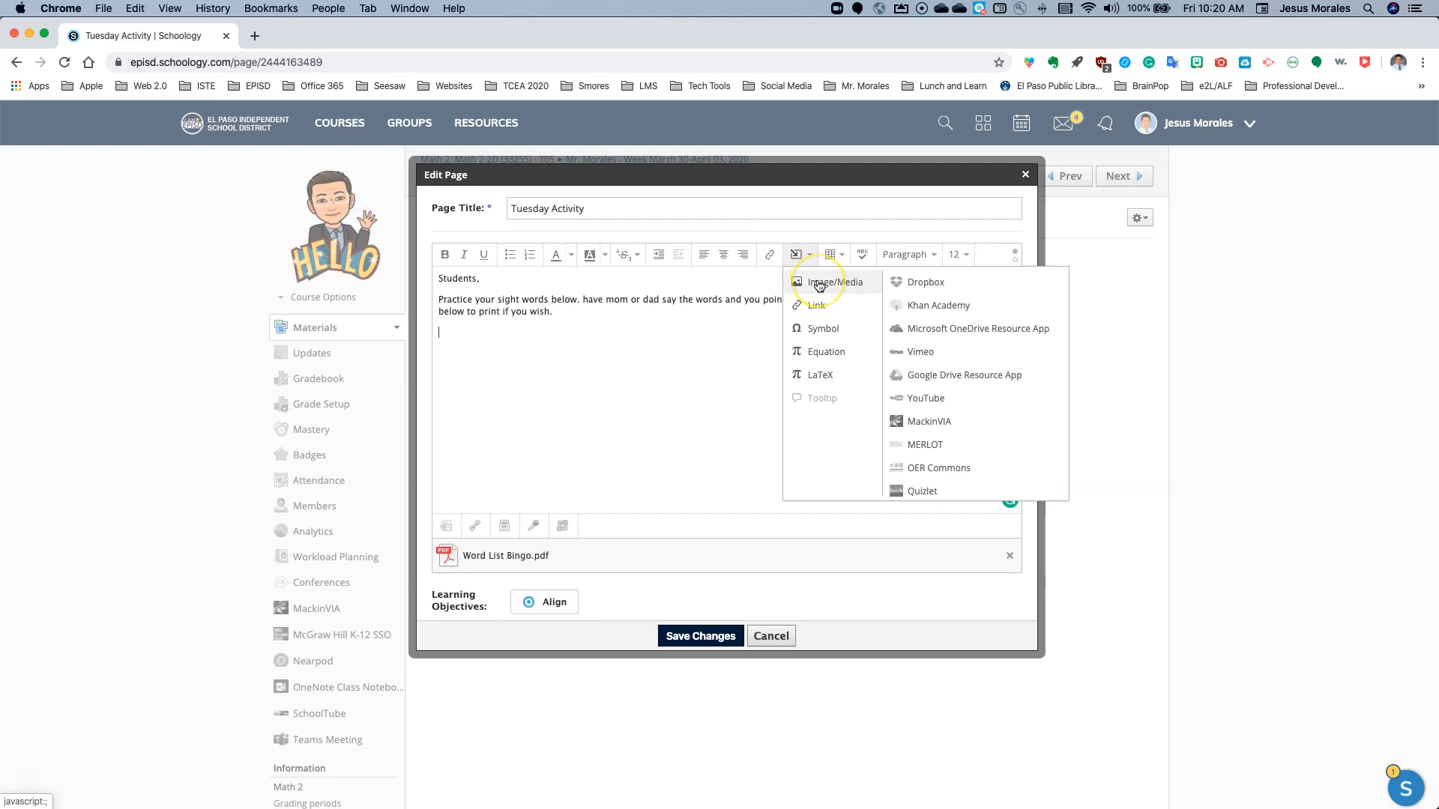
pyautogui.click(833, 282)
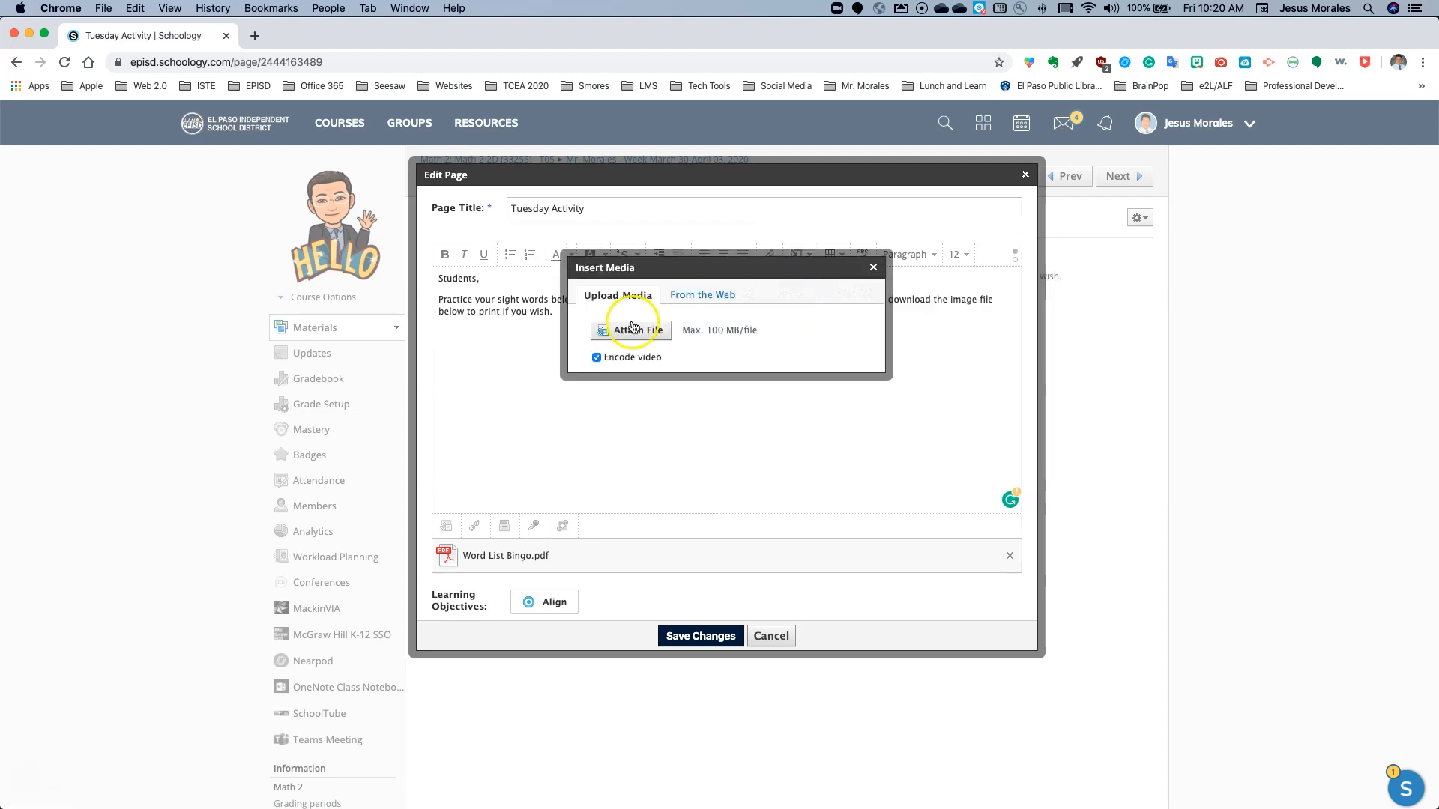
pyautogui.click(631, 330)
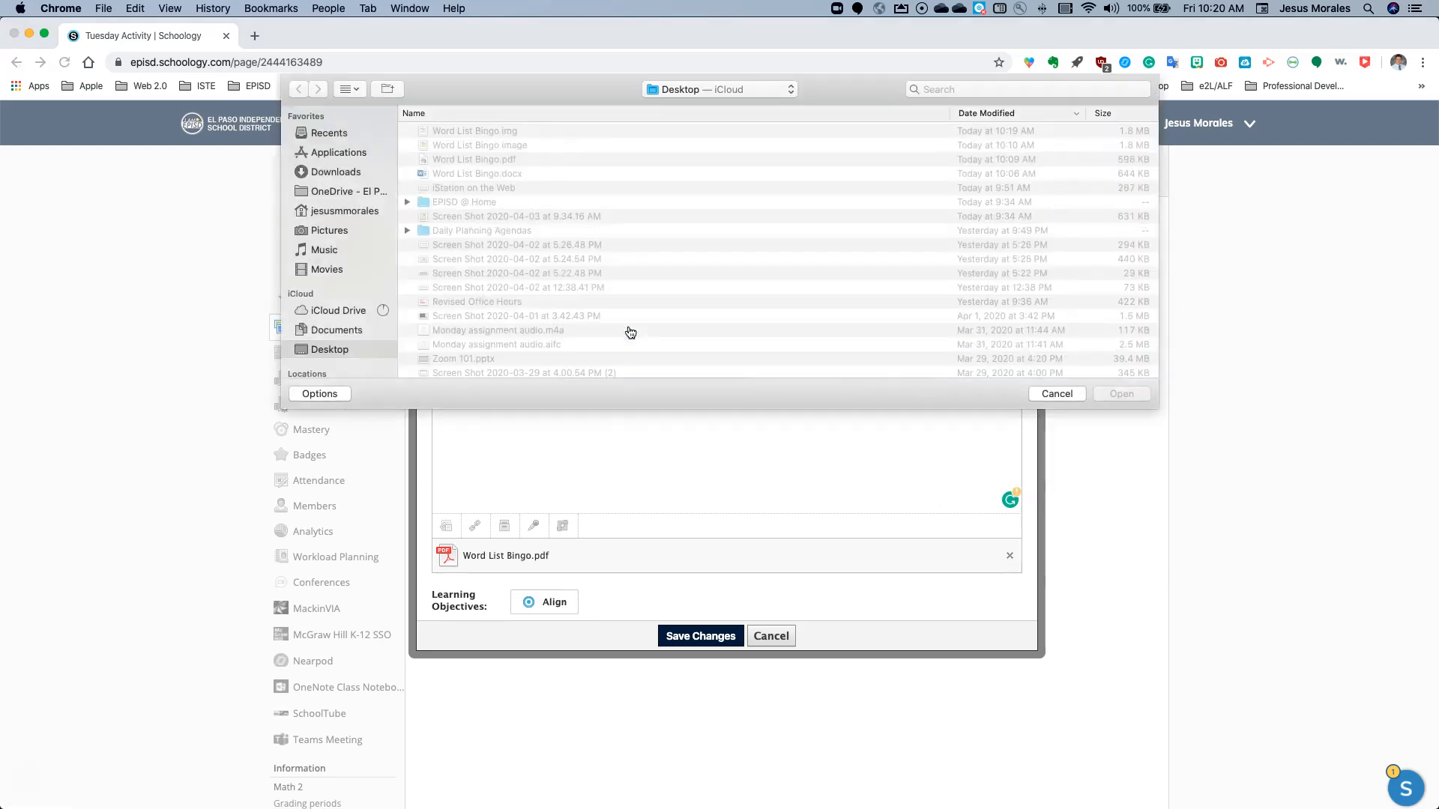
pyautogui.click(474, 130)
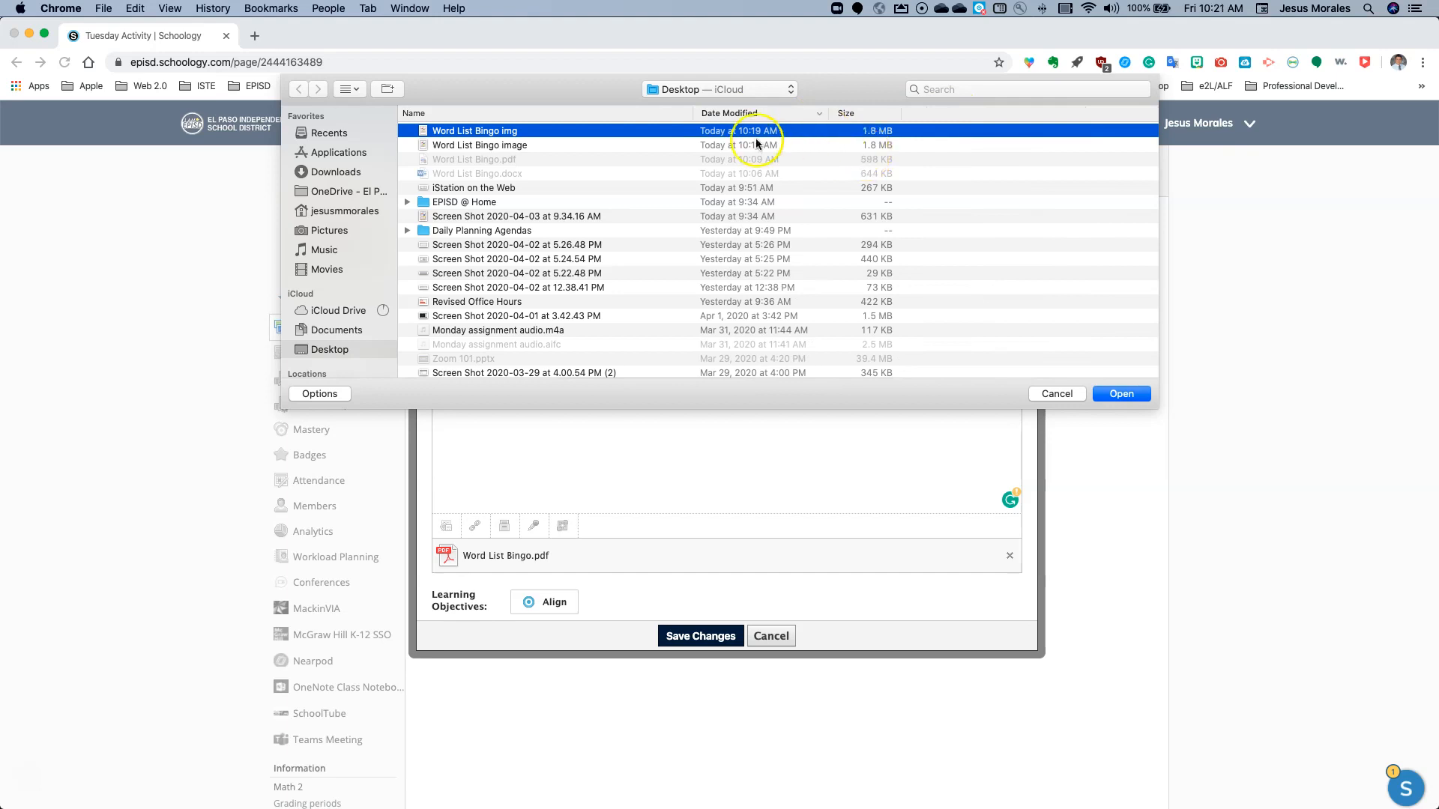
pyautogui.click(479, 145)
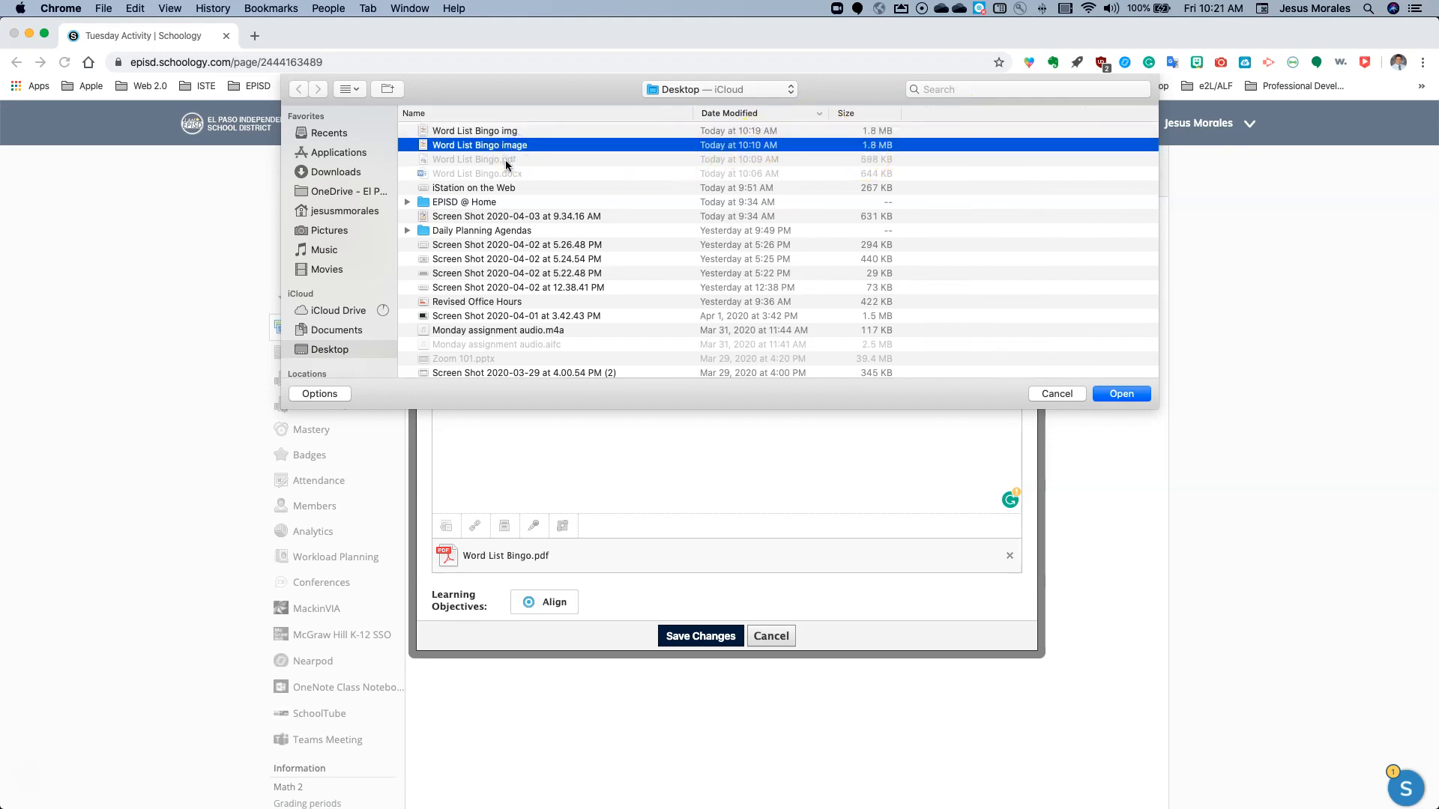
pyautogui.click(474, 130)
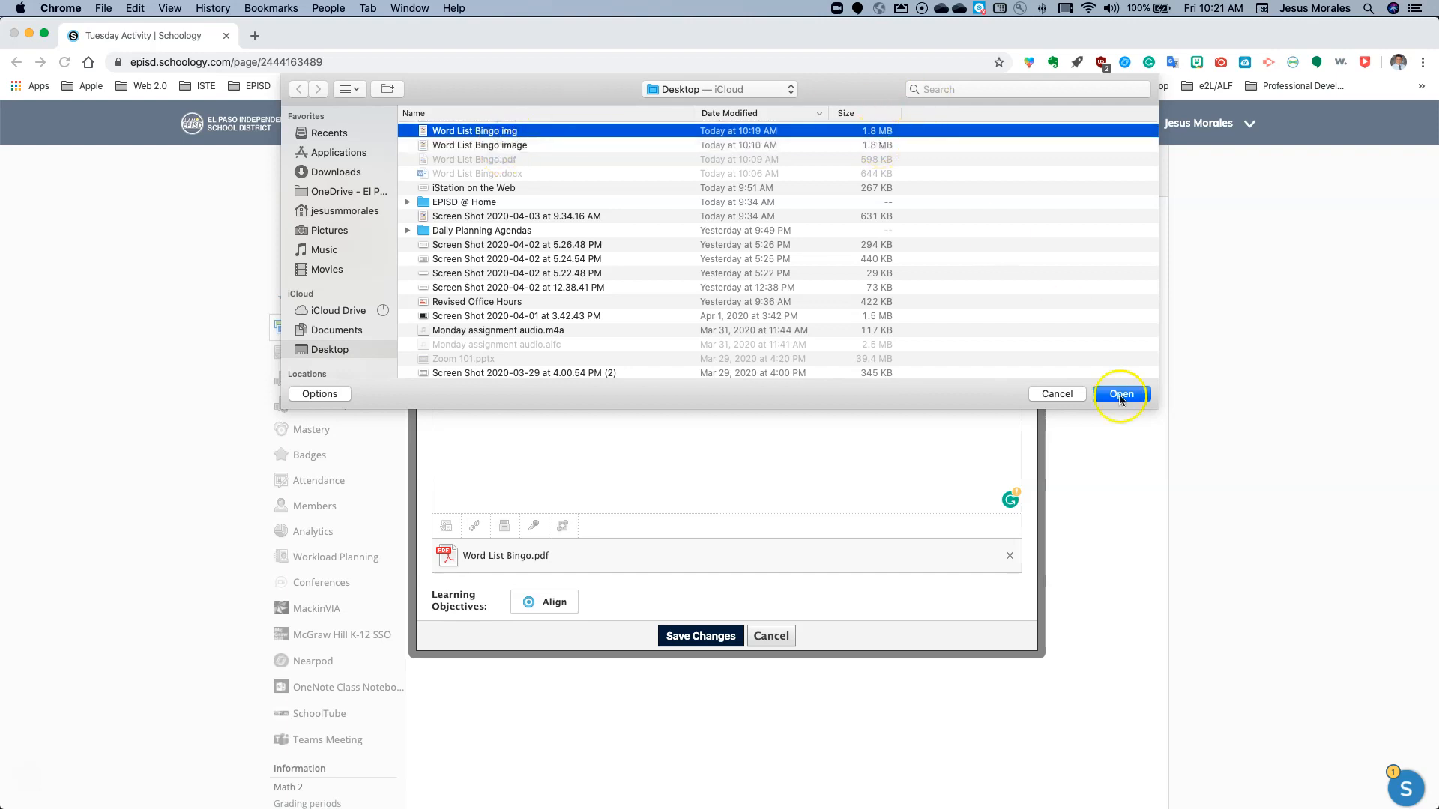
pyautogui.click(1121, 394)
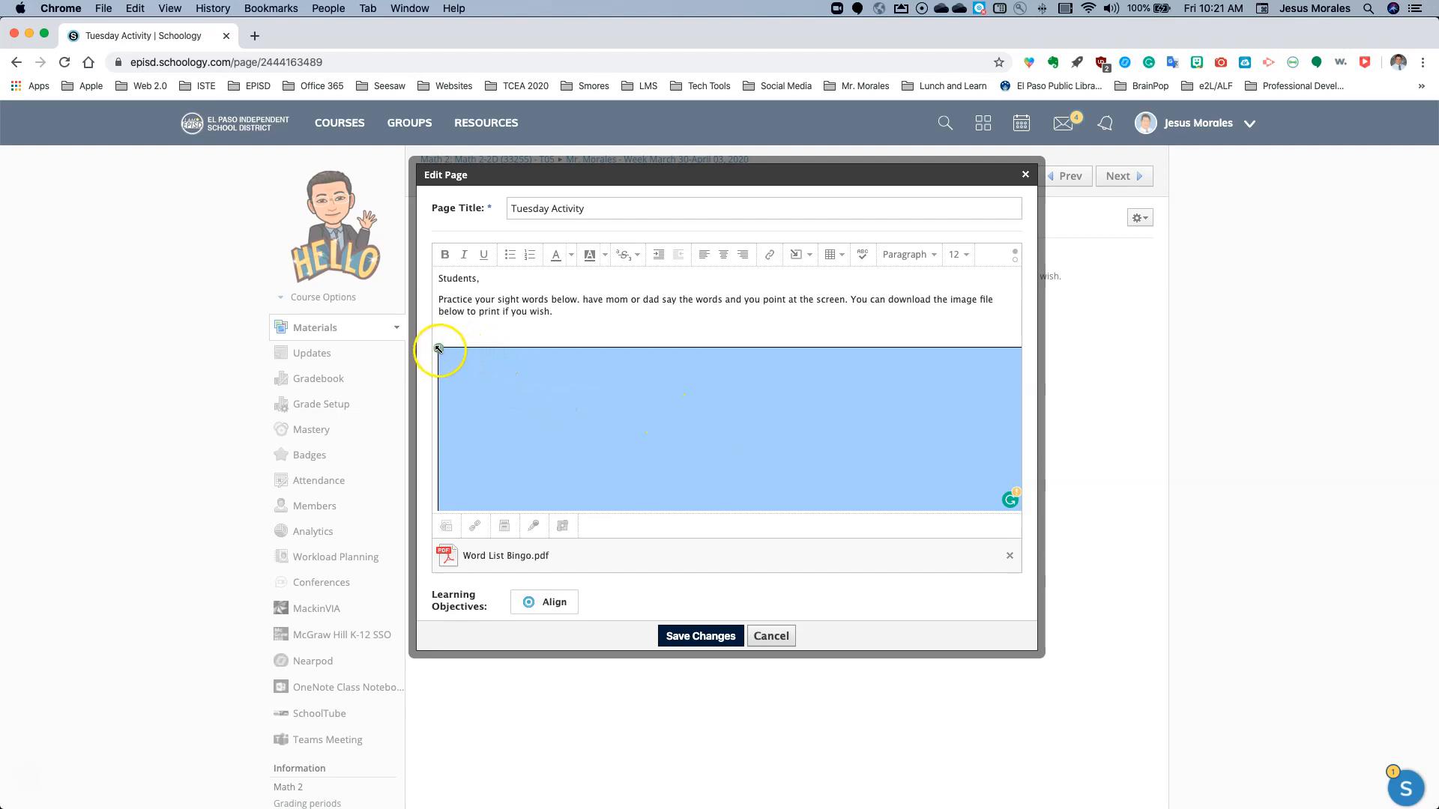
# Dismiss the Edit Image dialog unchanged and drag the Sight Words Bingo picture smaller.
pyautogui.moveTo(439, 349); pyautogui.dragTo(582, 457)
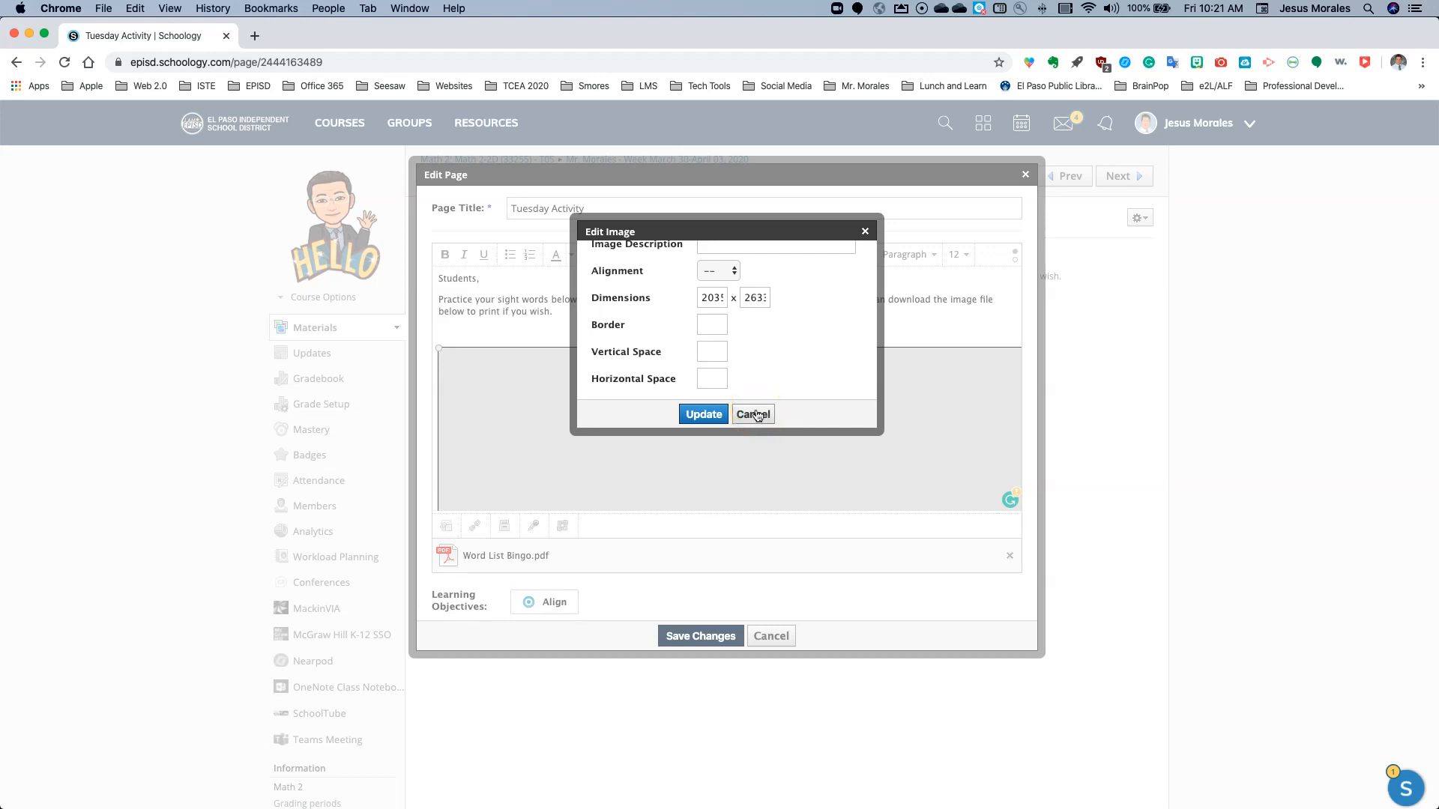
pyautogui.click(752, 414)
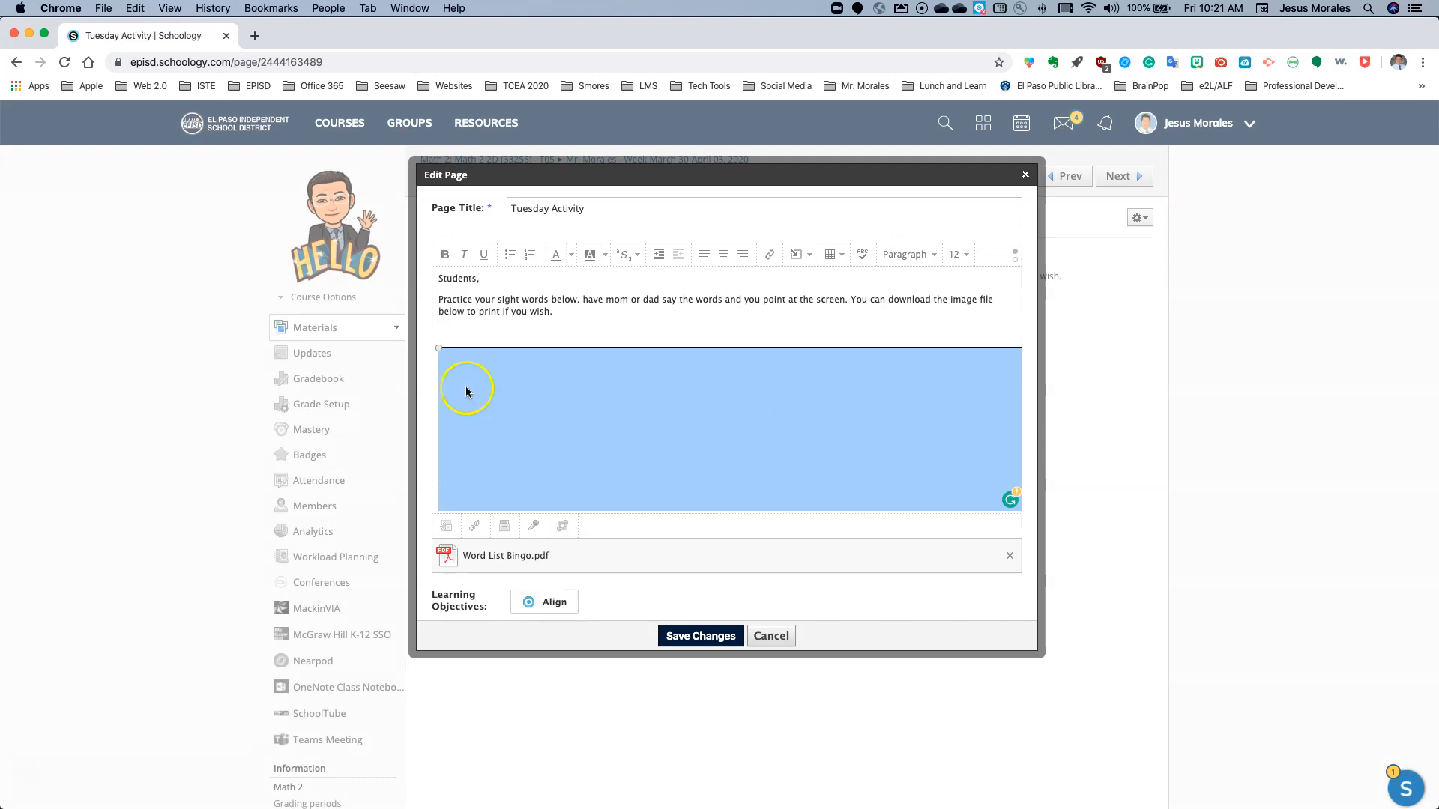
pyautogui.moveTo(438, 347)
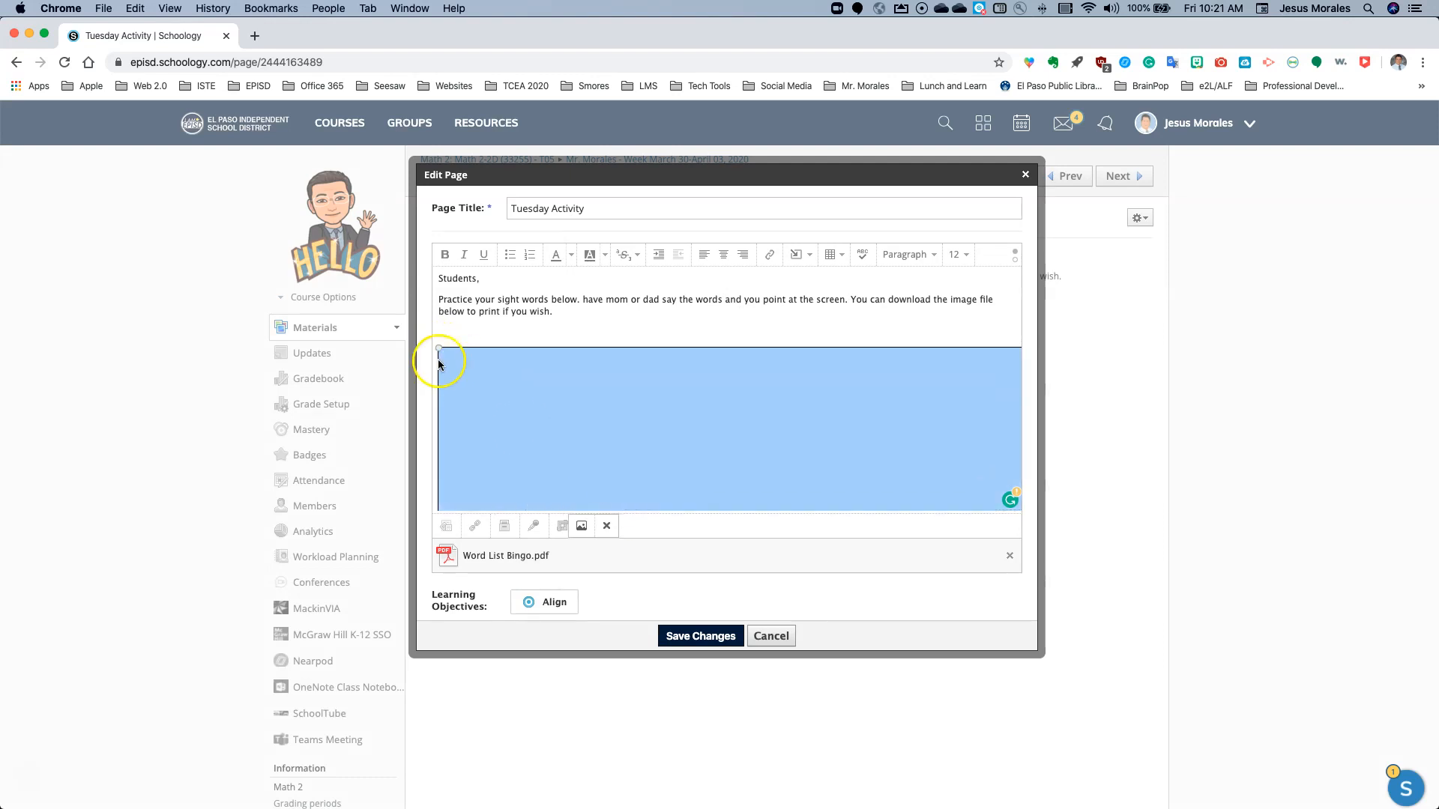
pyautogui.moveTo(454, 369)
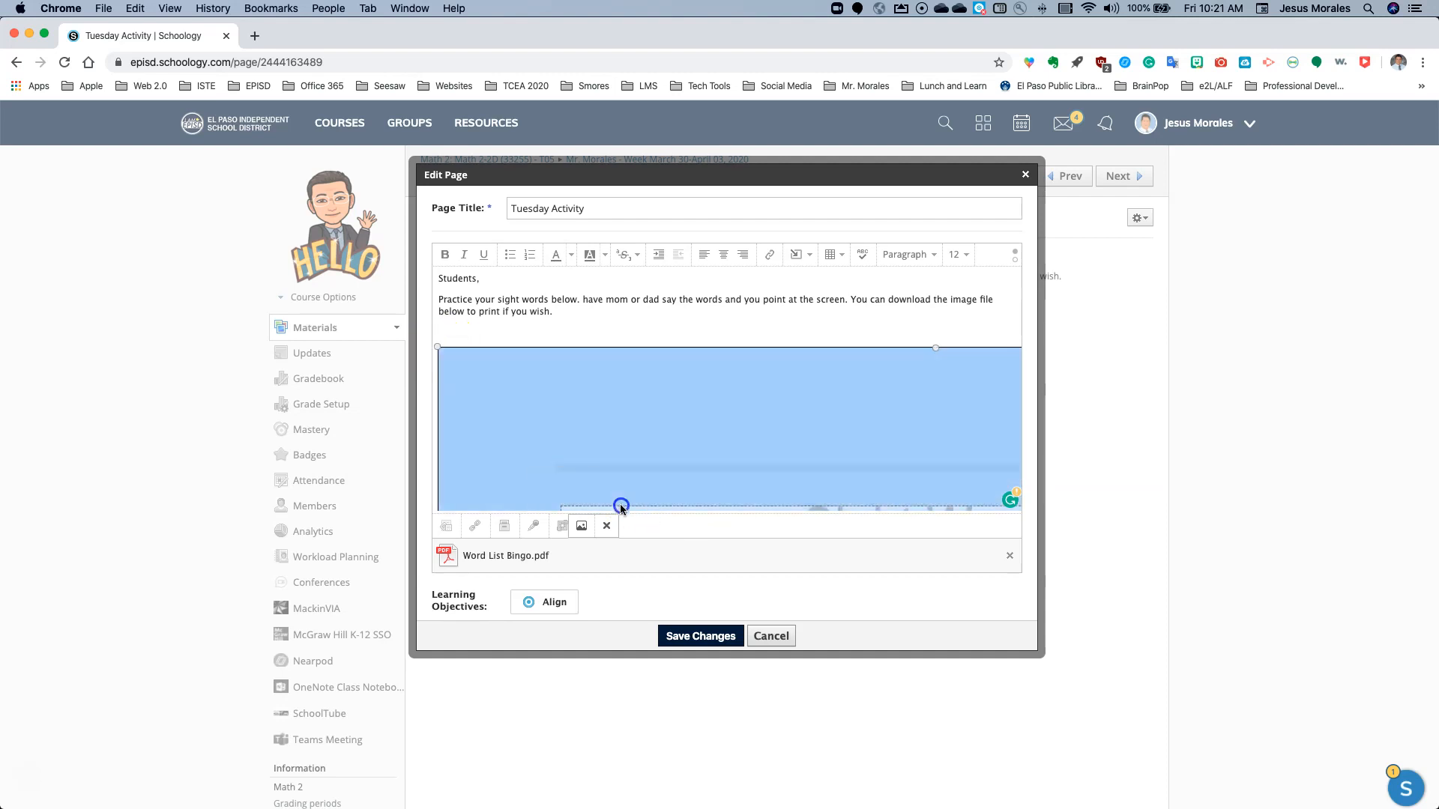
pyautogui.moveTo(621, 507); pyautogui.dragTo(564, 433)
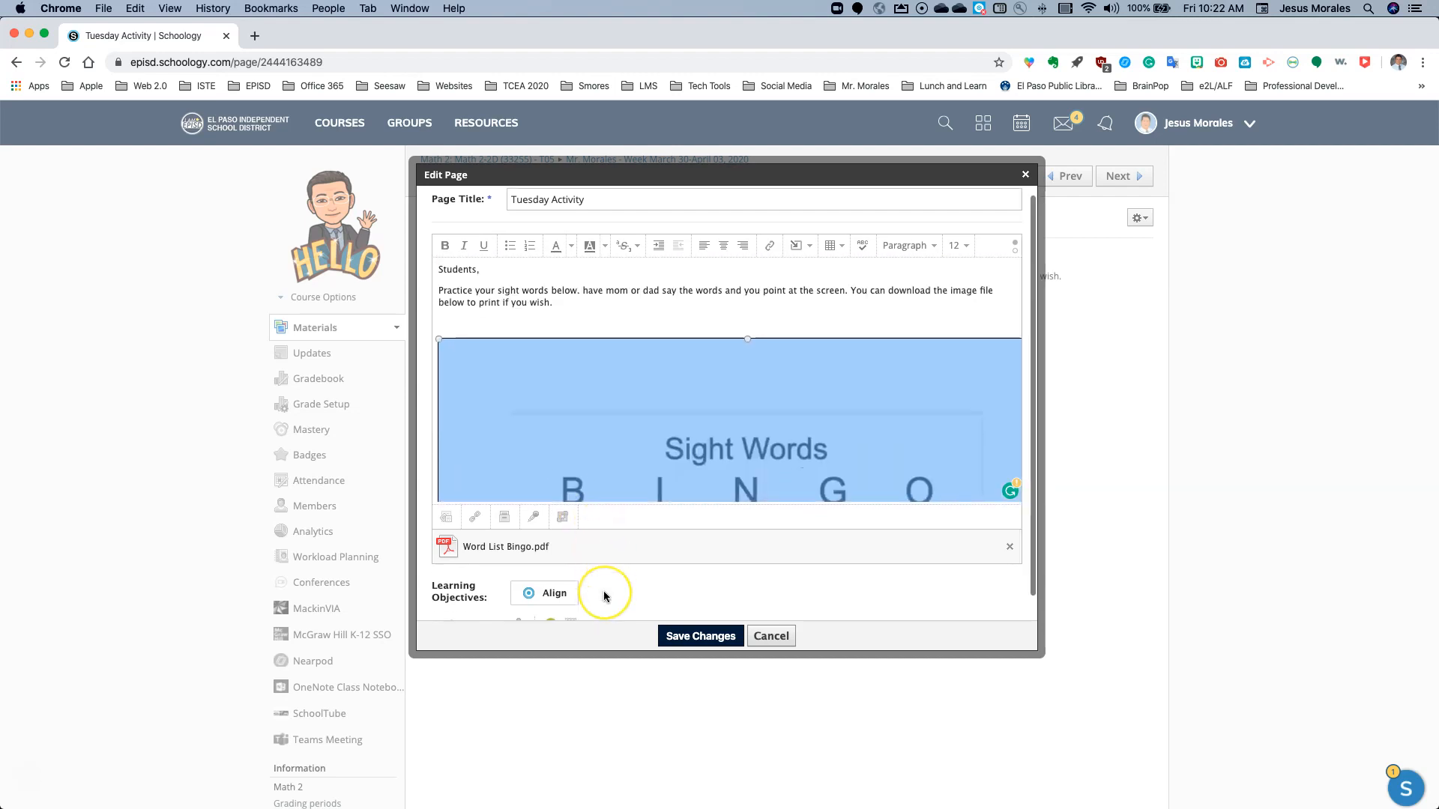
# Save Changes on the Tuesday Activity page so the image sits above the attached PDF.
pyautogui.scroll(-3)
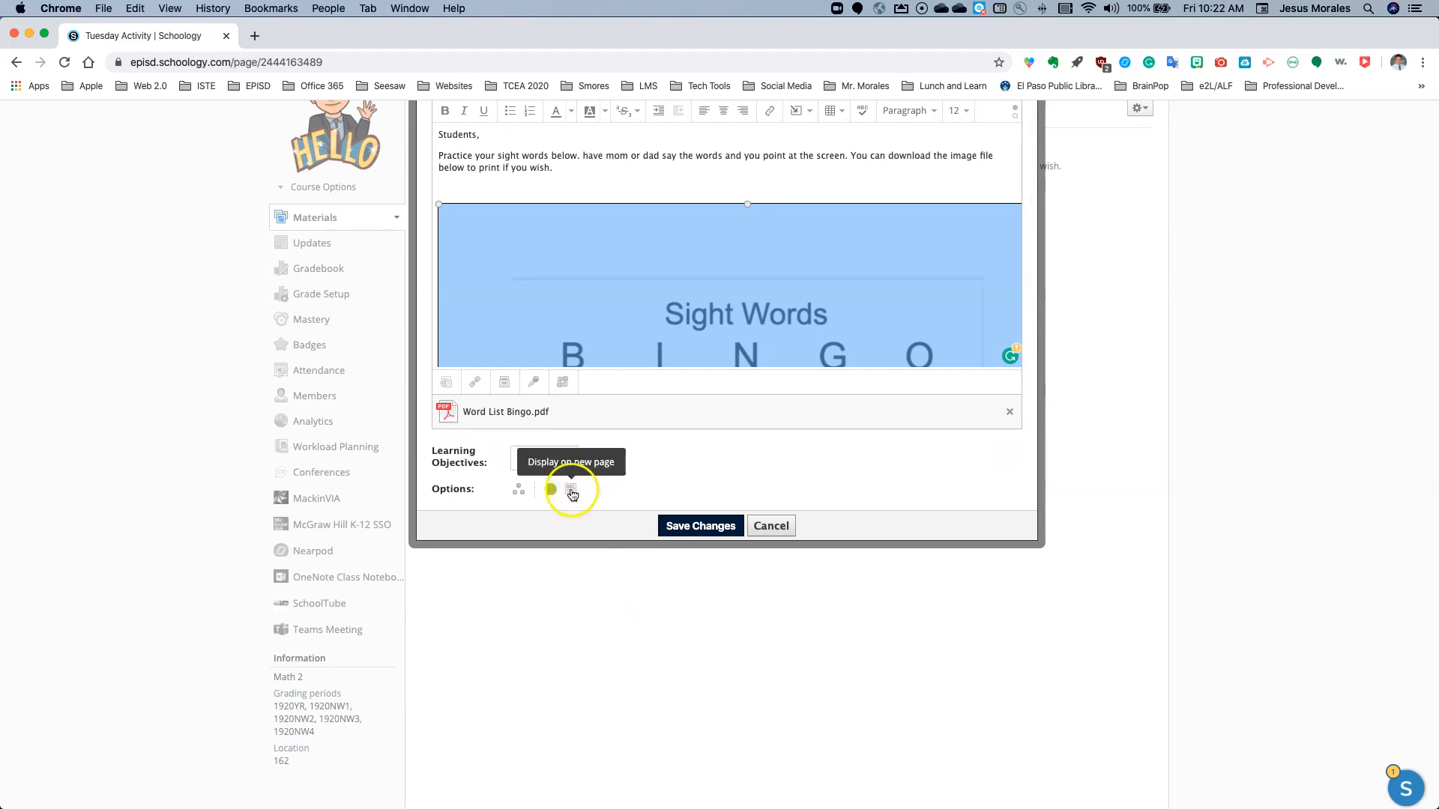
pyautogui.click(569, 488)
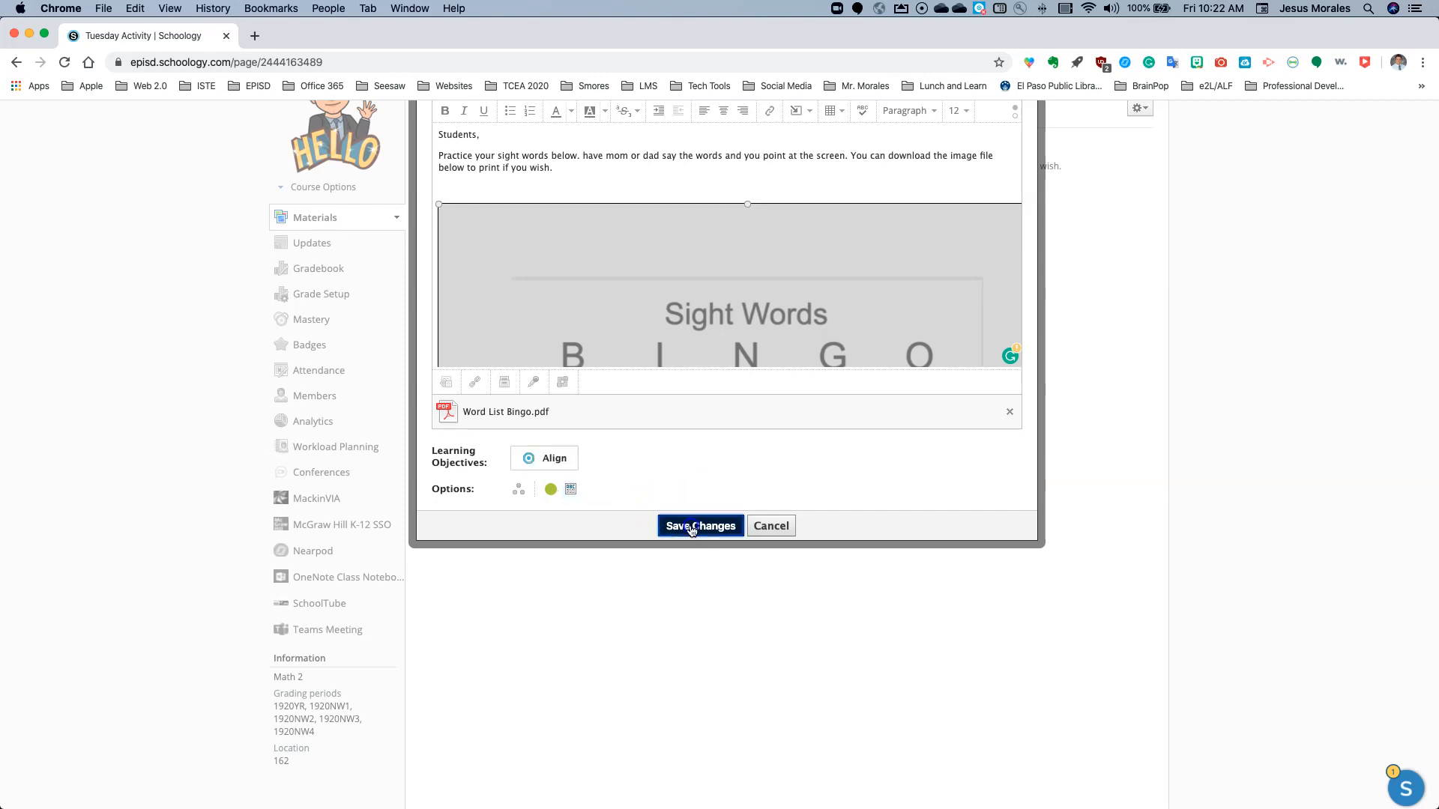
pyautogui.click(700, 526)
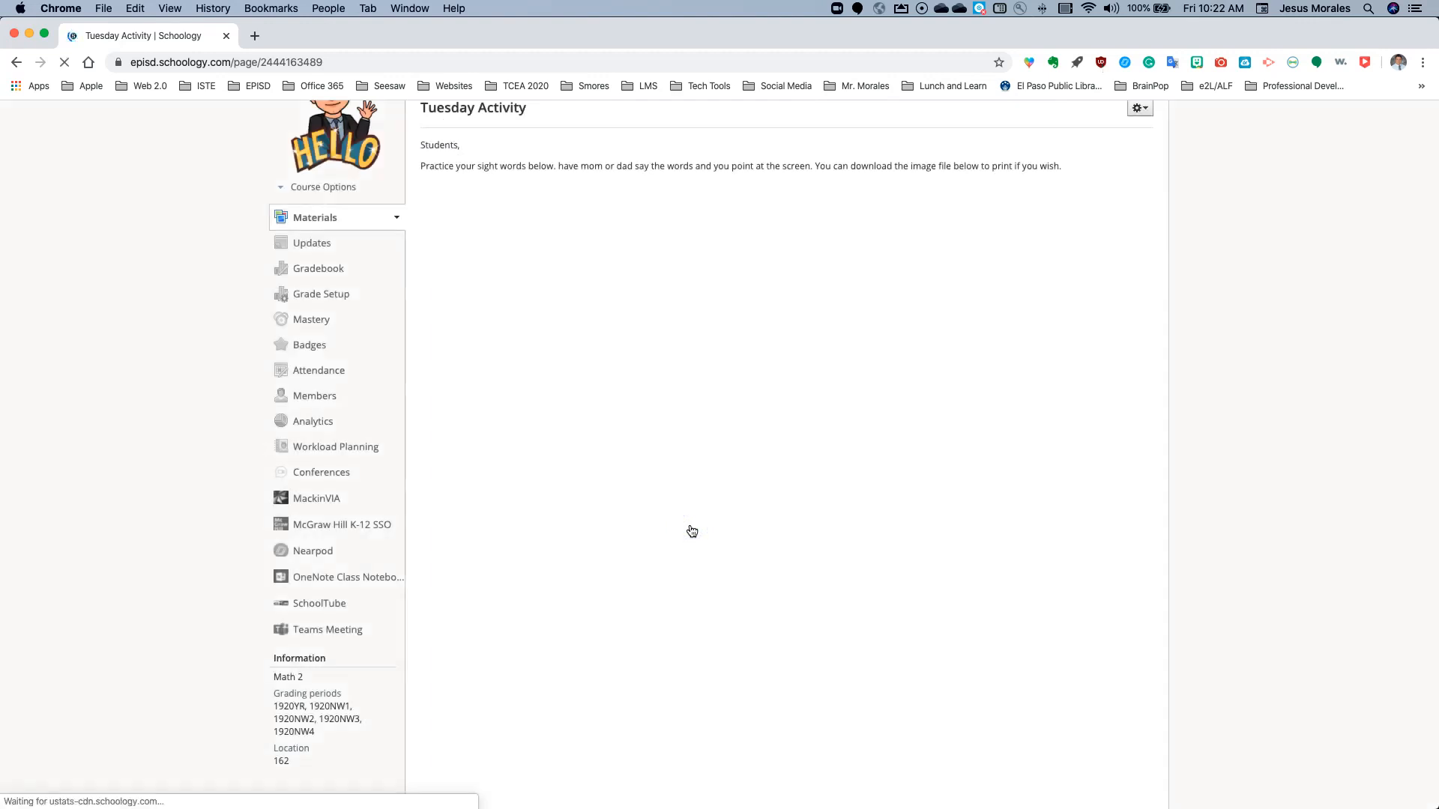
pyautogui.scroll(-3)
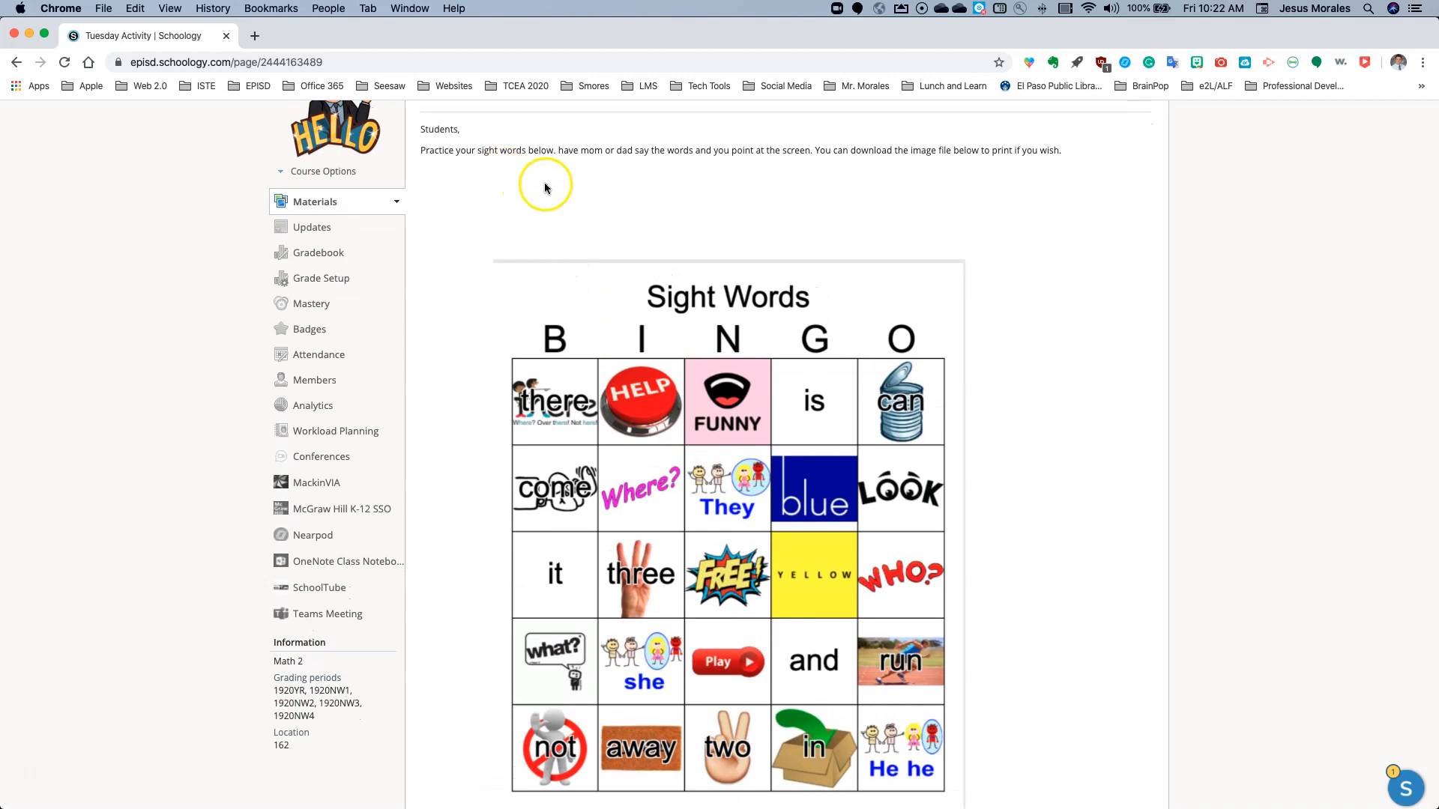
pyautogui.moveTo(731, 172)
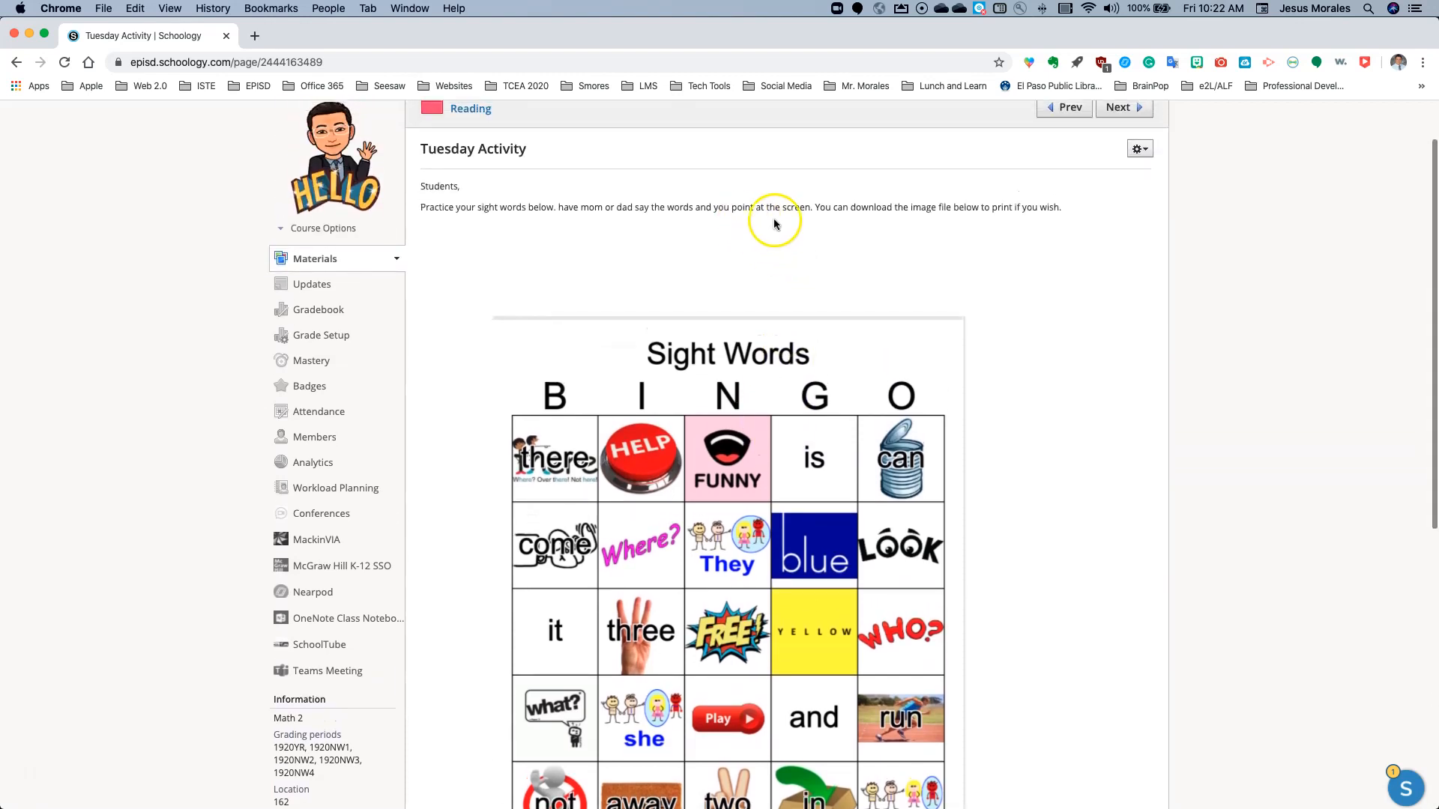
pyautogui.moveTo(924, 225)
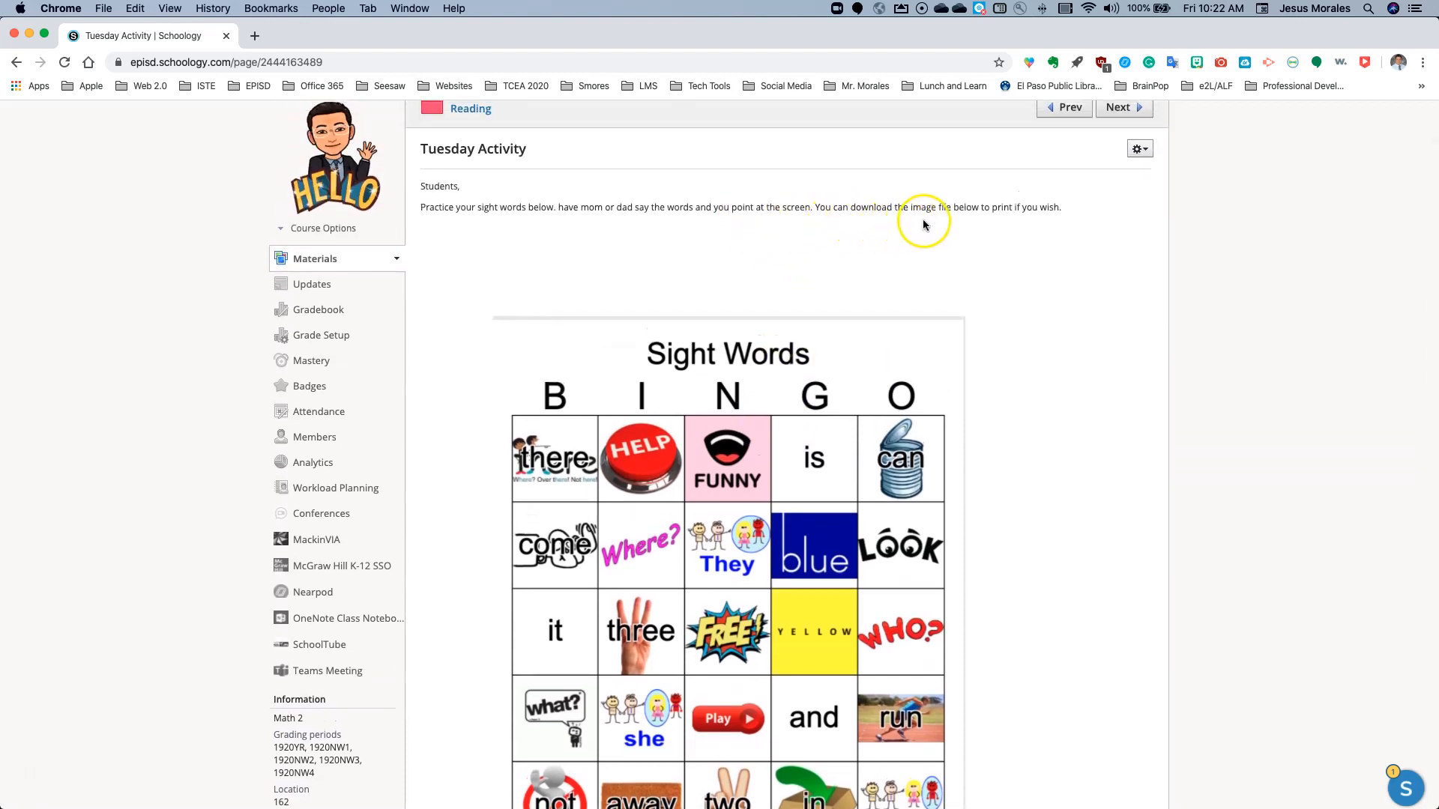
pyautogui.scroll(-3)
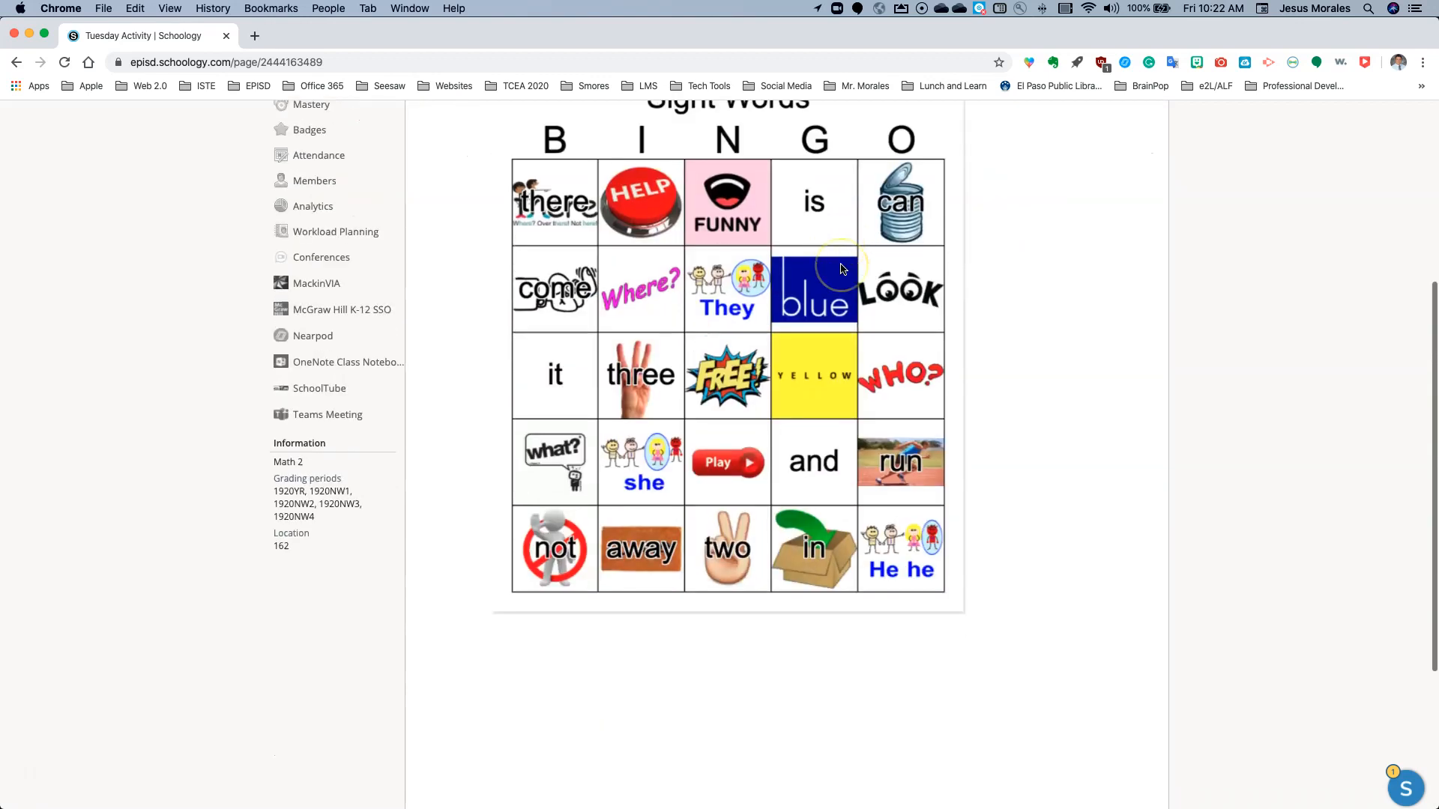
pyautogui.scroll(-3)
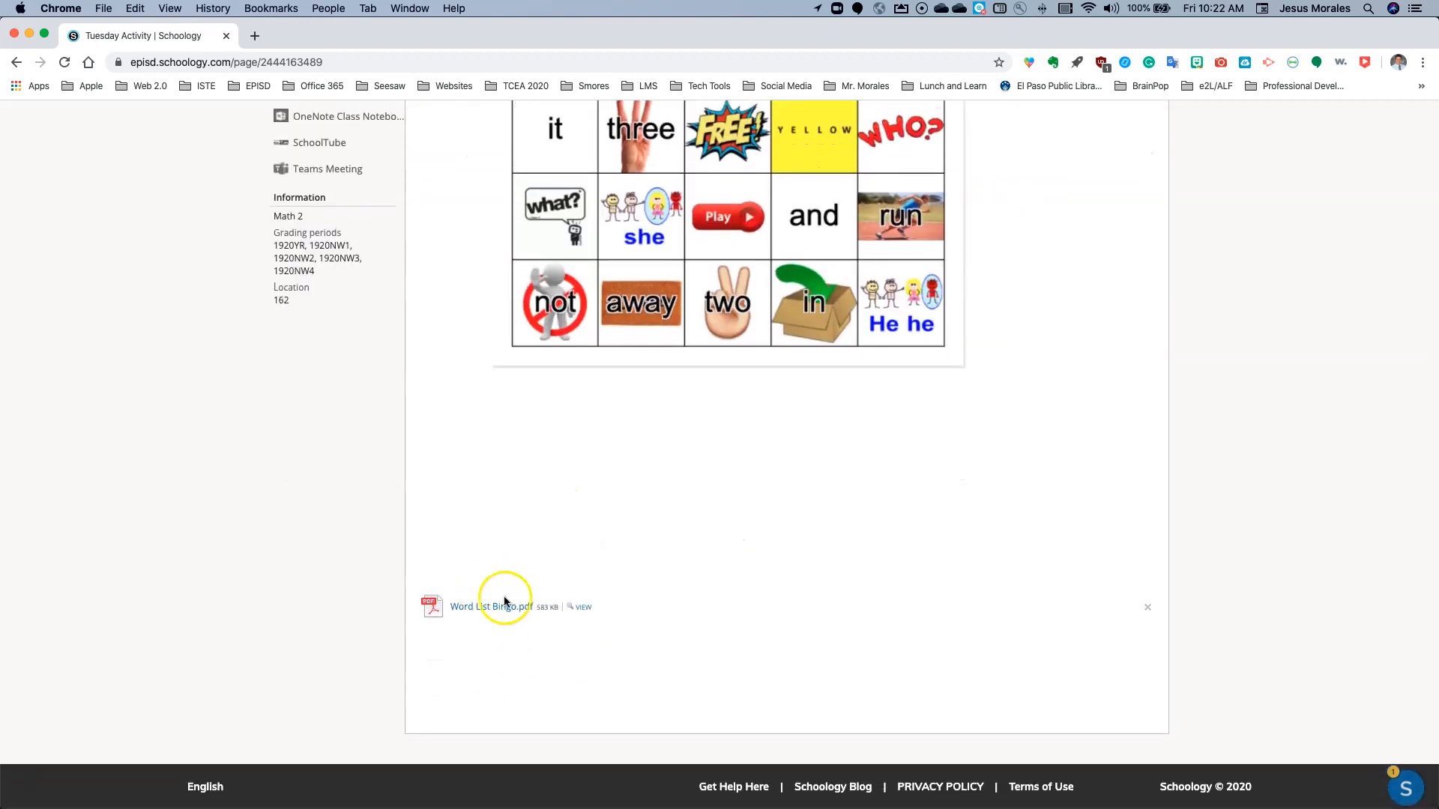
pyautogui.moveTo(490, 606)
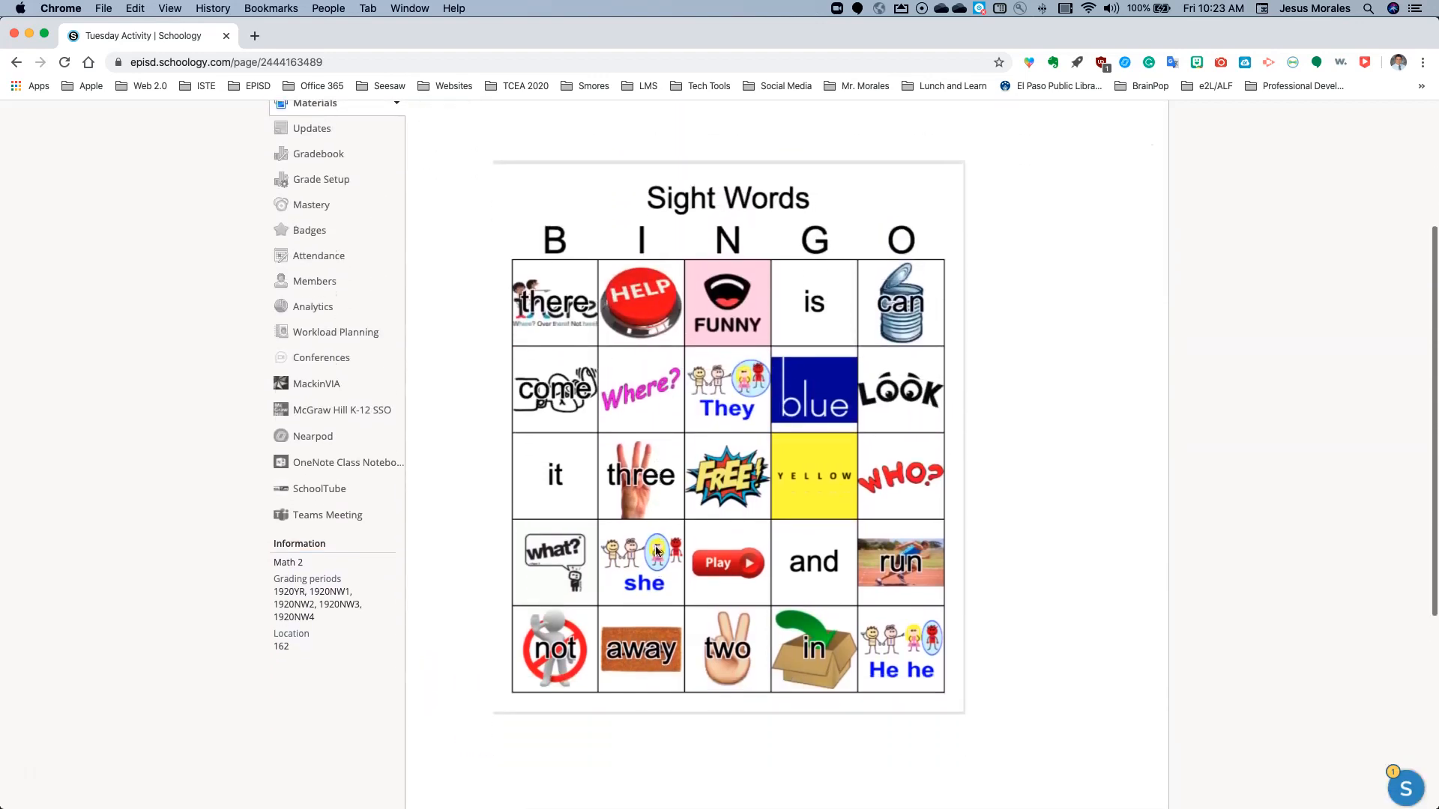
pyautogui.scroll(-3)
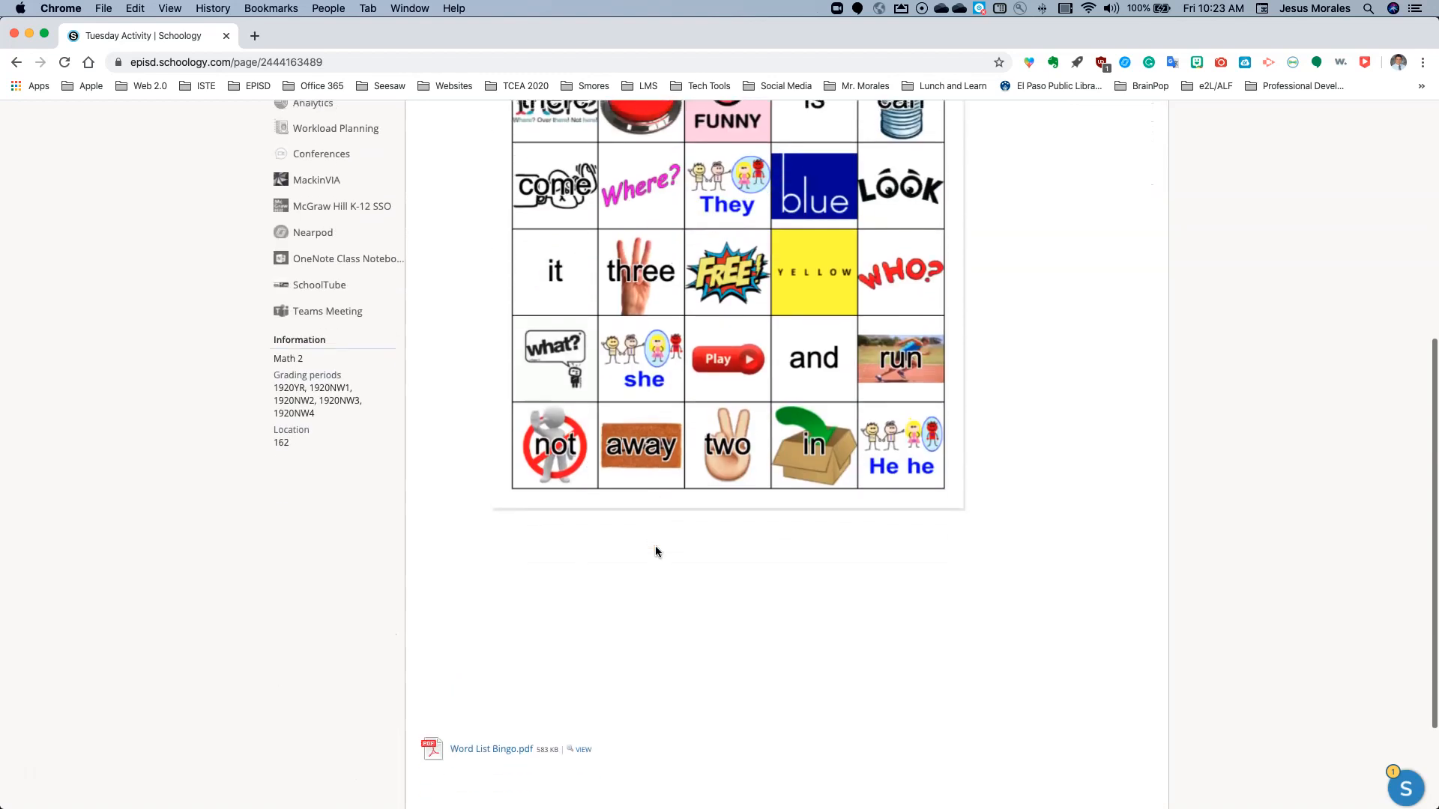
pyautogui.scroll(3)
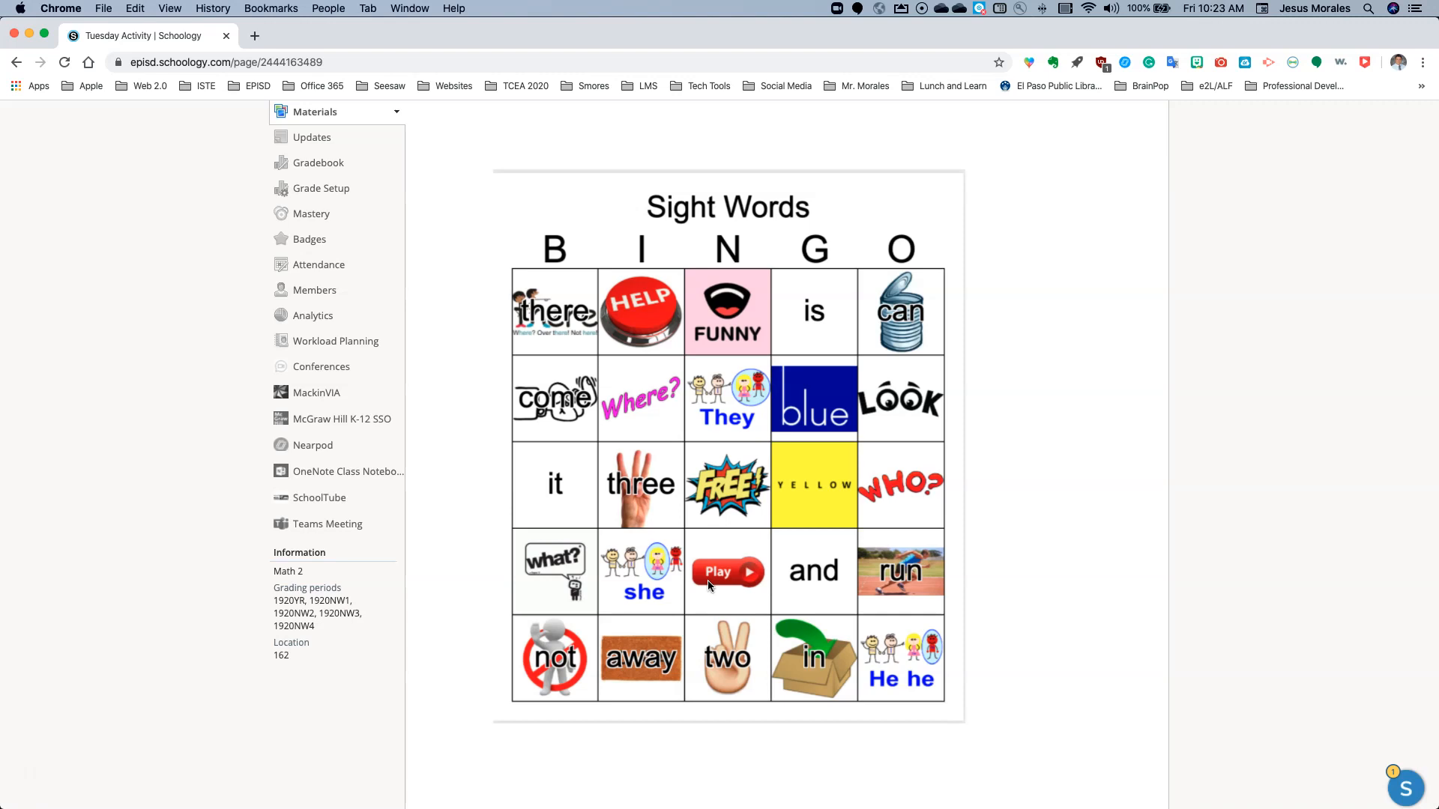
pyautogui.scroll(-3)
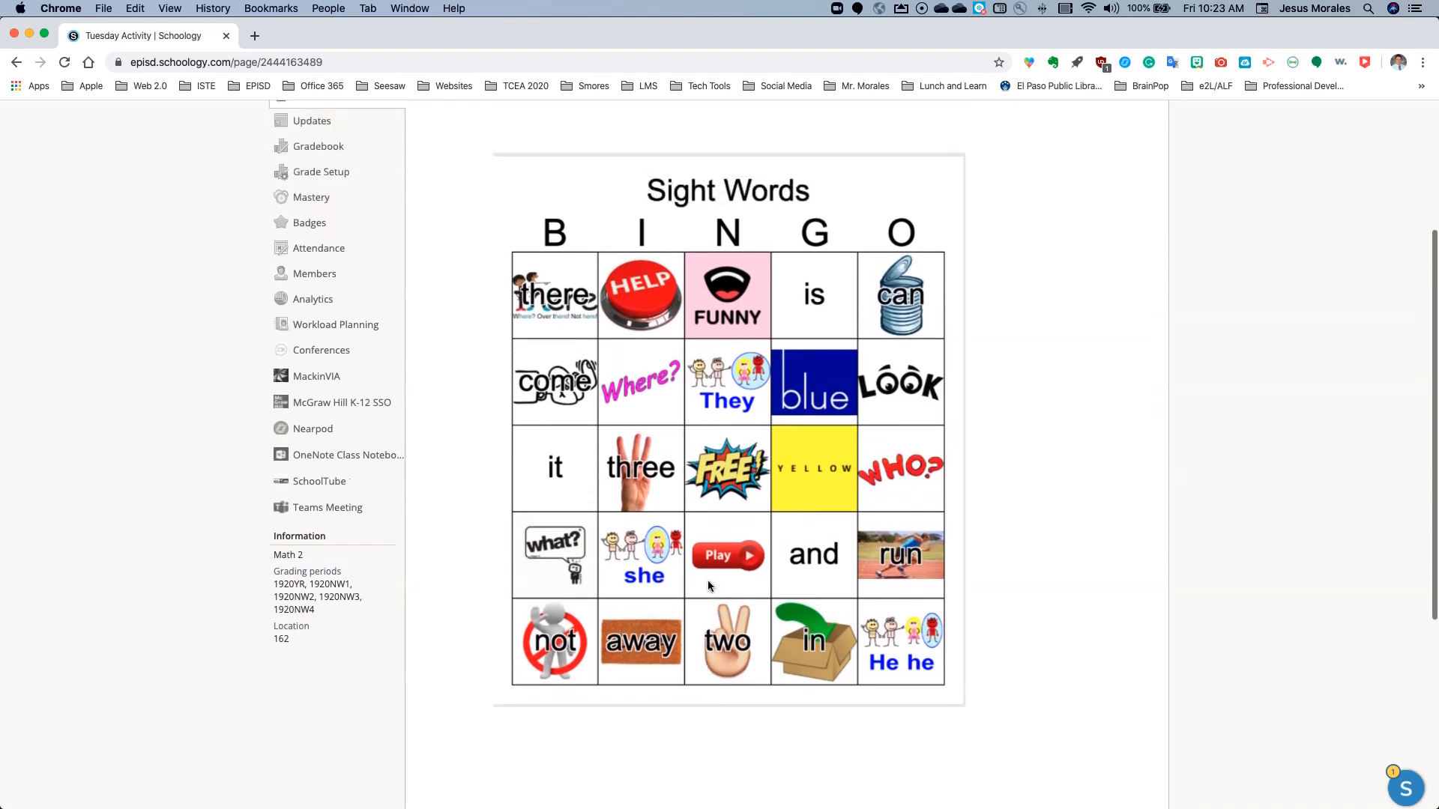
pyautogui.scroll(-3)
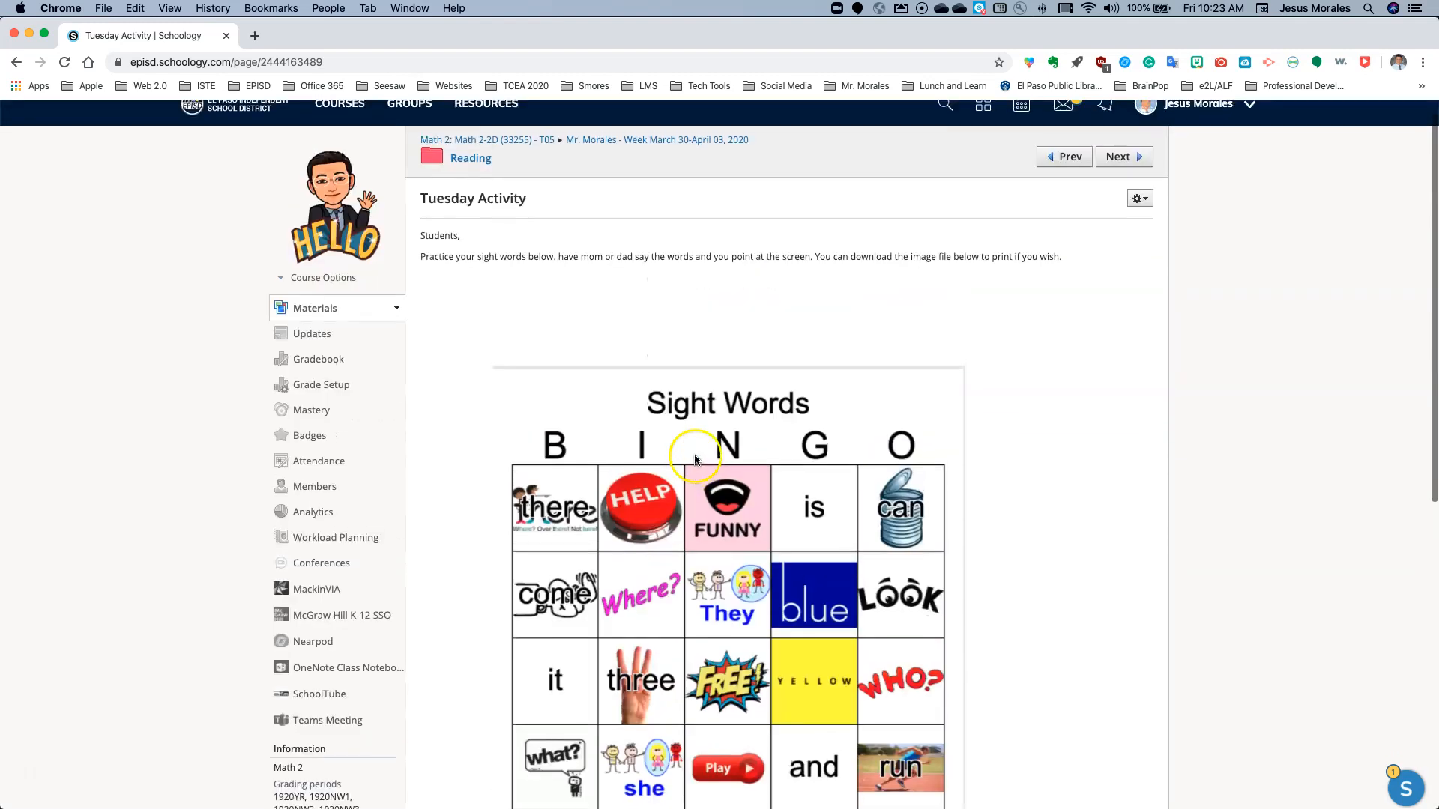
pyautogui.scroll(-3)
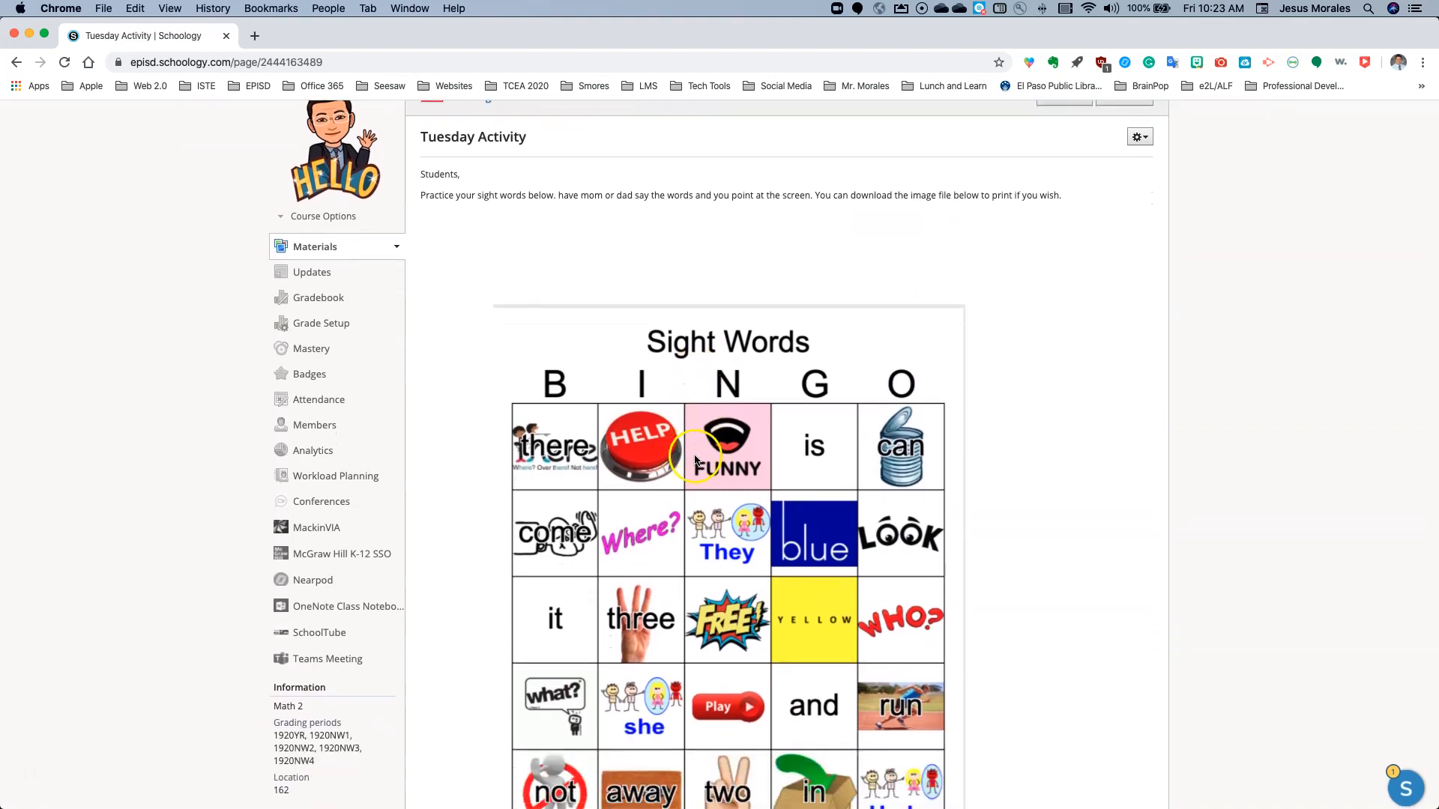